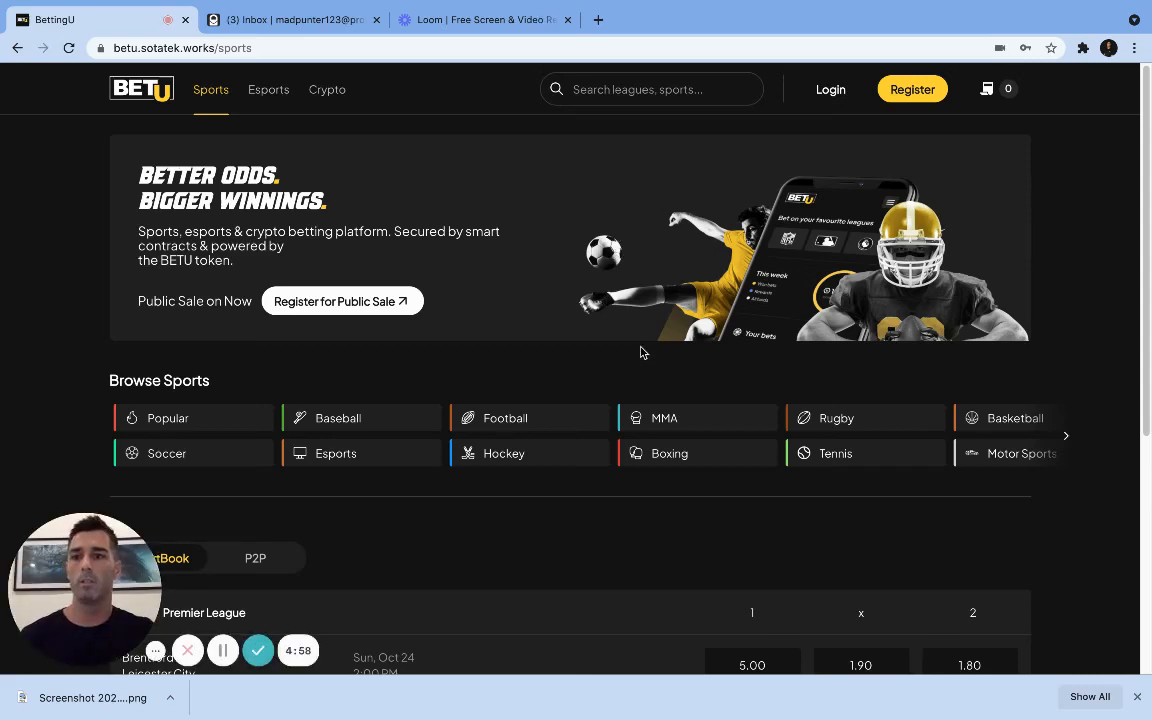
pyautogui.moveTo(630, 351)
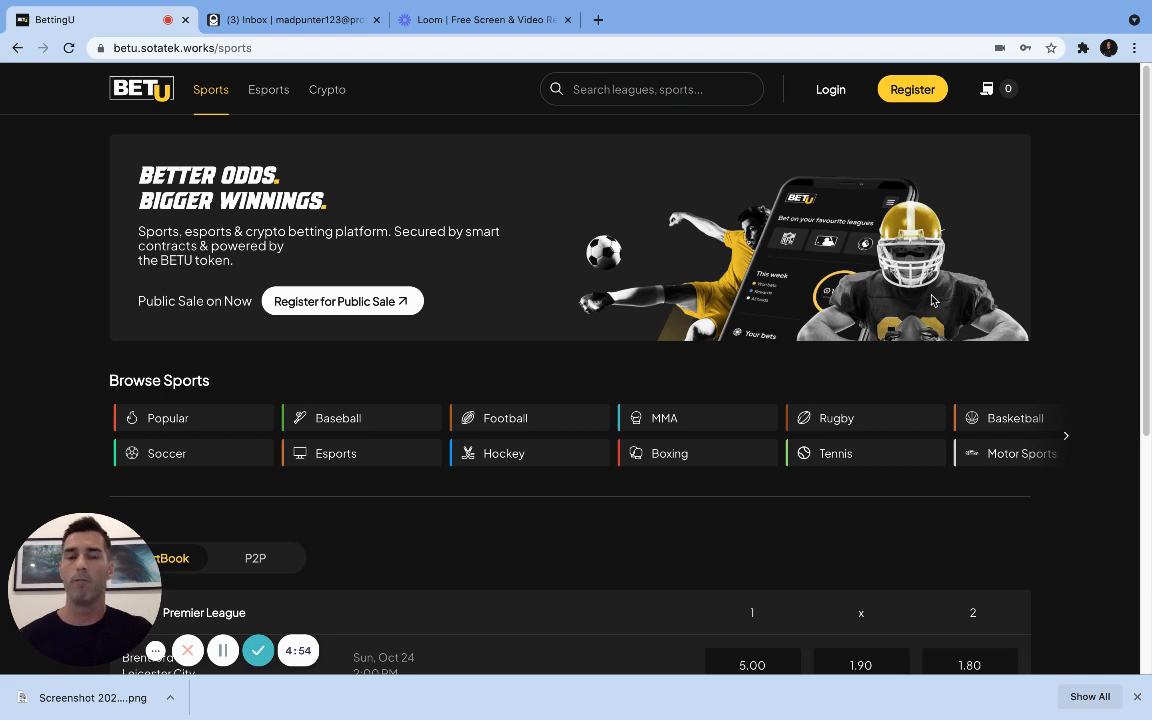
pyautogui.moveTo(603, 270)
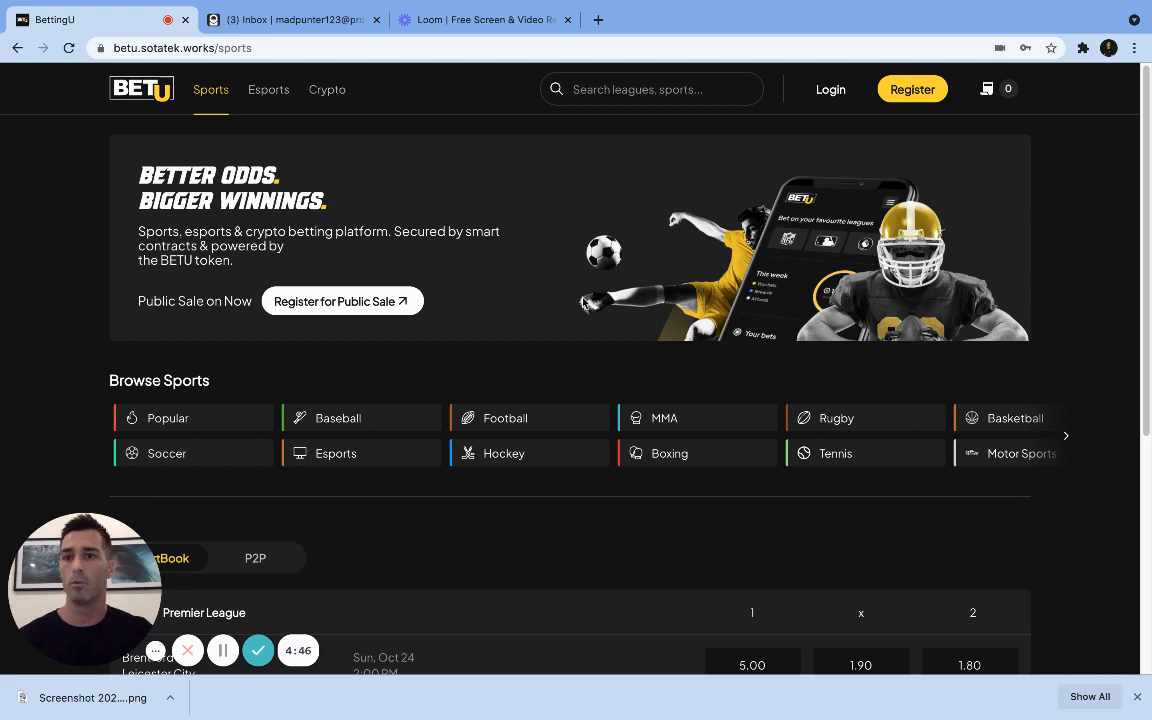
# Scroll the Sports page down to the SportBook Premier League odds table
pyautogui.scroll(-3)
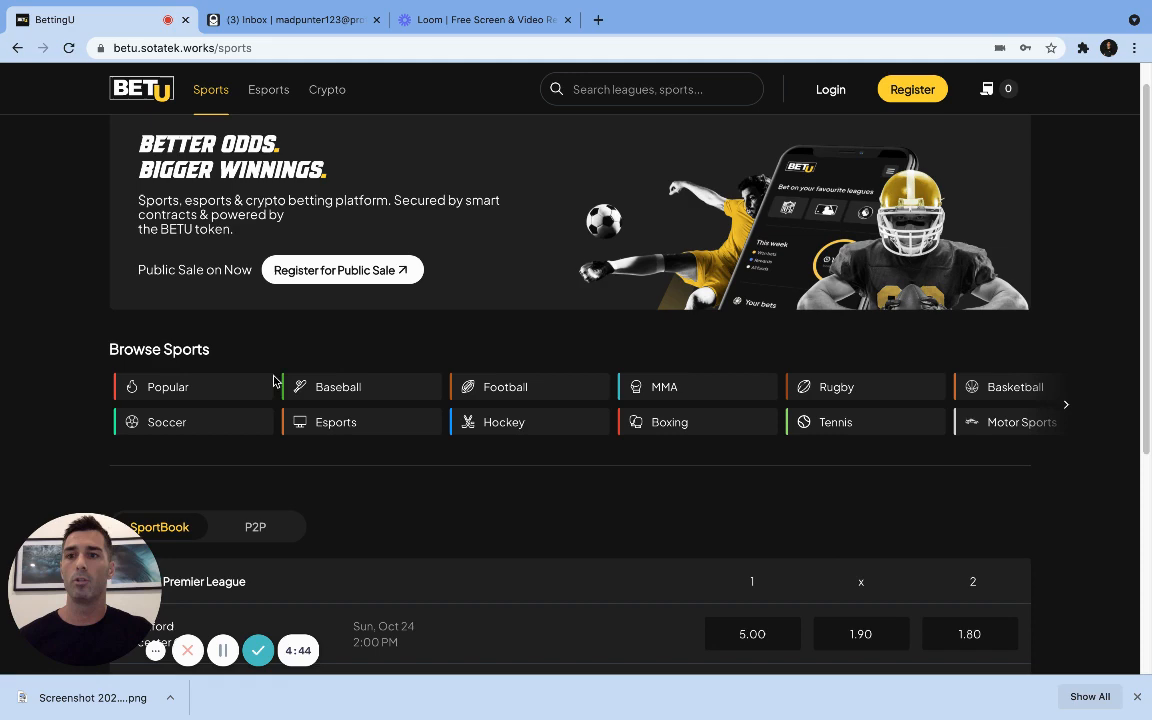
pyautogui.moveTo(660, 358)
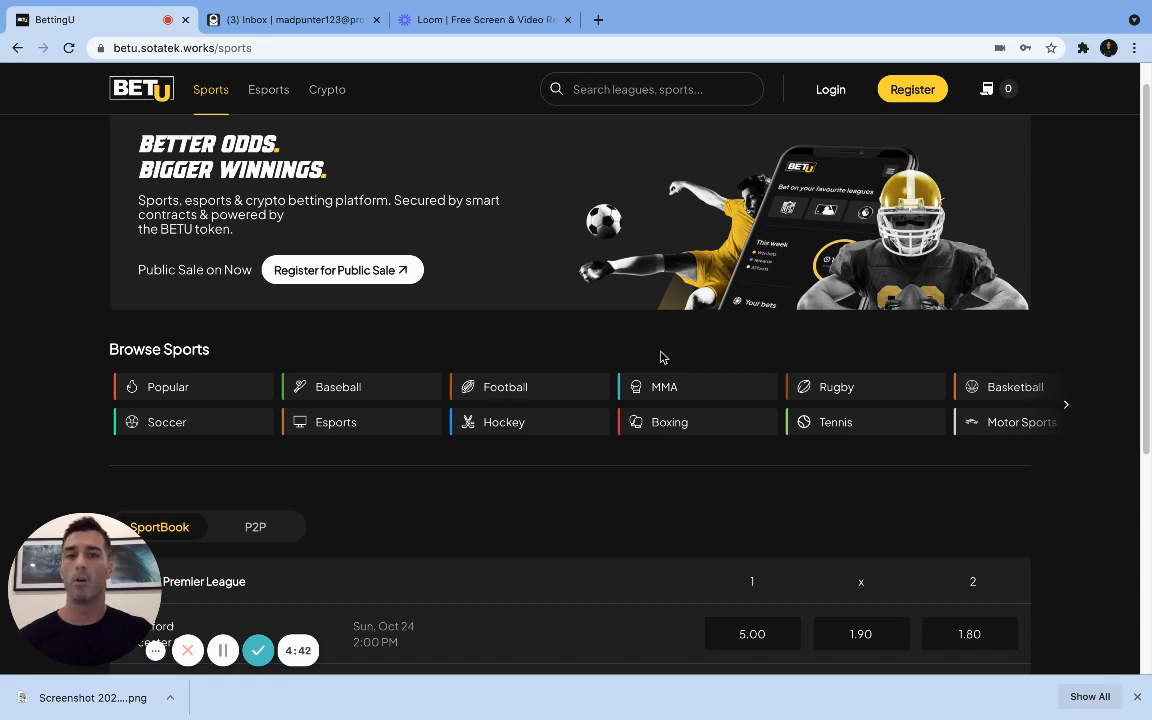
pyautogui.scroll(-3)
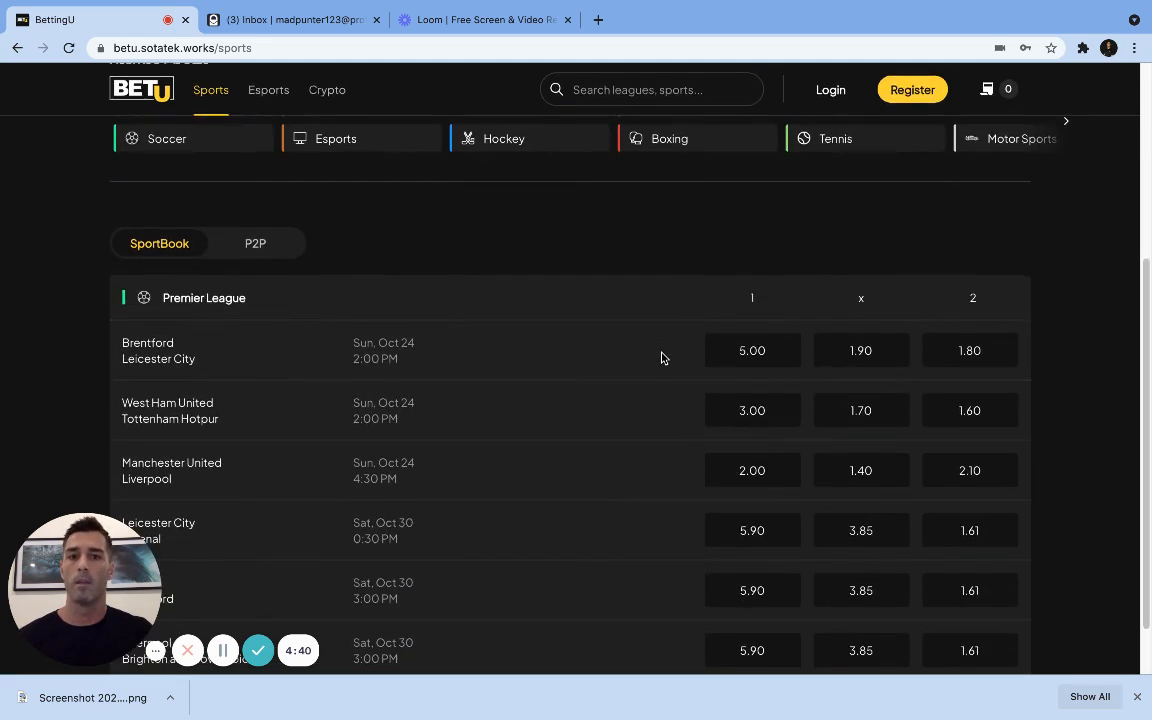
pyautogui.scroll(3)
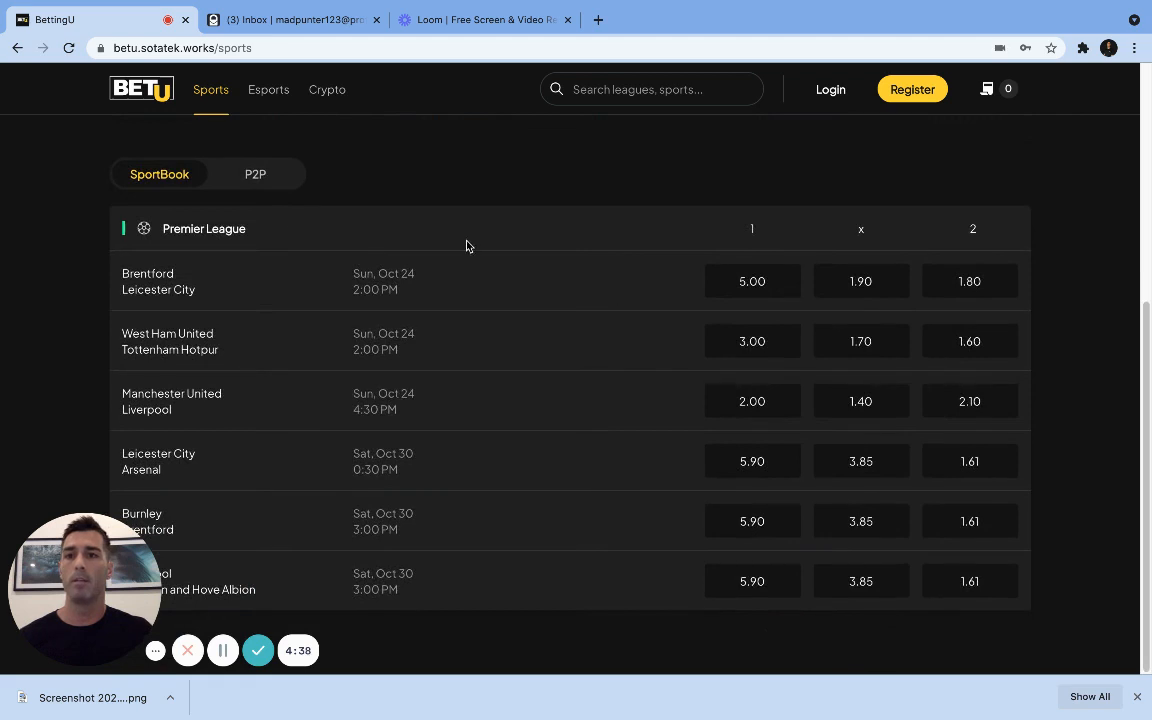
pyautogui.moveTo(145, 325)
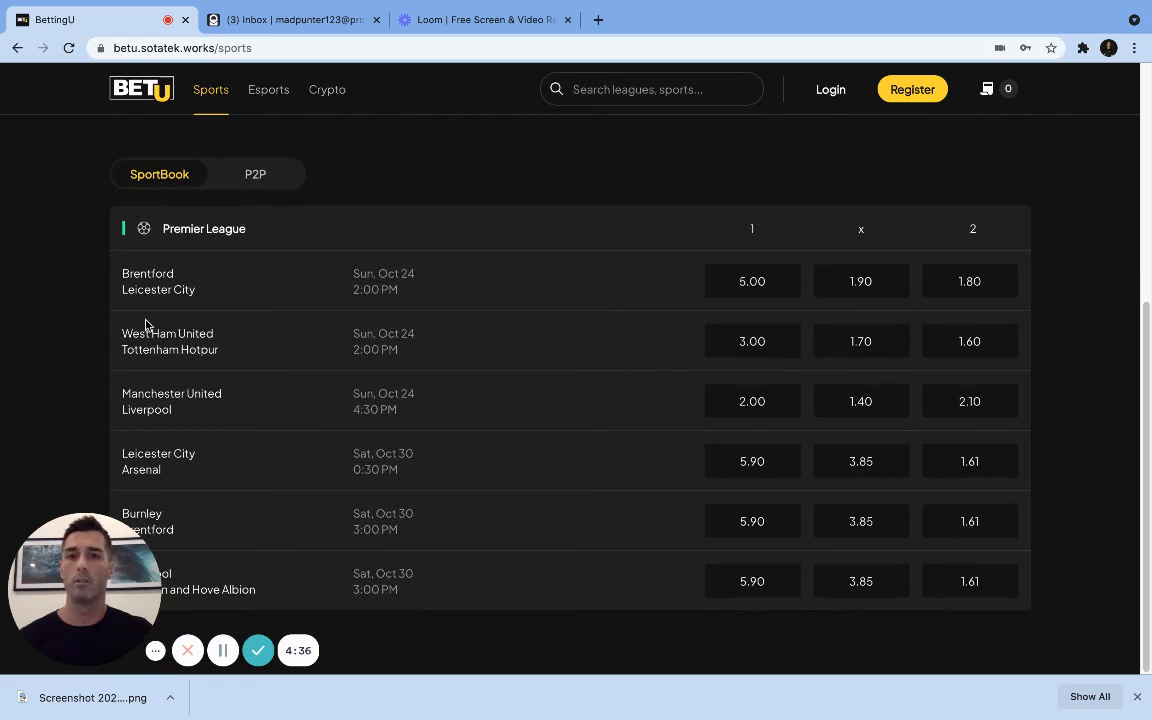
pyautogui.moveTo(799, 303)
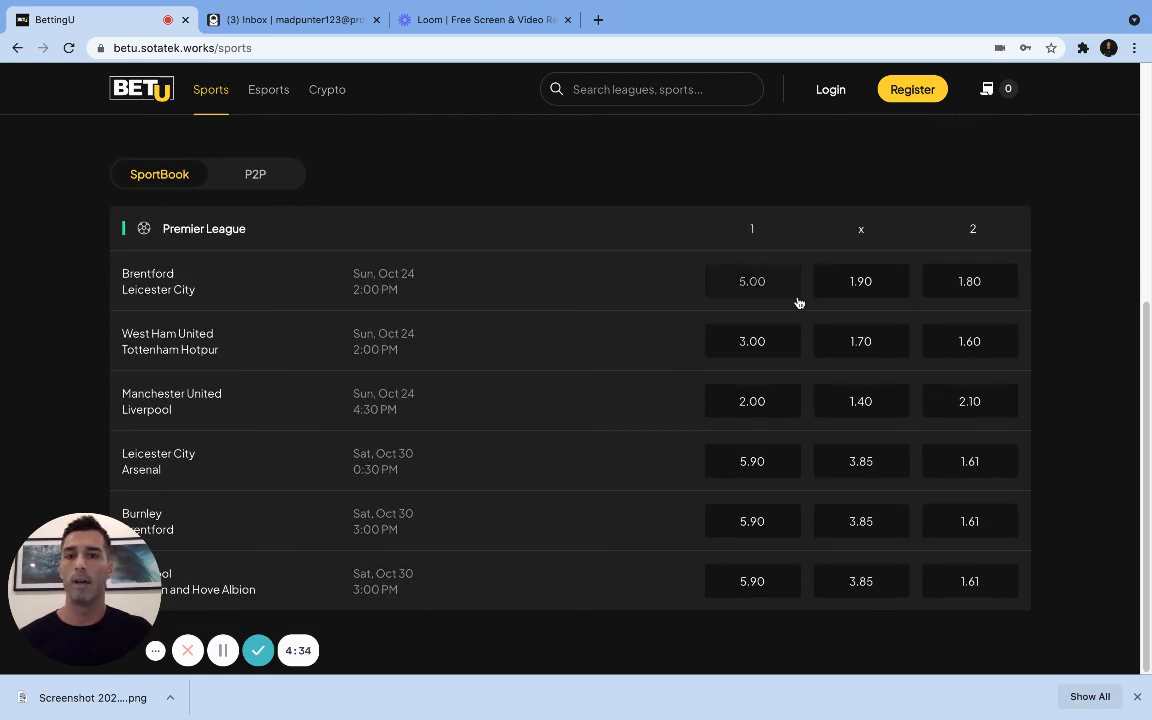
# Switch to P2P odds, view Brentford vs Leicester City bets, and dismiss the sign-up prompt
pyautogui.click(255, 174)
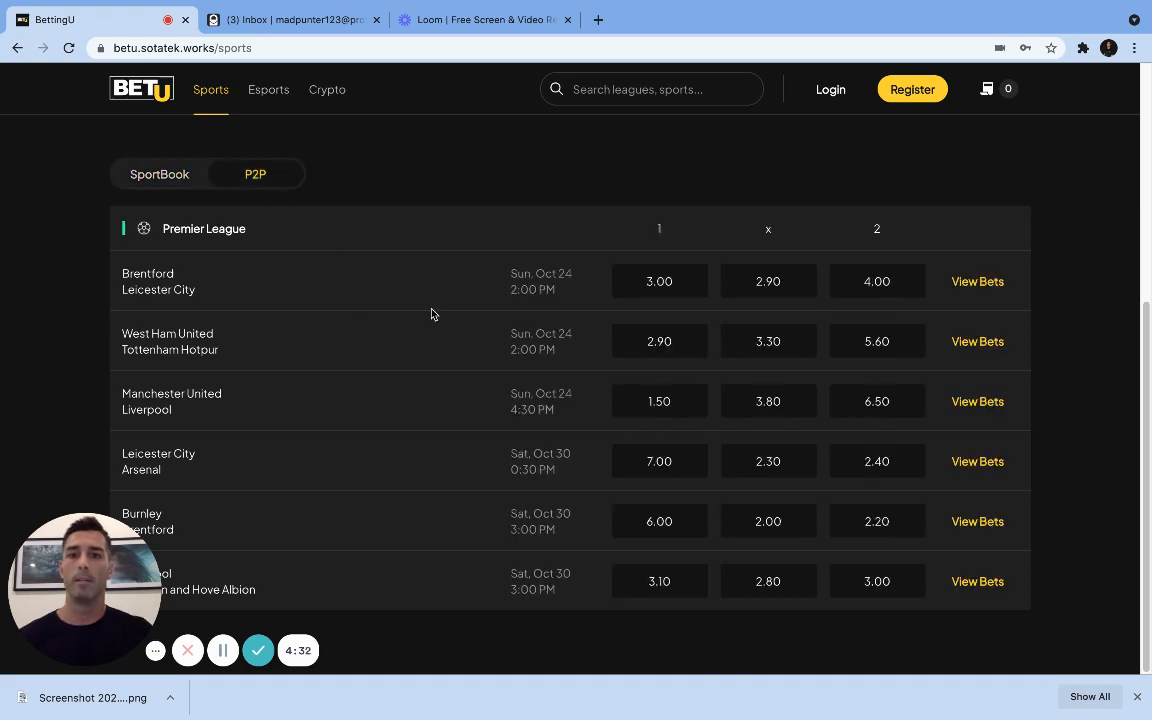
pyautogui.moveTo(659, 278)
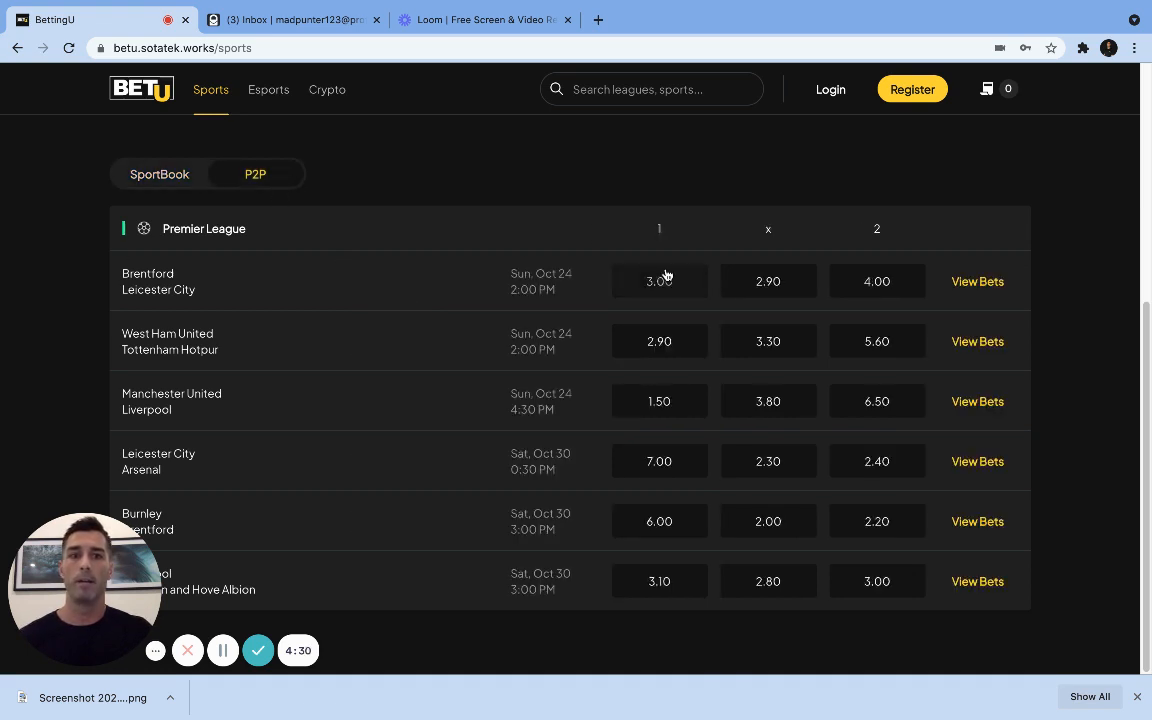
pyautogui.moveTo(977, 281)
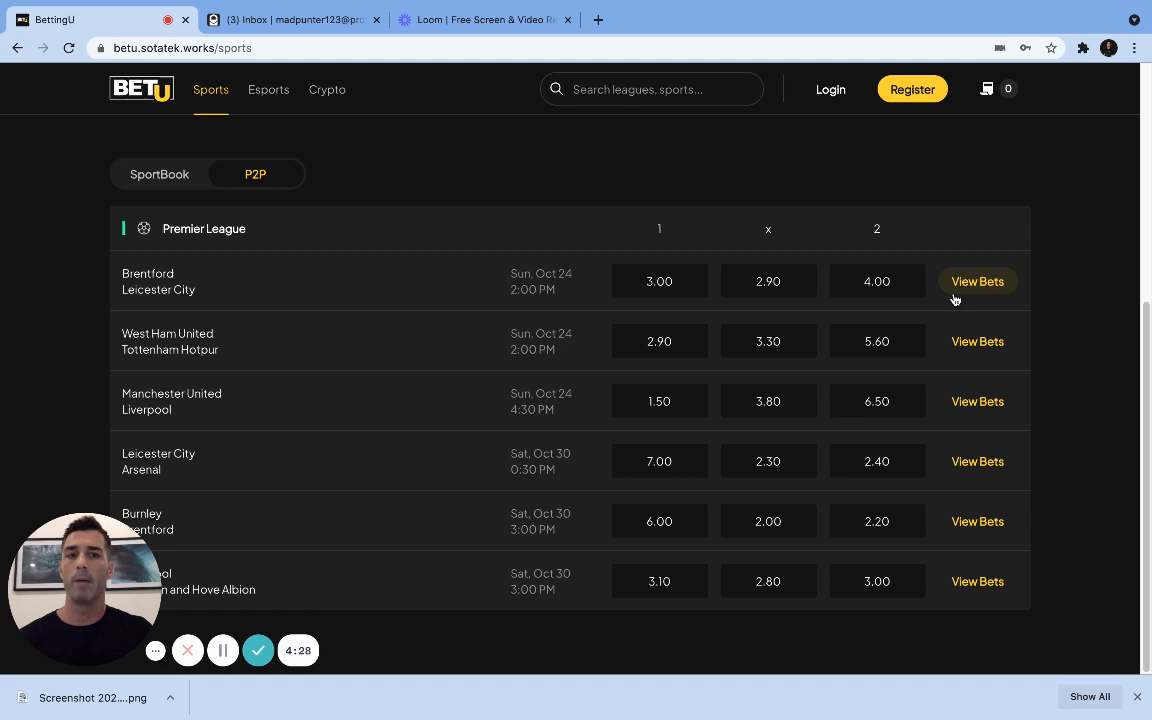
pyautogui.click(911, 89)
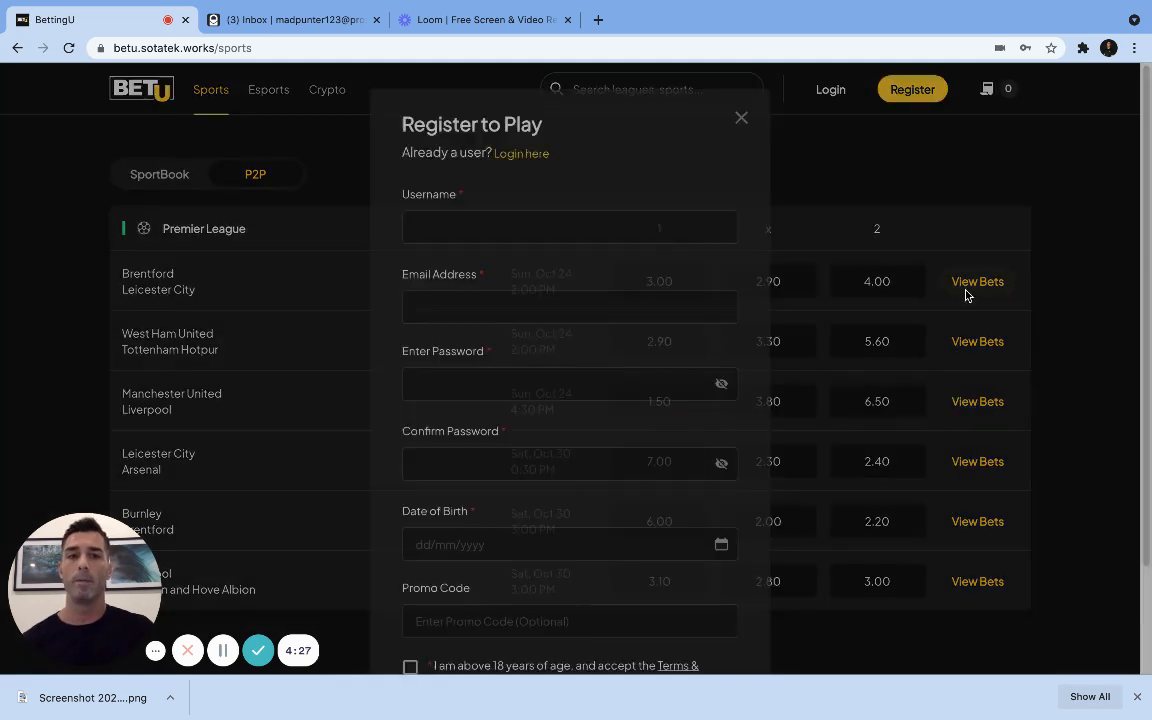
pyautogui.click(741, 117)
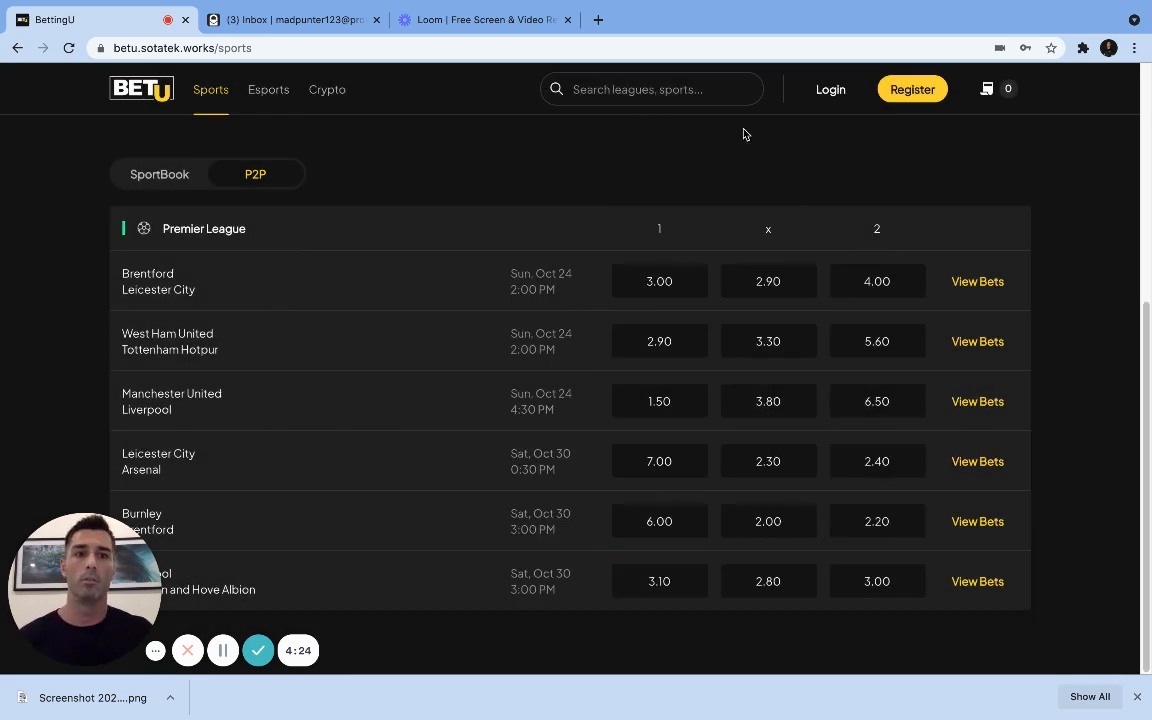
# Open and close the login form, then bring up the registration form
pyautogui.scroll(3)
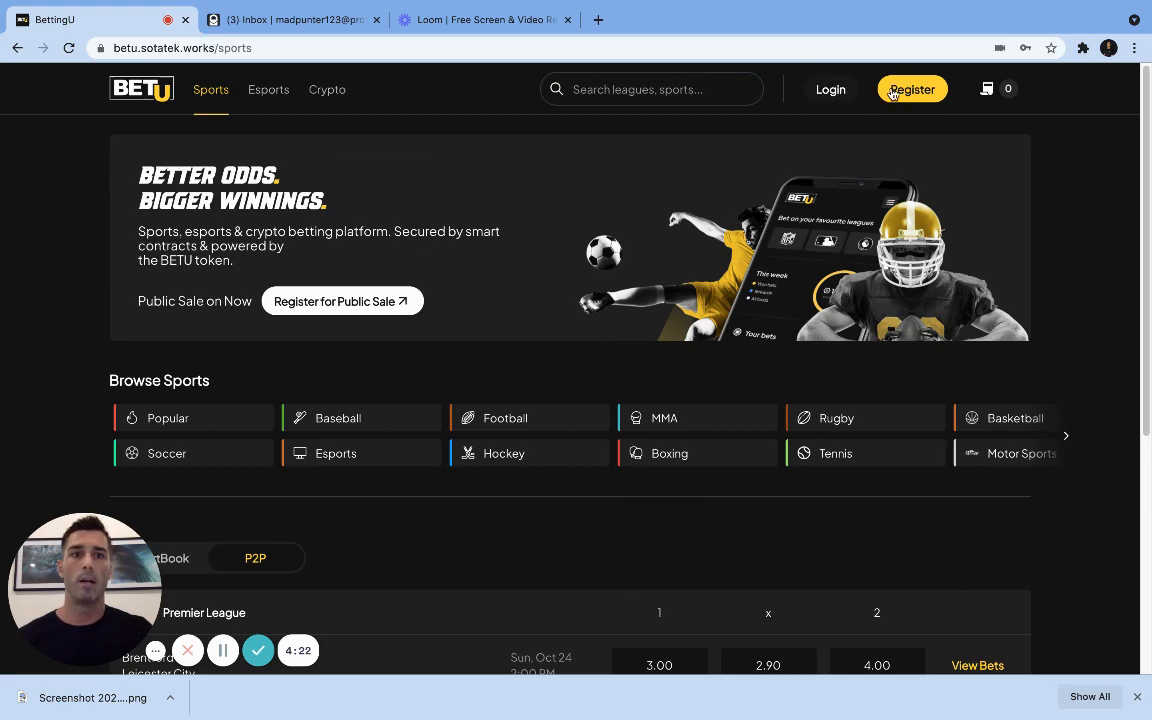
pyautogui.click(830, 89)
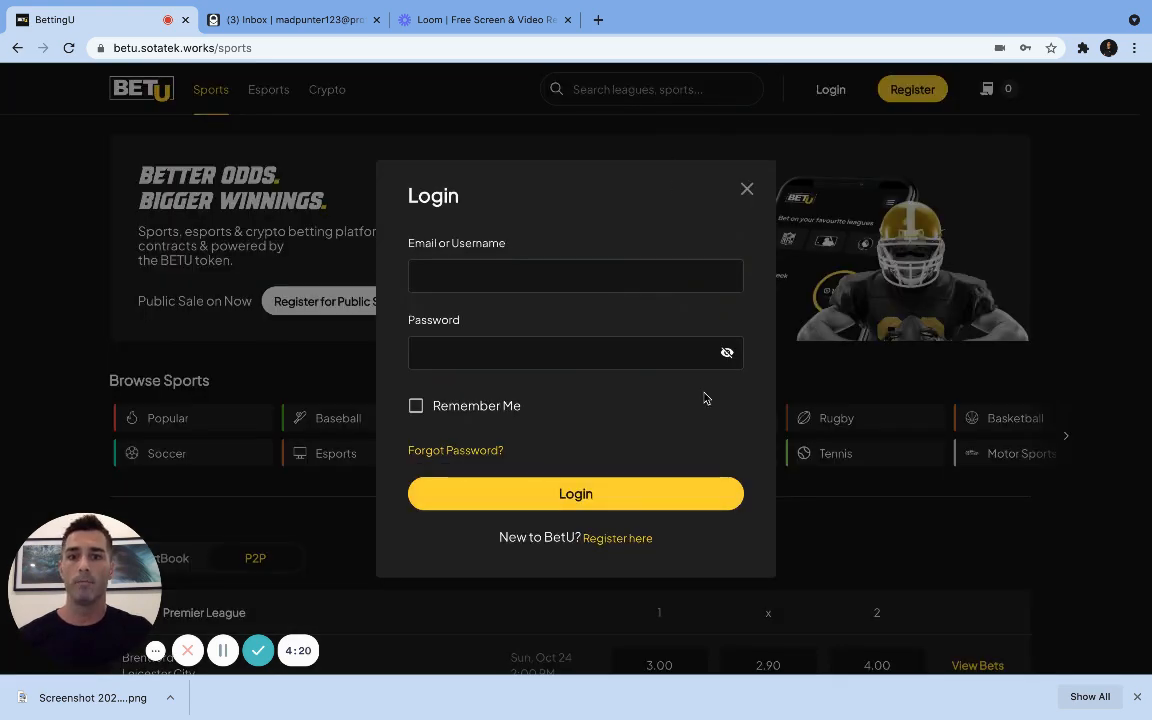
pyautogui.click(746, 189)
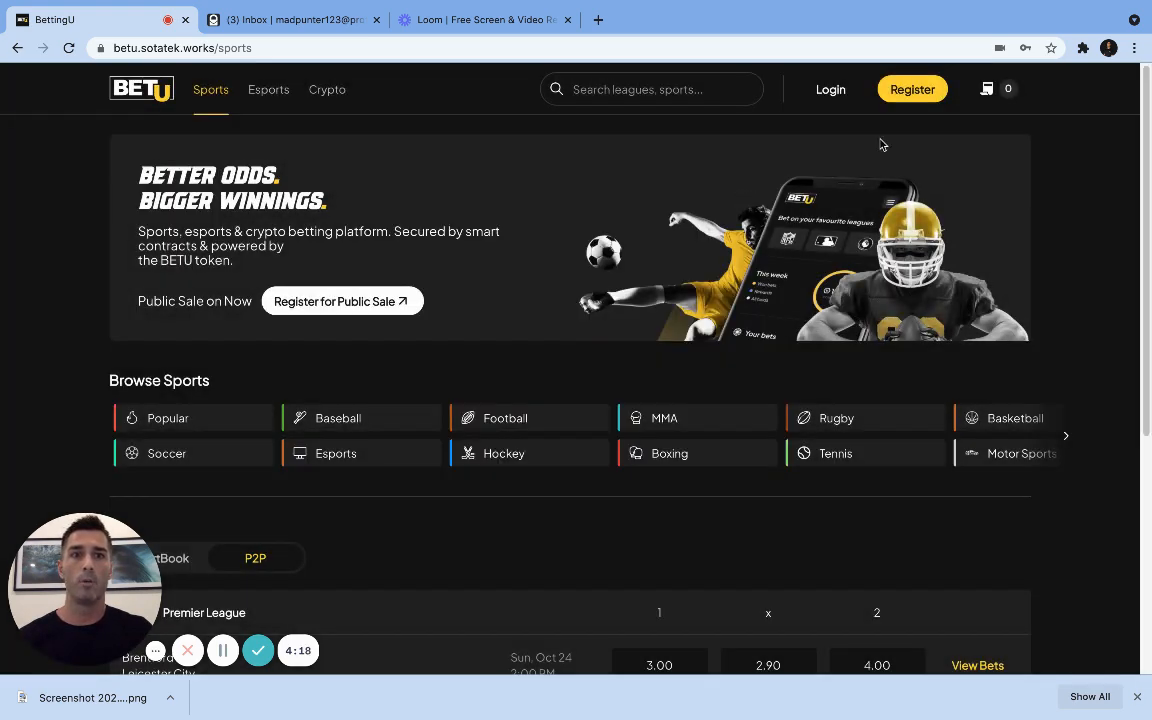
pyautogui.click(911, 89)
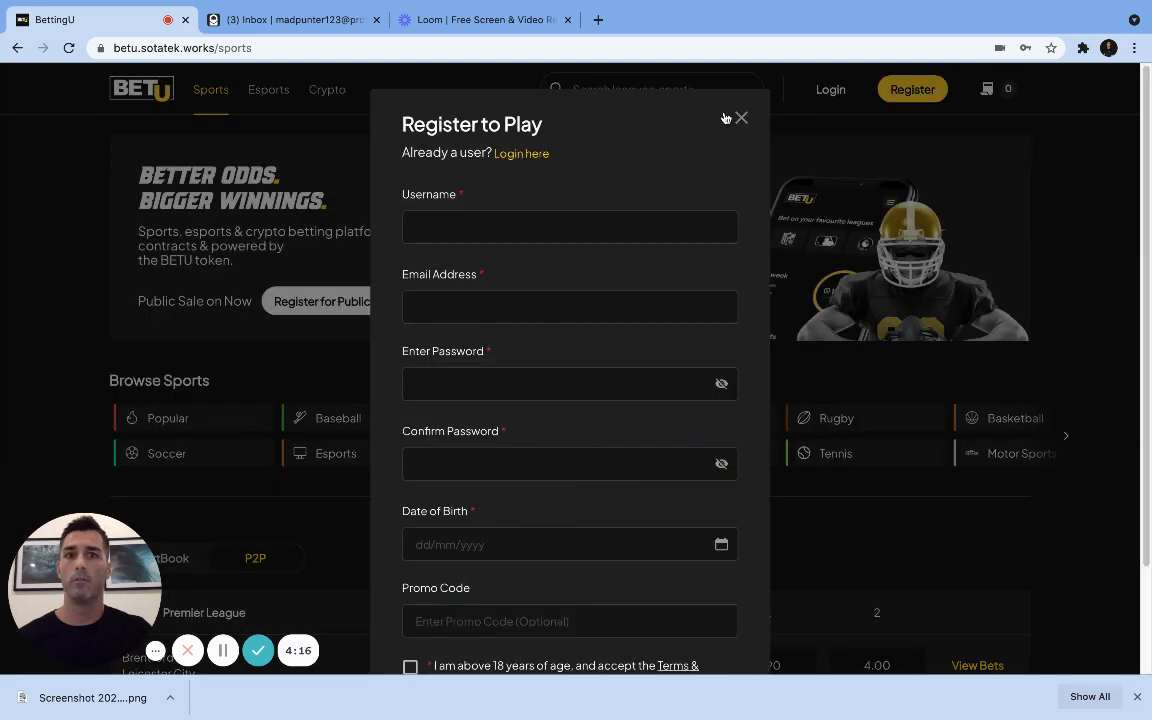
# Enter 'madpunter123' as the sign-up username
pyautogui.click(569, 226)
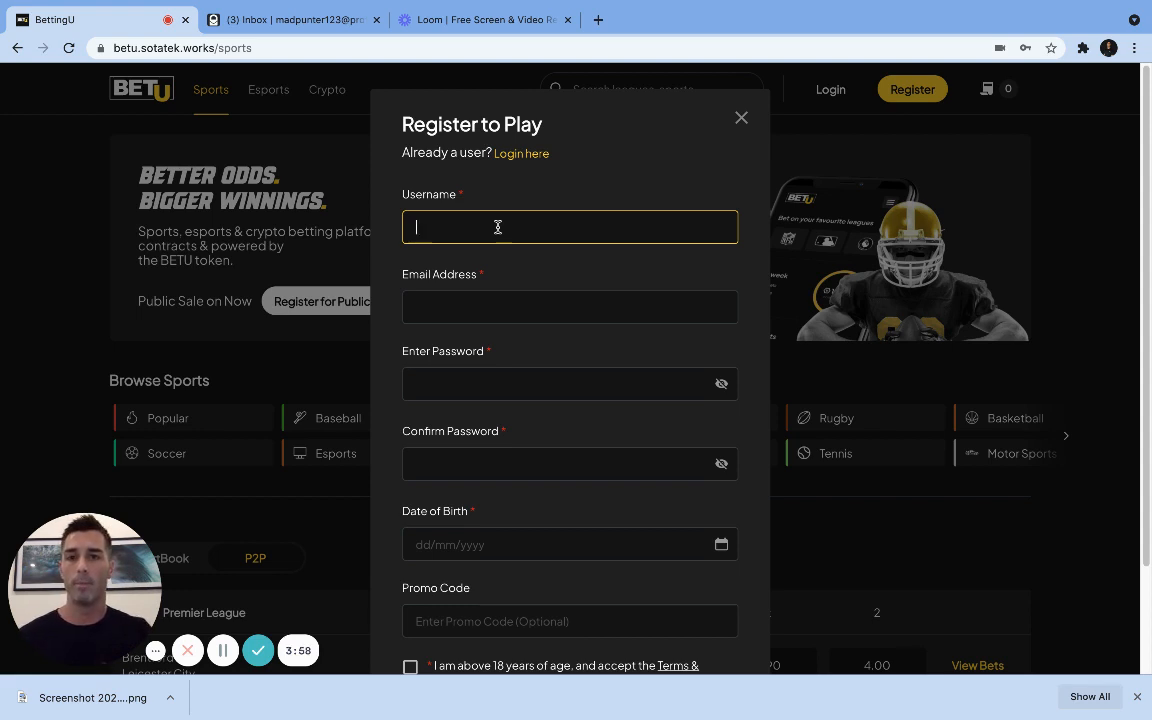
pyautogui.moveTo(569, 196)
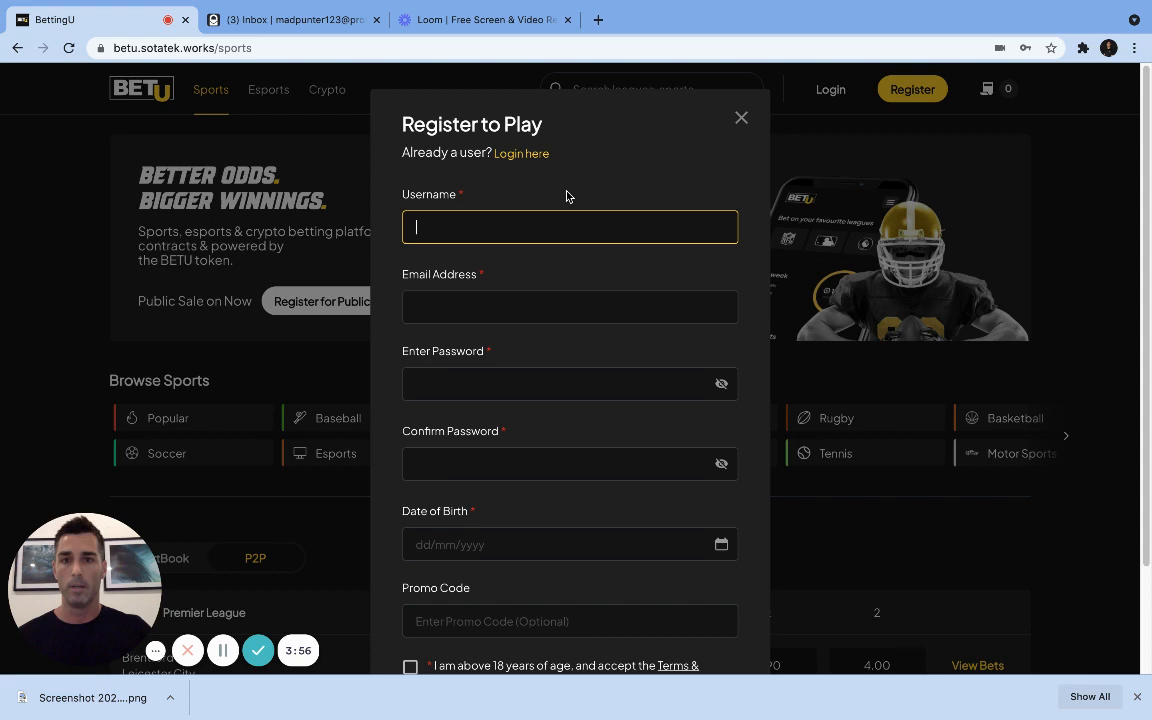
pyautogui.write('madpunter')
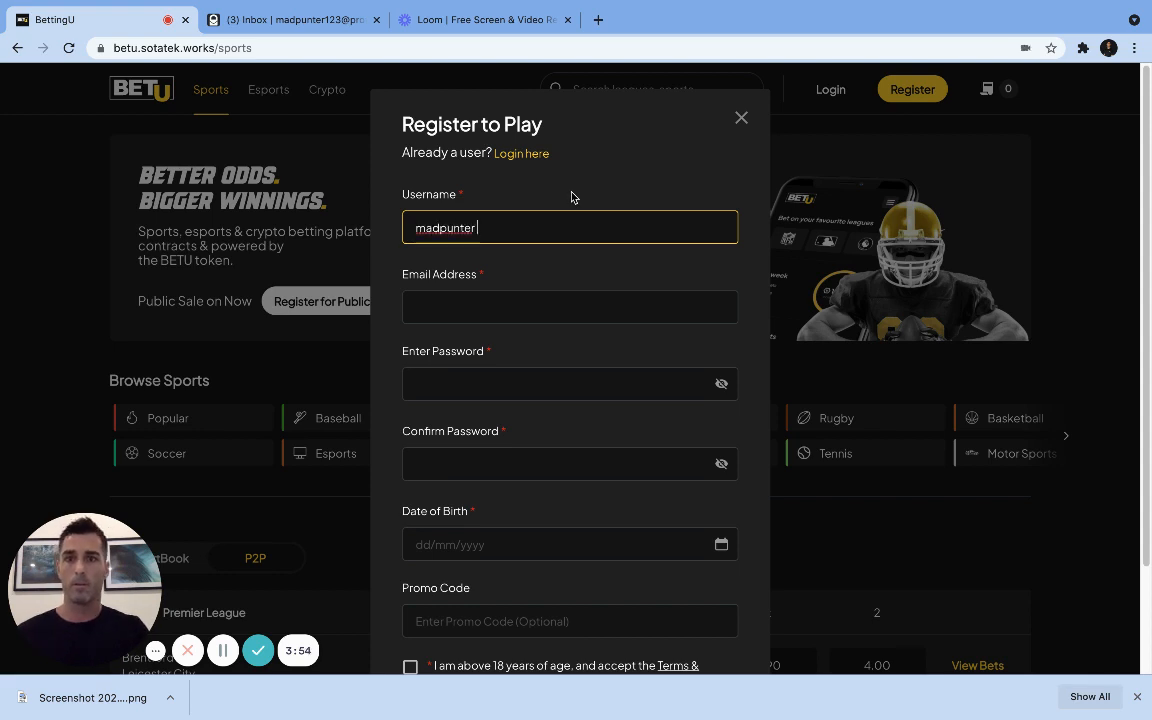
pyautogui.write('12')
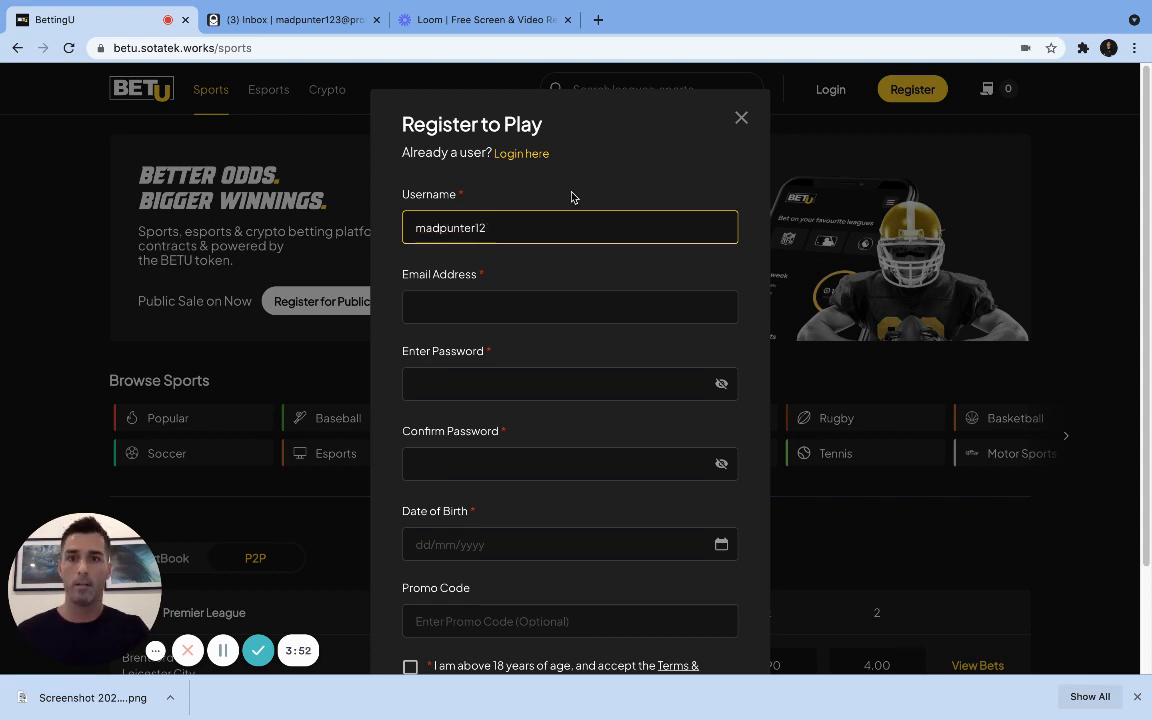
pyautogui.write('3')
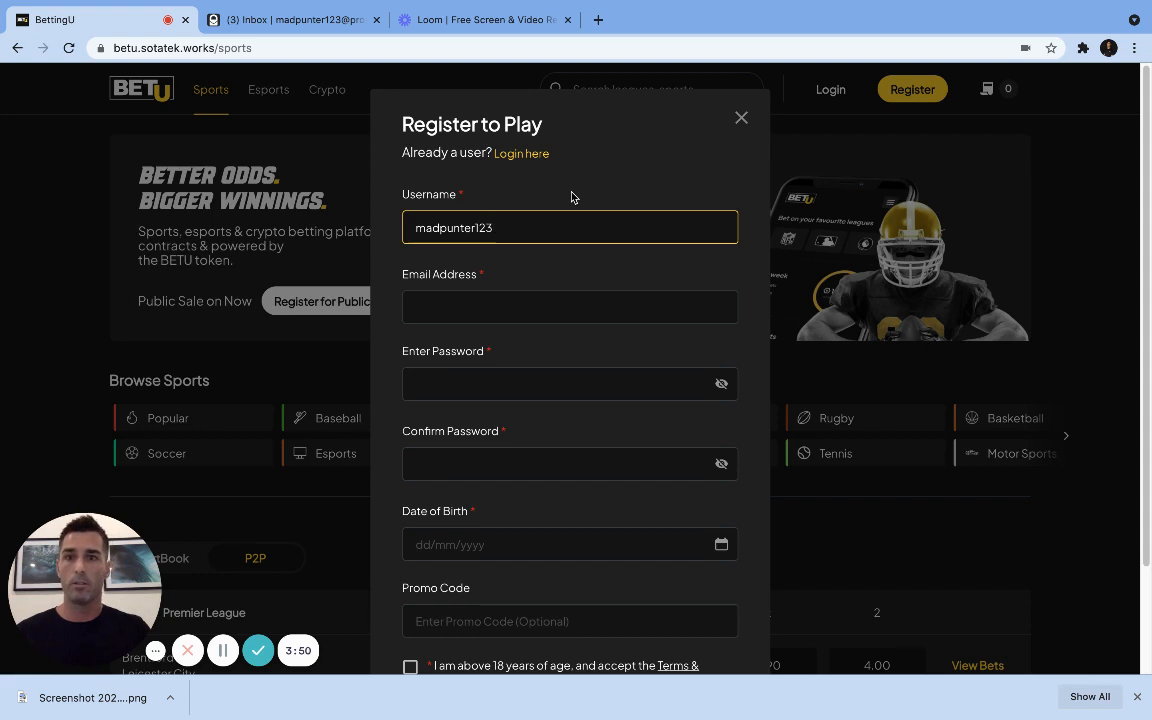
pyautogui.click(569, 306)
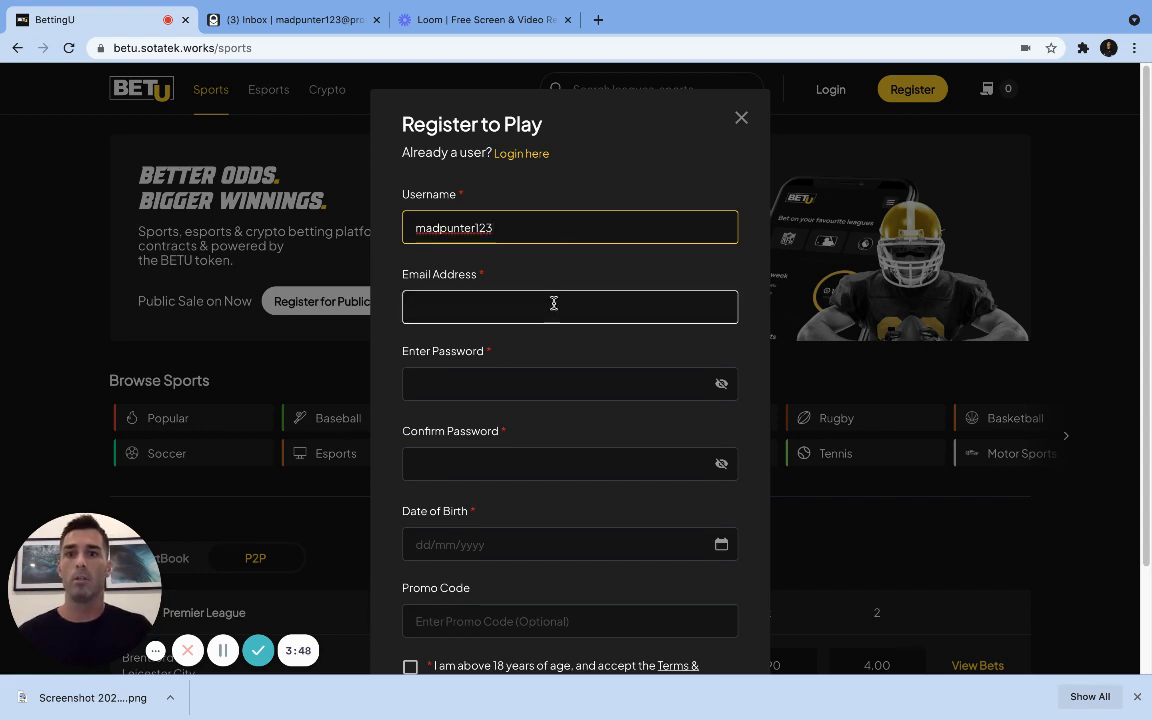
pyautogui.click(569, 307)
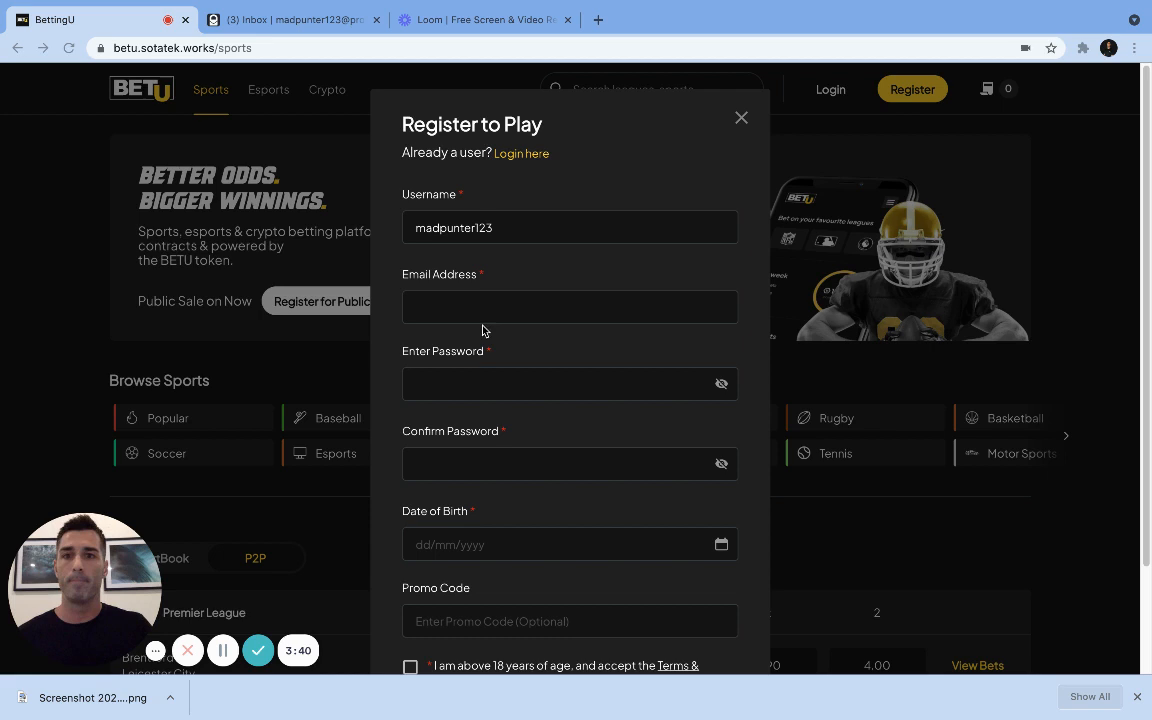
pyautogui.click(570, 307)
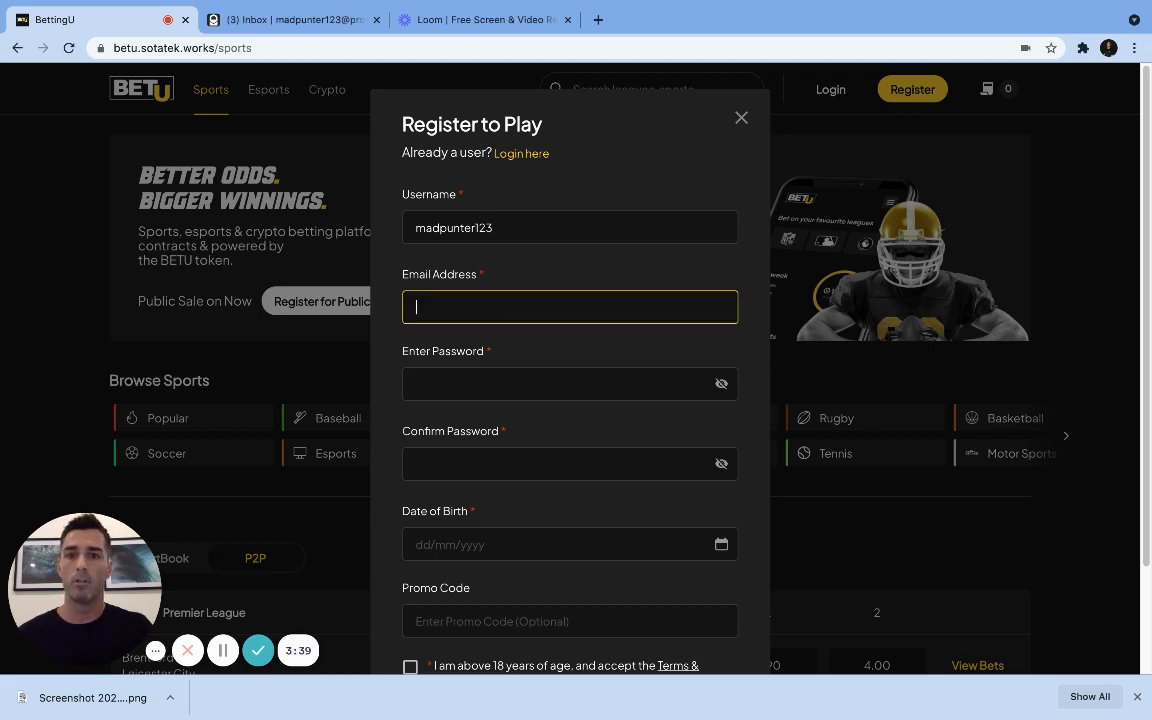
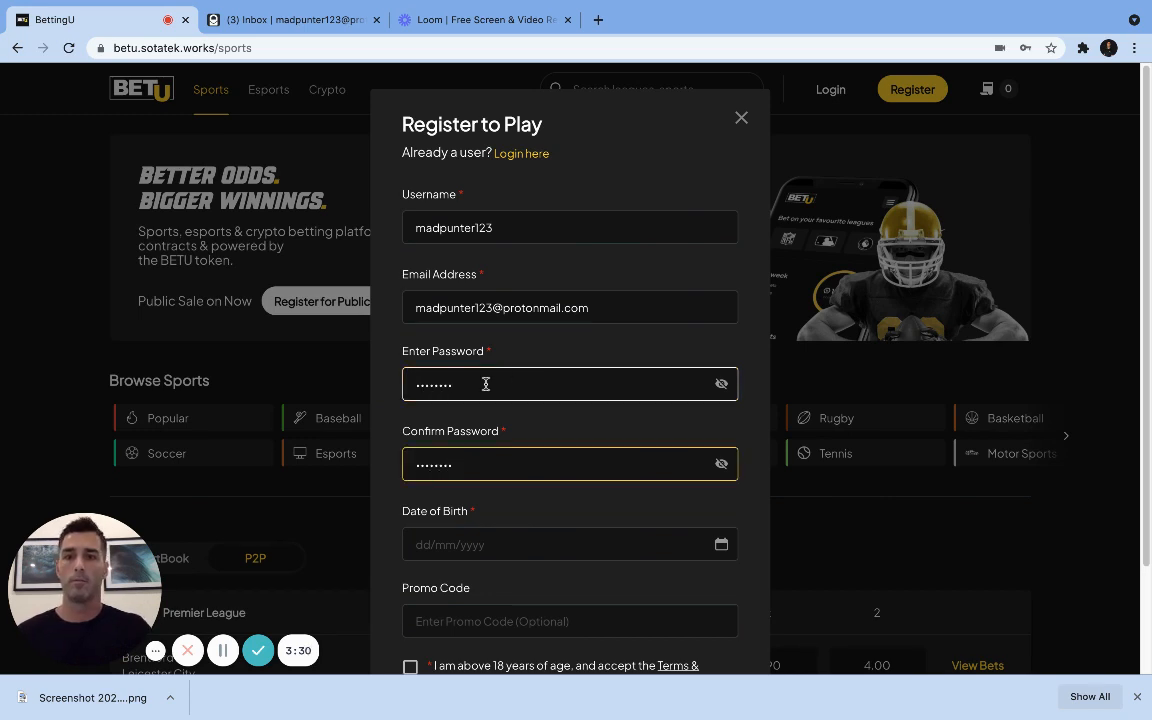
pyautogui.click(720, 544)
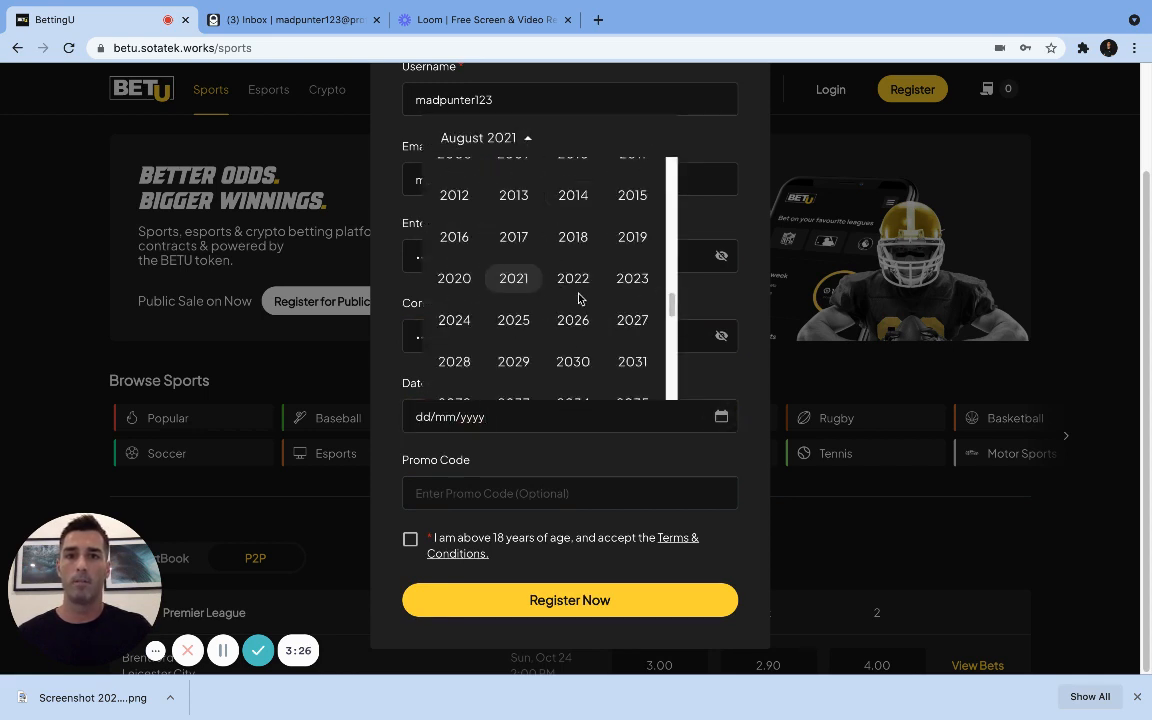
# Set birth year 1997, tick the over-18 terms box, and submit the registration
pyautogui.scroll(3)
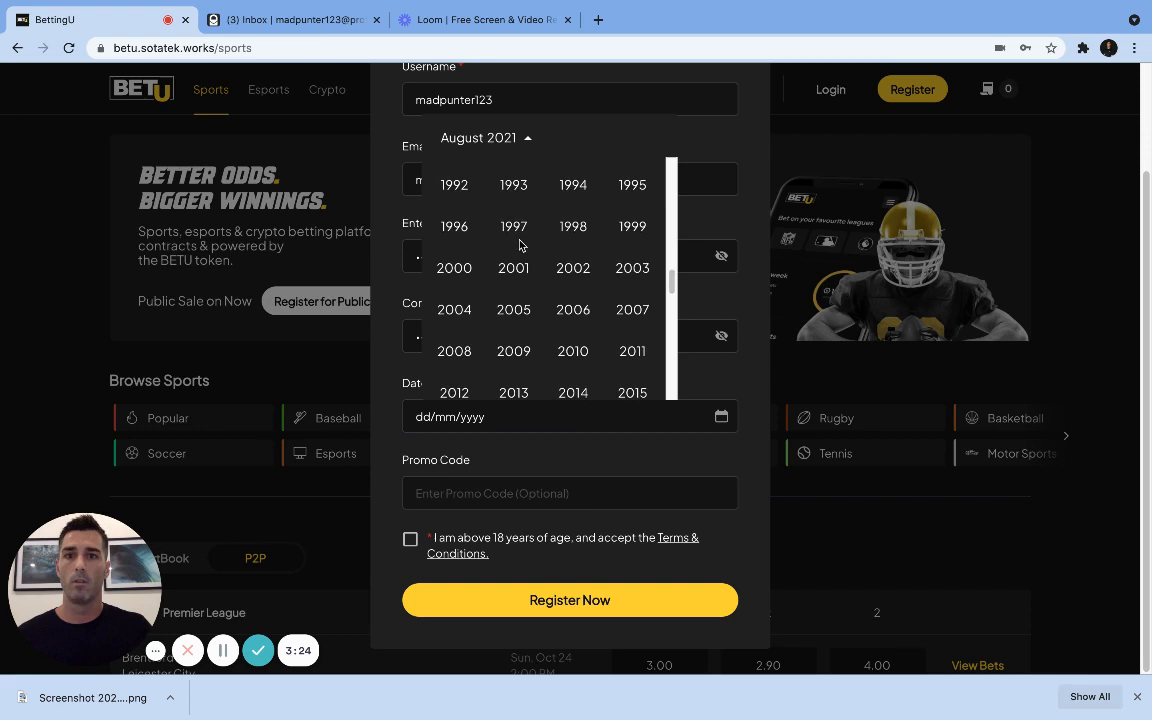
pyautogui.click(513, 226)
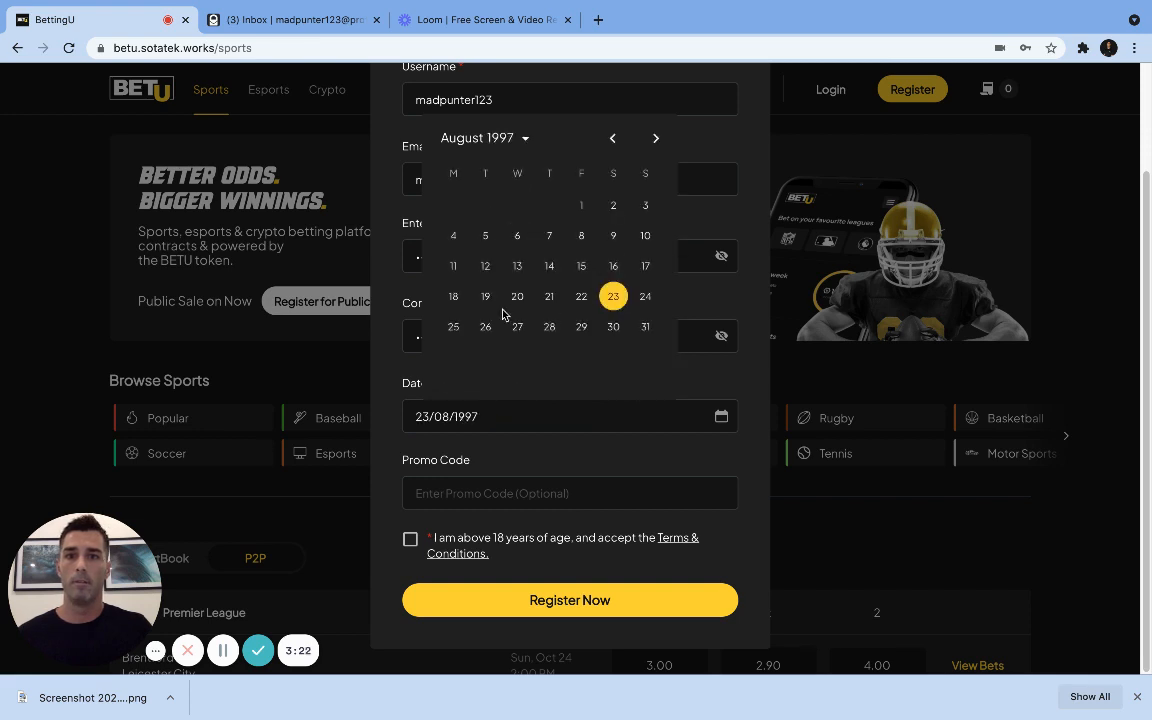
pyautogui.click(517, 296)
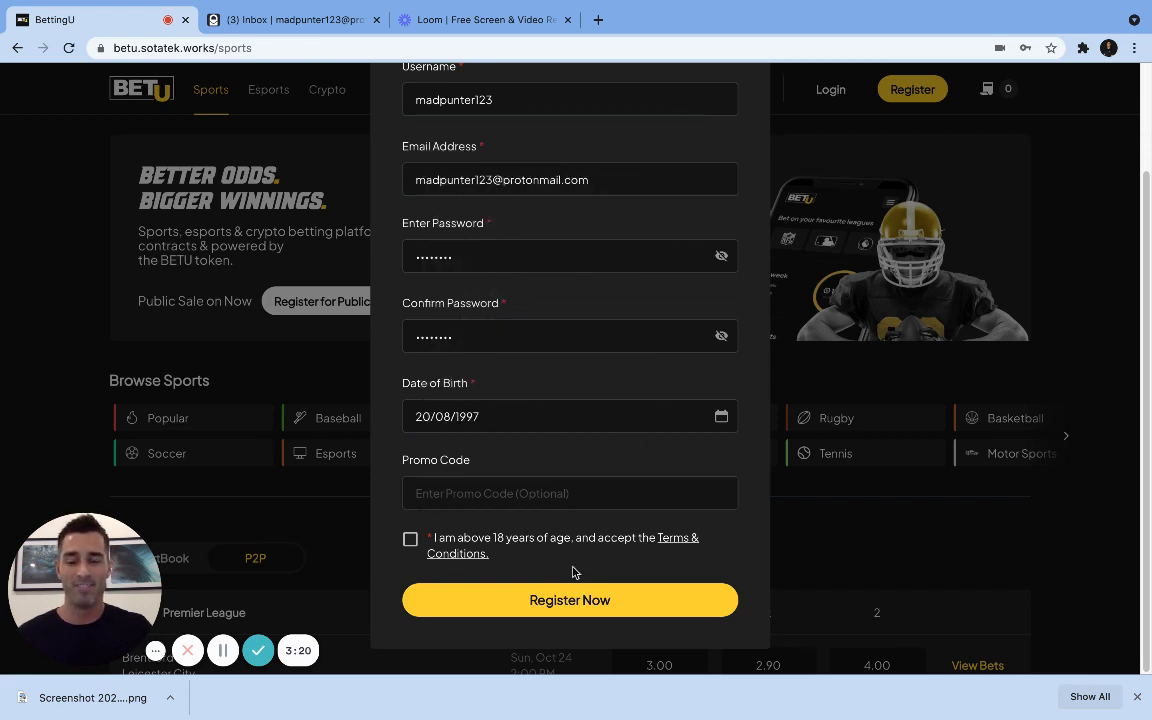
pyautogui.click(410, 539)
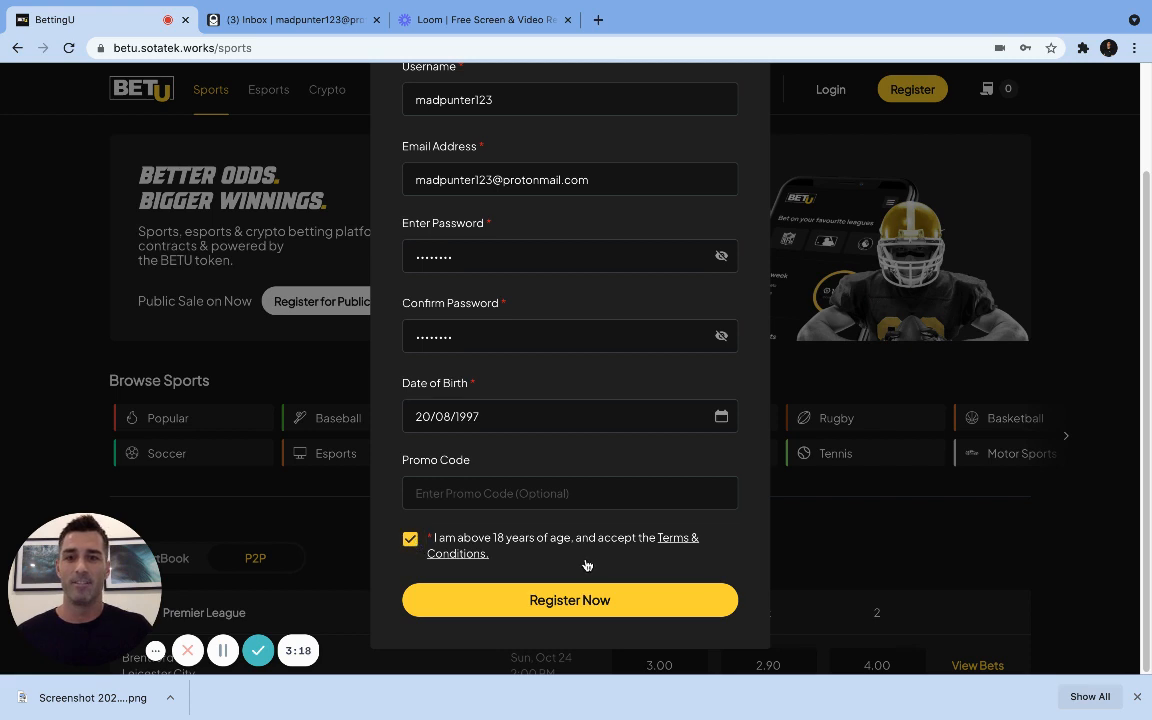
pyautogui.click(569, 600)
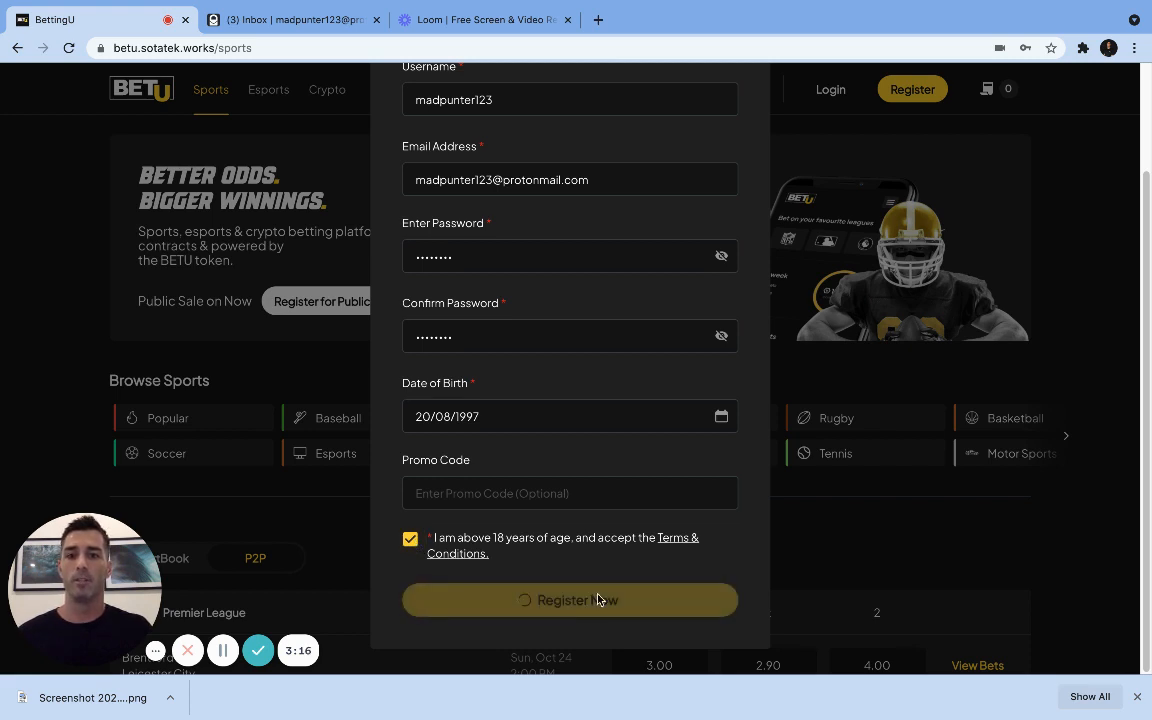
pyautogui.click(570, 600)
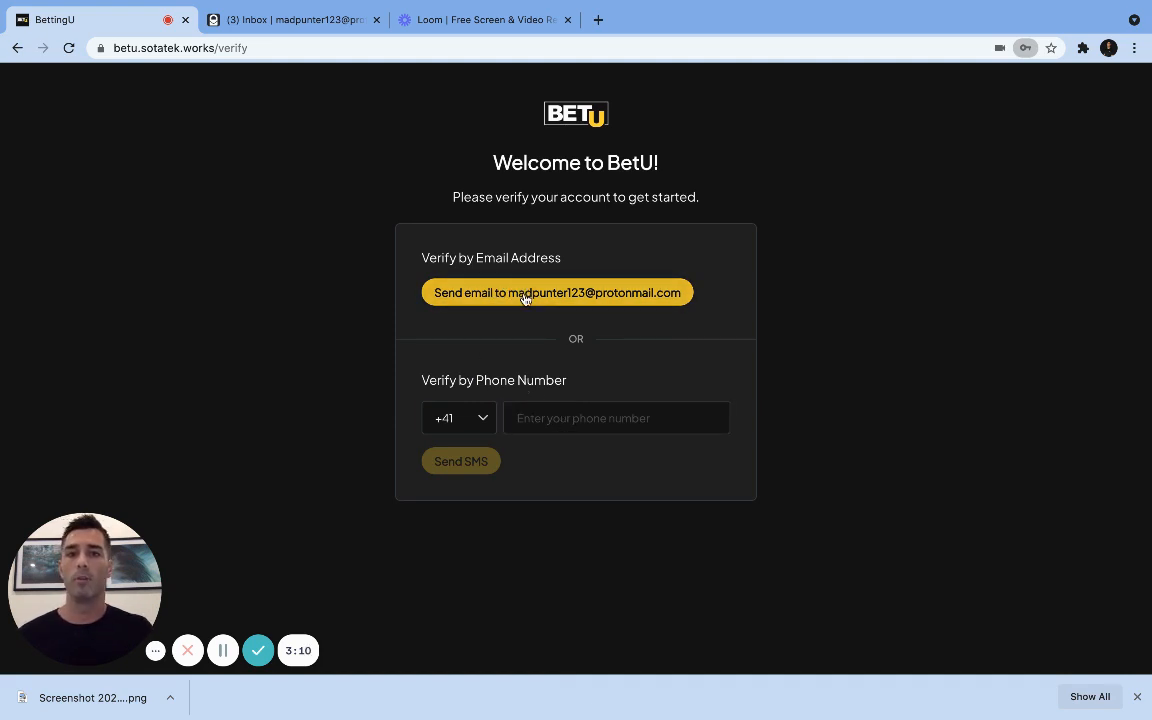
# Send a 6-digit verification code to the registered email address
pyautogui.click(557, 292)
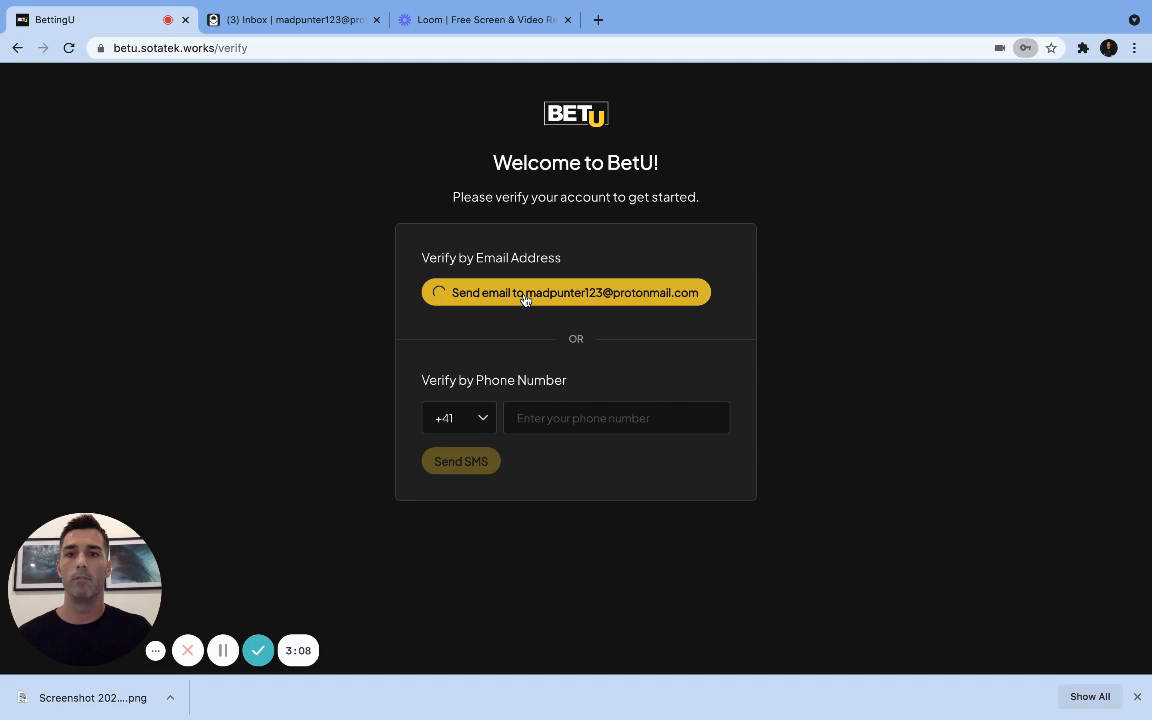
pyautogui.click(575, 292)
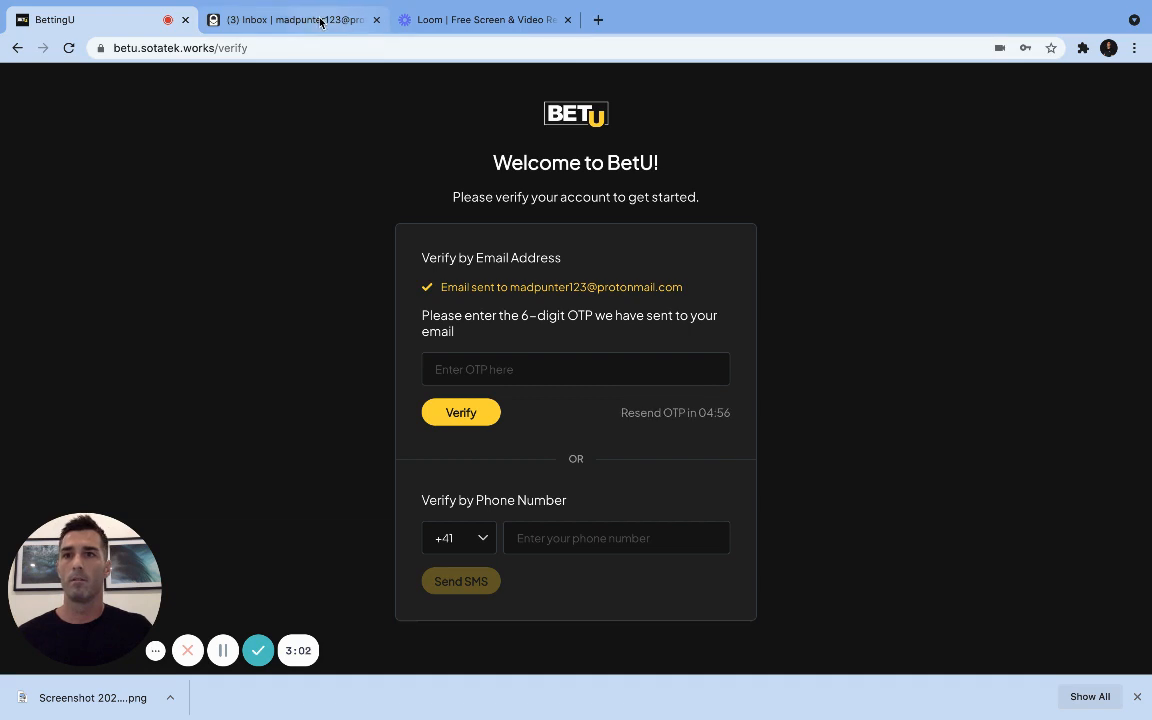
pyautogui.click(290, 19)
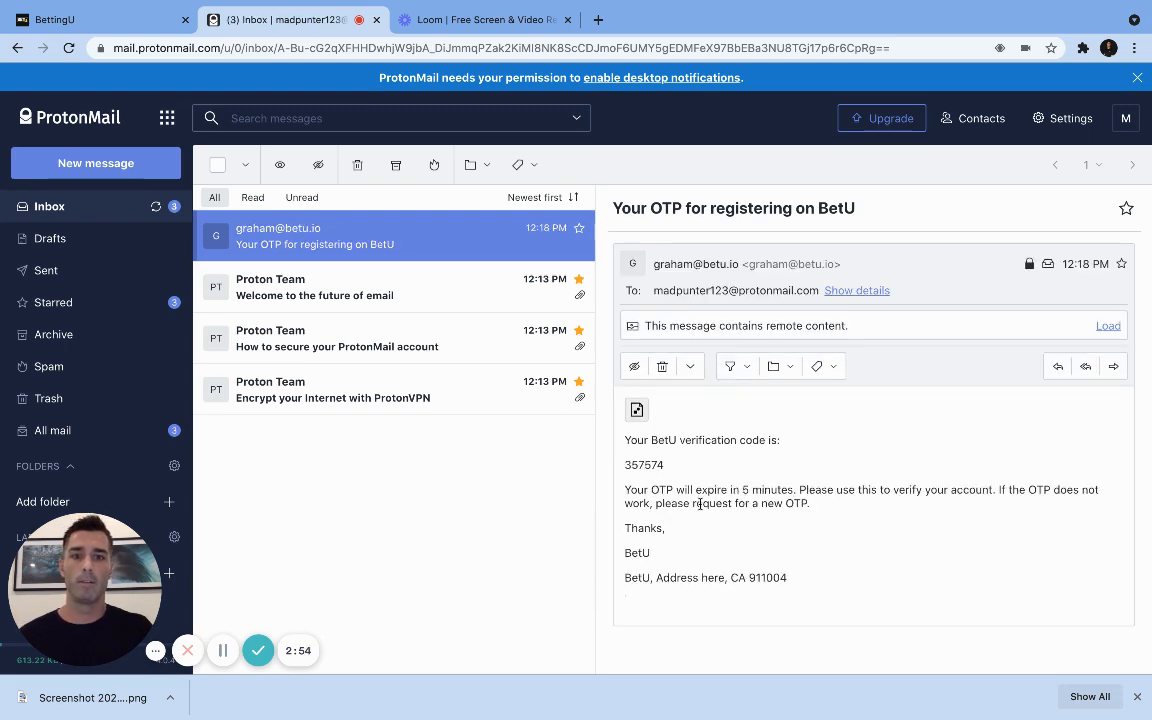
pyautogui.doubleClick(643, 464)
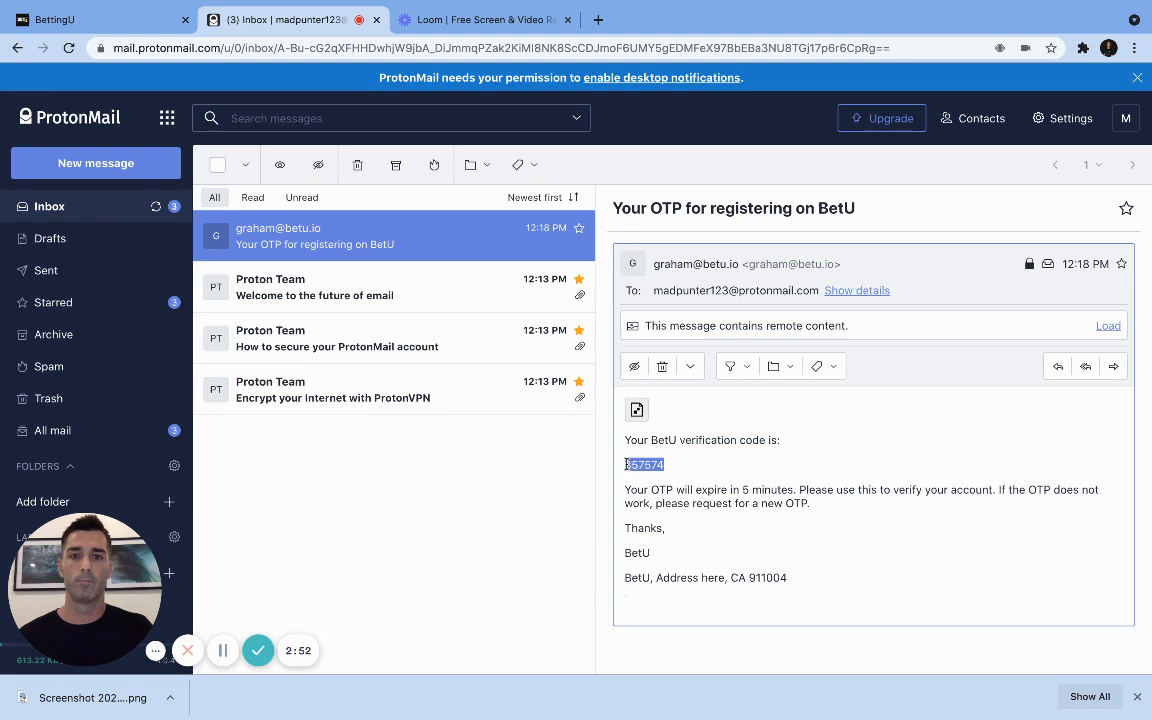
pyautogui.click(55, 19)
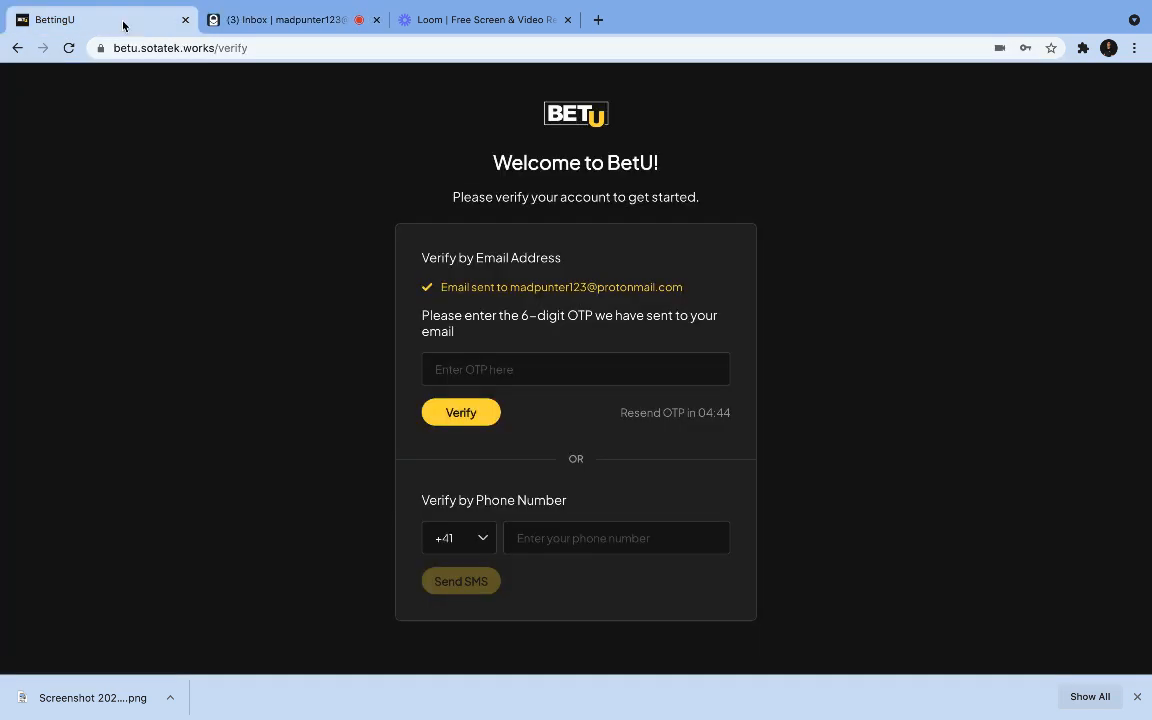
pyautogui.click(575, 369)
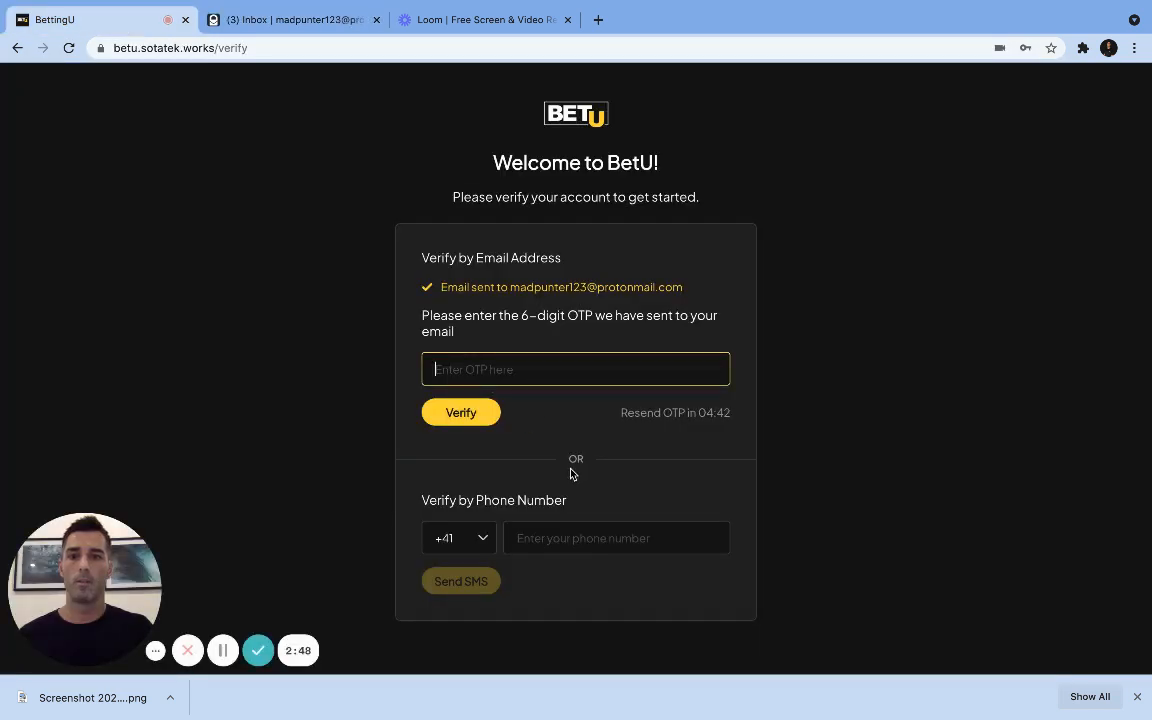
pyautogui.click(460, 412)
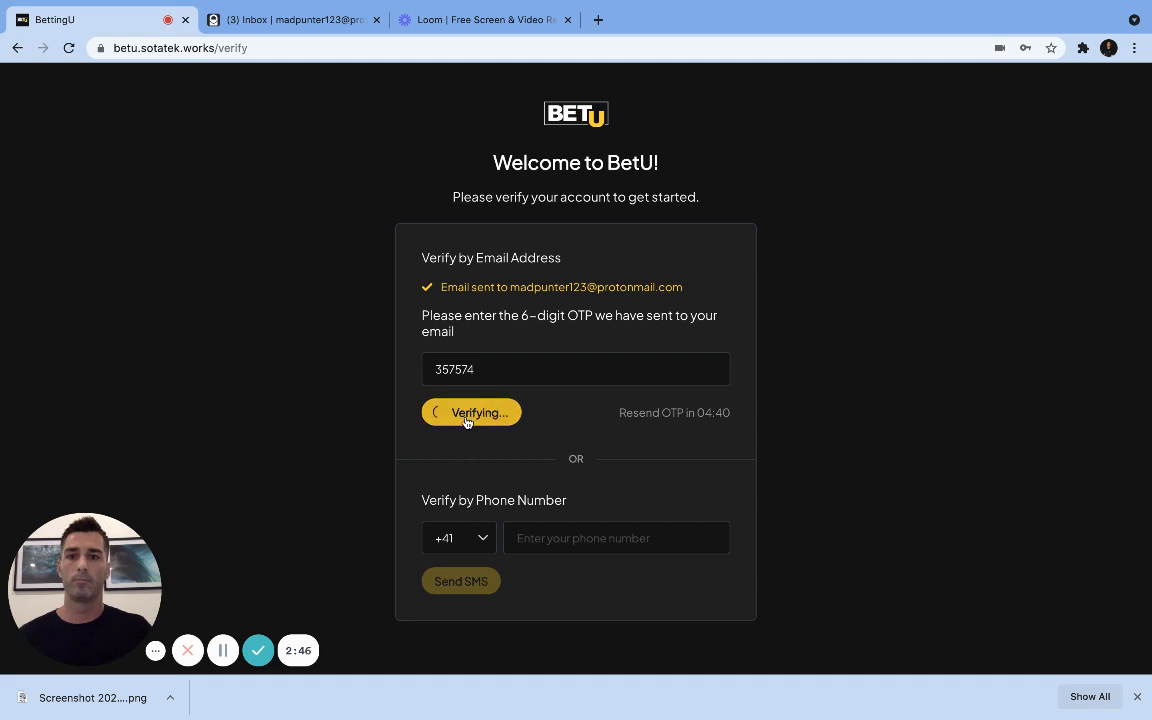
pyautogui.click(470, 412)
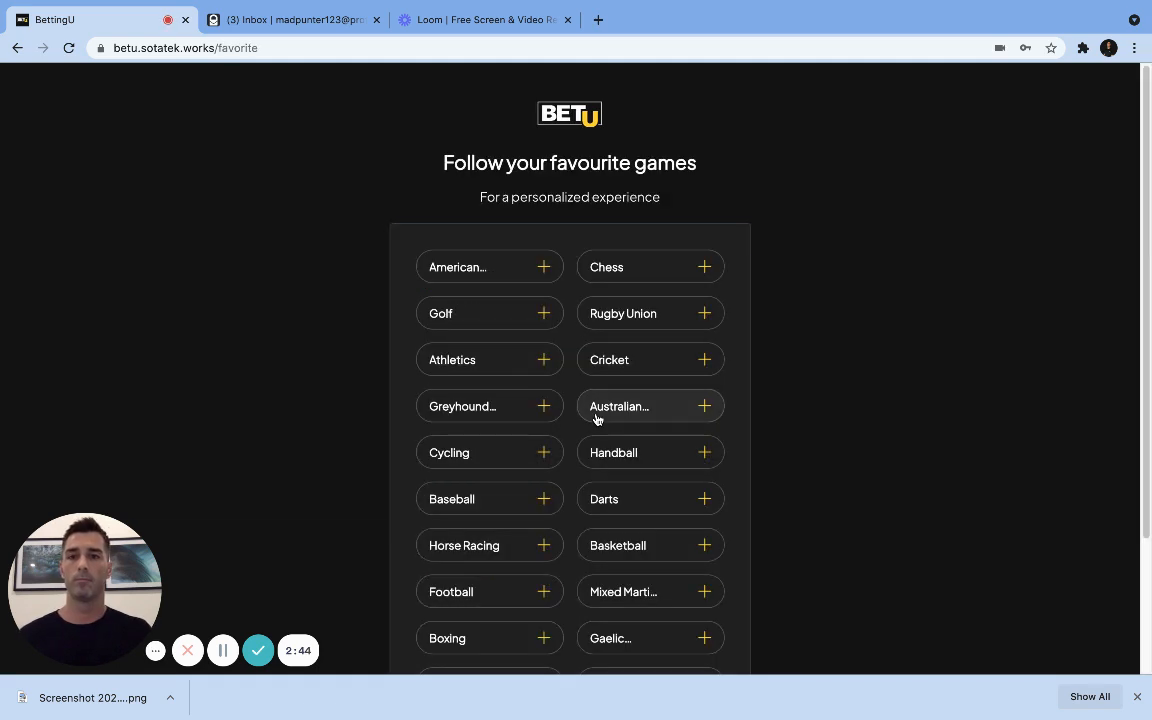
pyautogui.moveTo(799, 407)
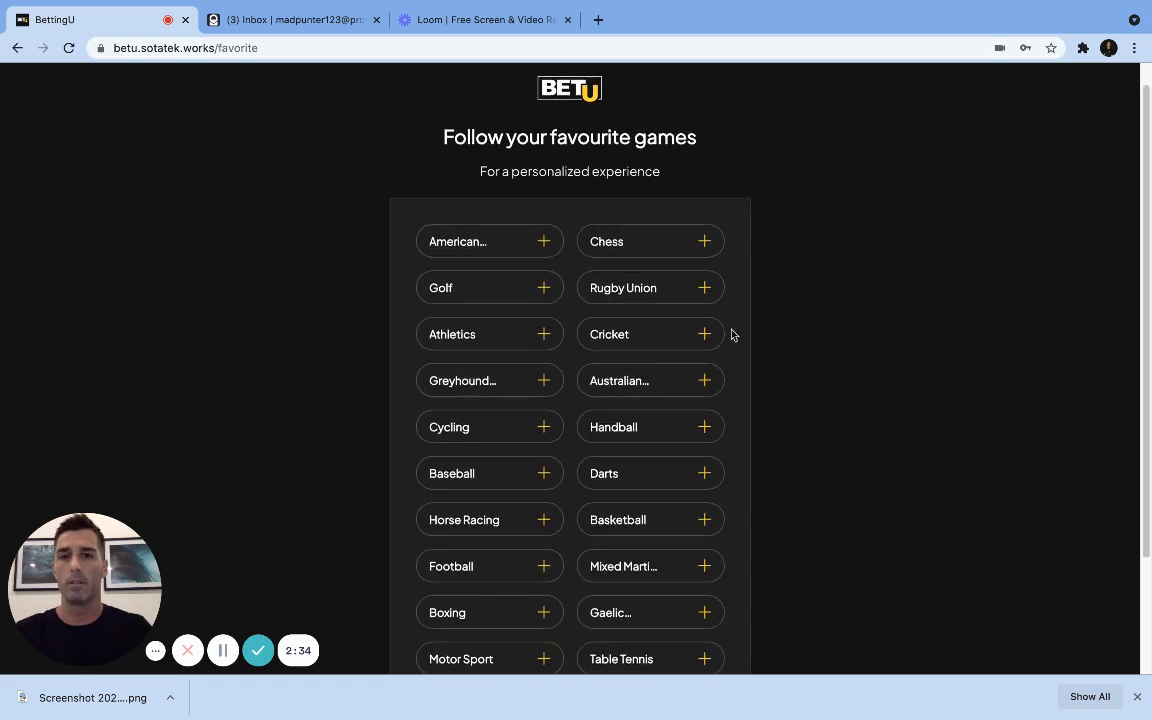
pyautogui.moveTo(630, 334)
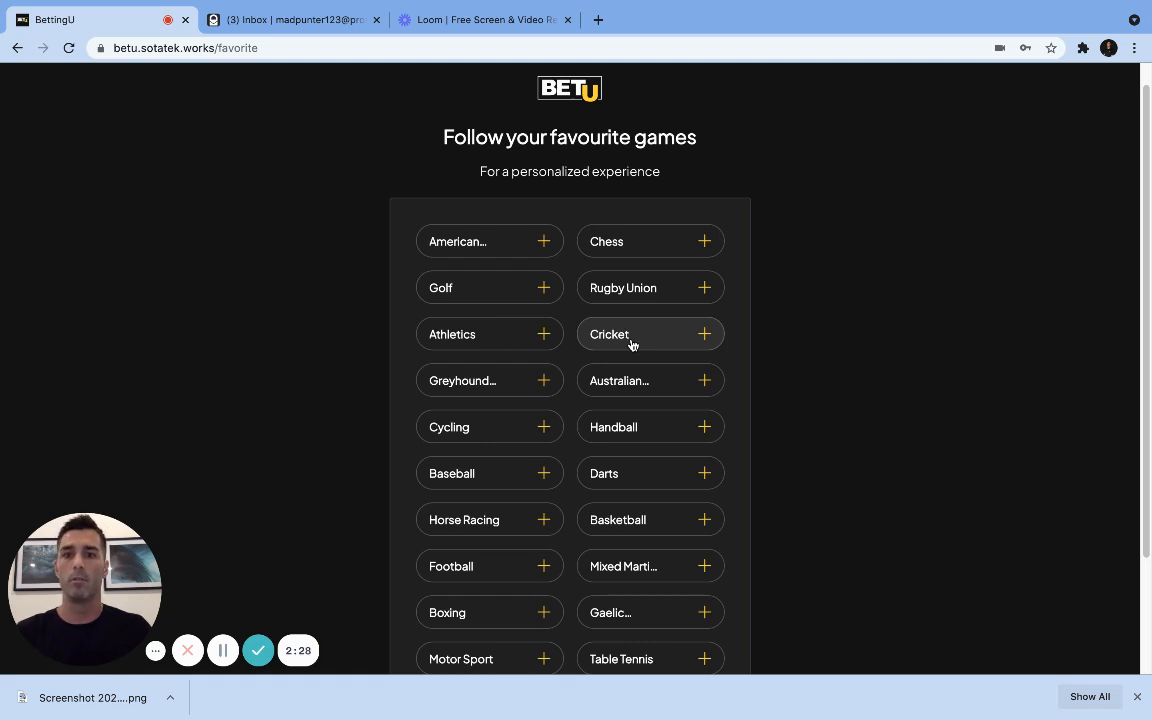
# Add Cricket and Table Tennis as favourite sports and continue to the dashboard
pyautogui.click(649, 334)
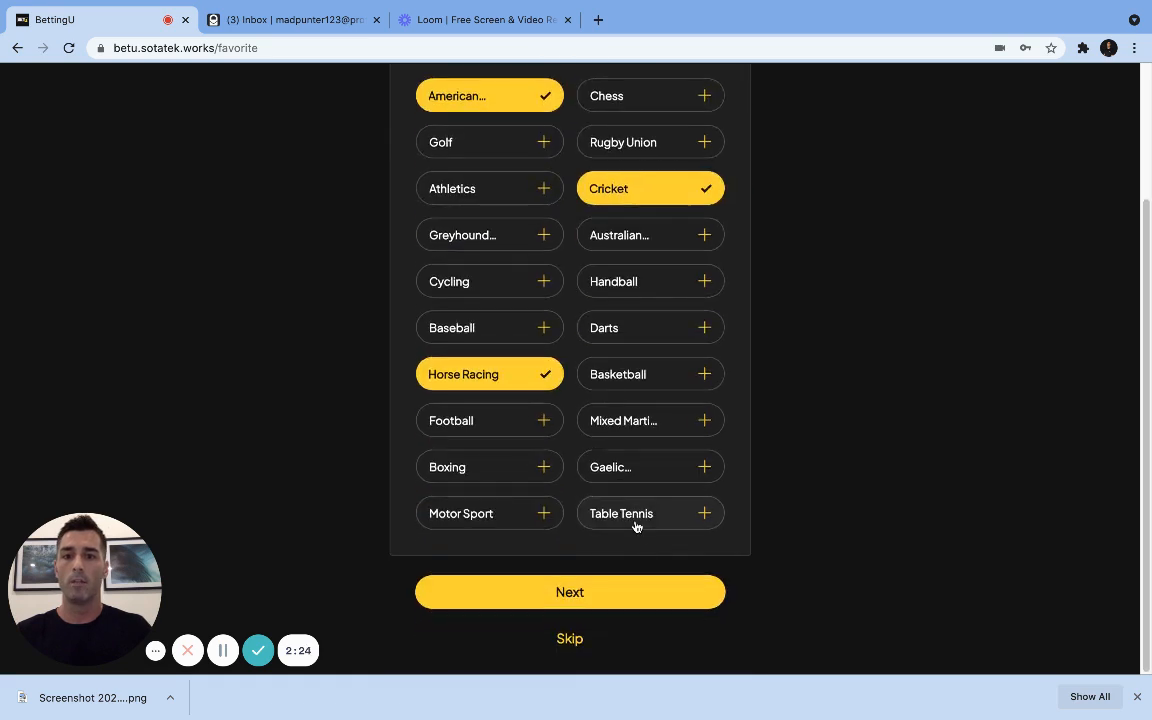
pyautogui.click(650, 513)
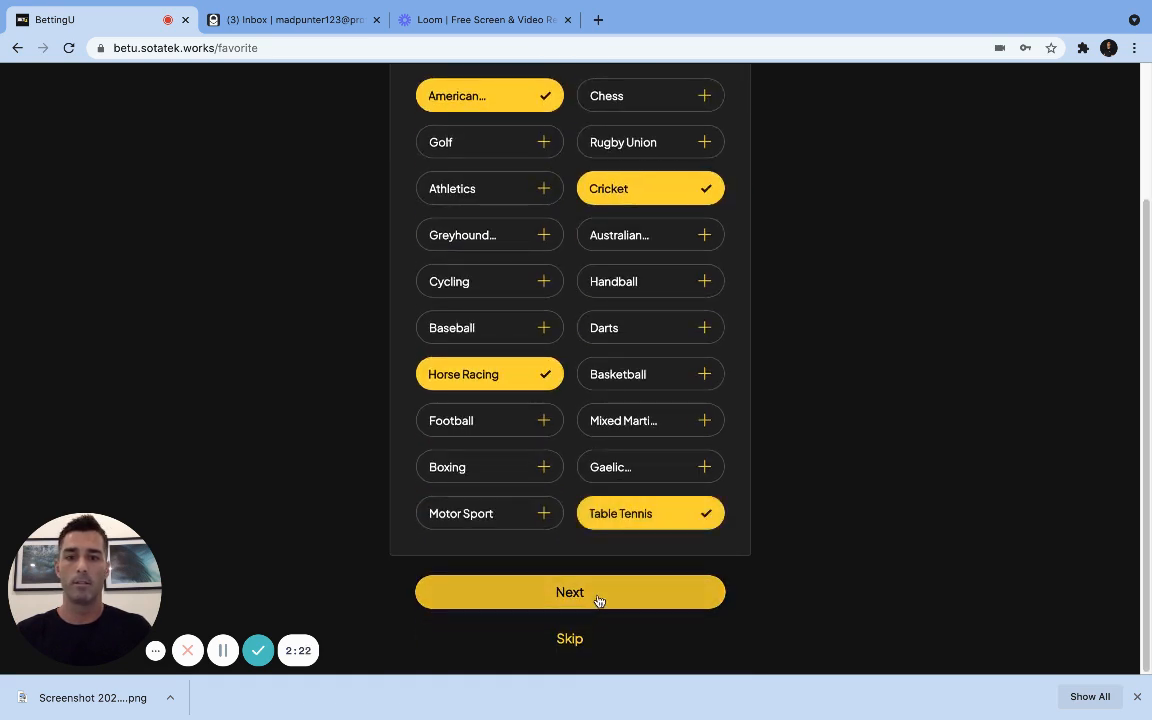
pyautogui.click(570, 592)
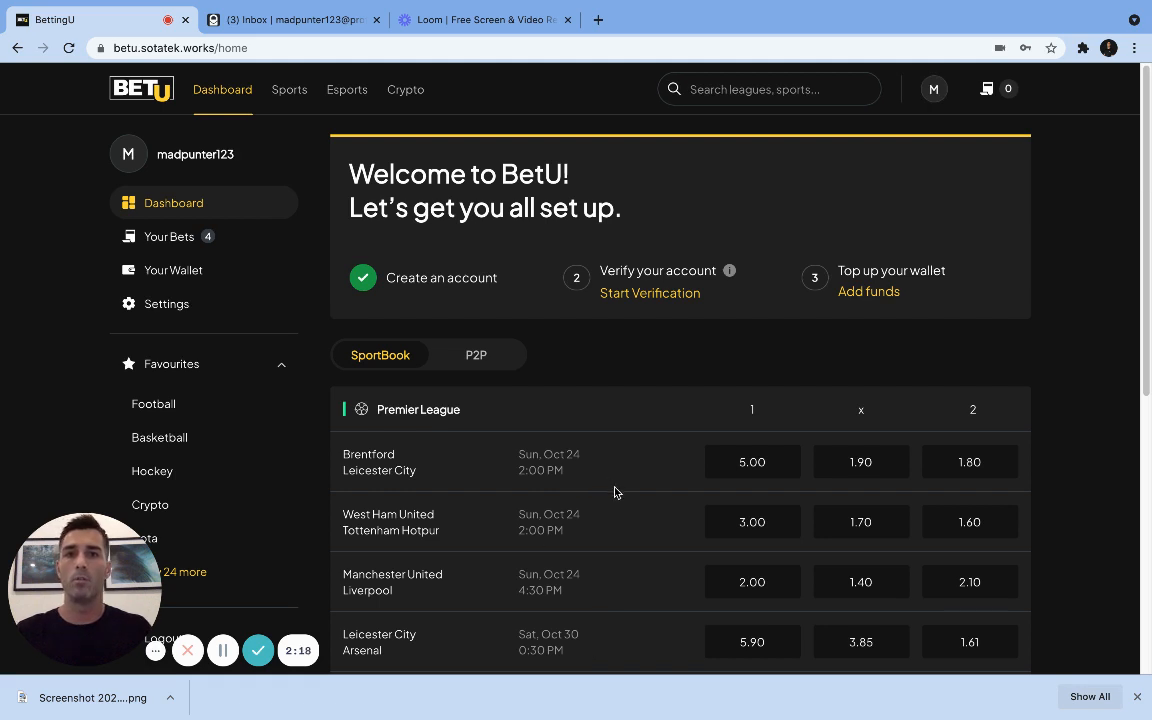
pyautogui.moveTo(738, 387)
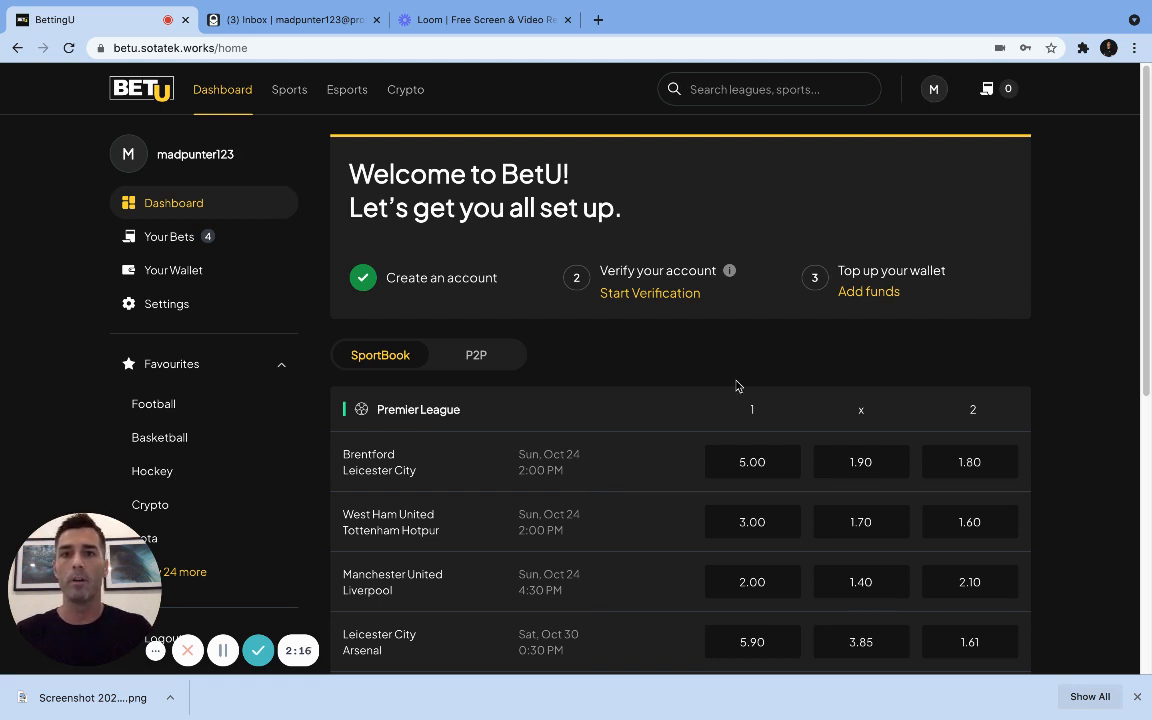
pyautogui.moveTo(649, 293)
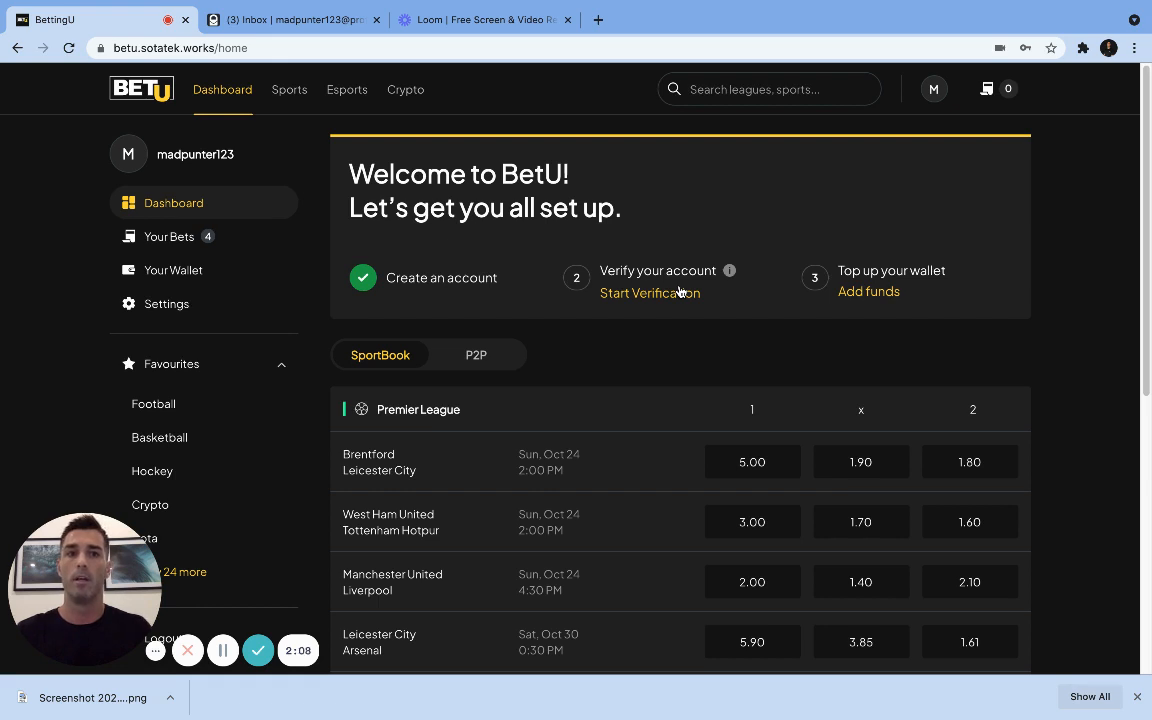
pyautogui.moveTo(831, 293)
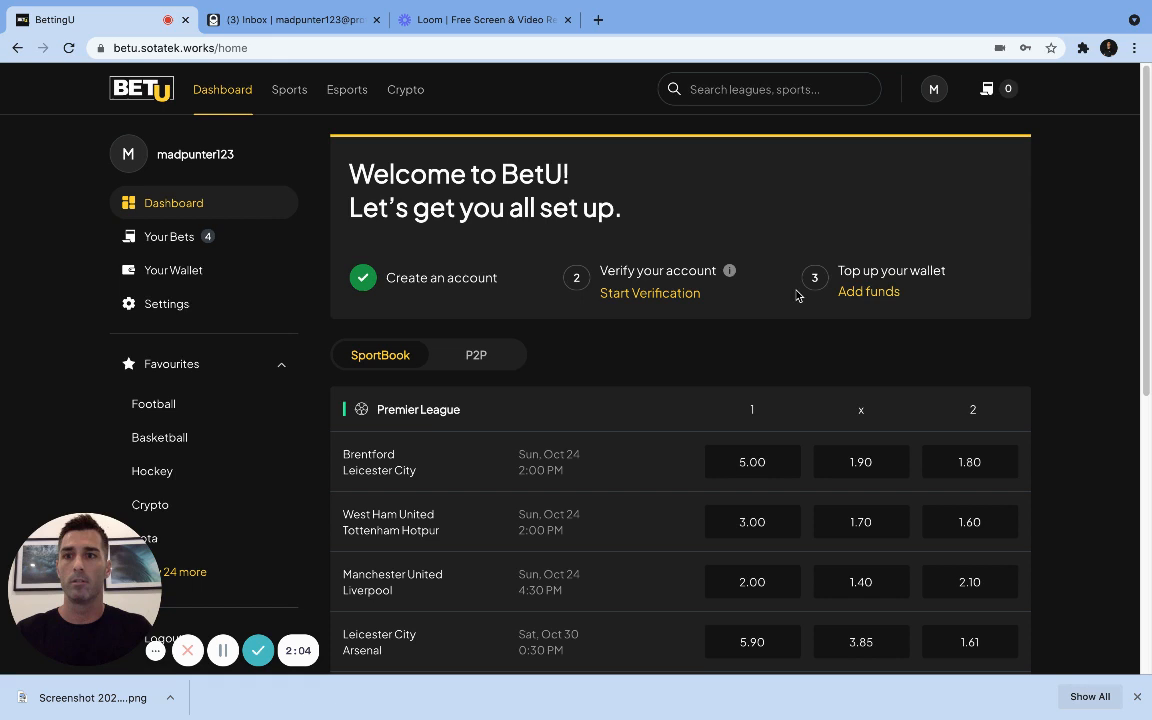
pyautogui.scroll(-3)
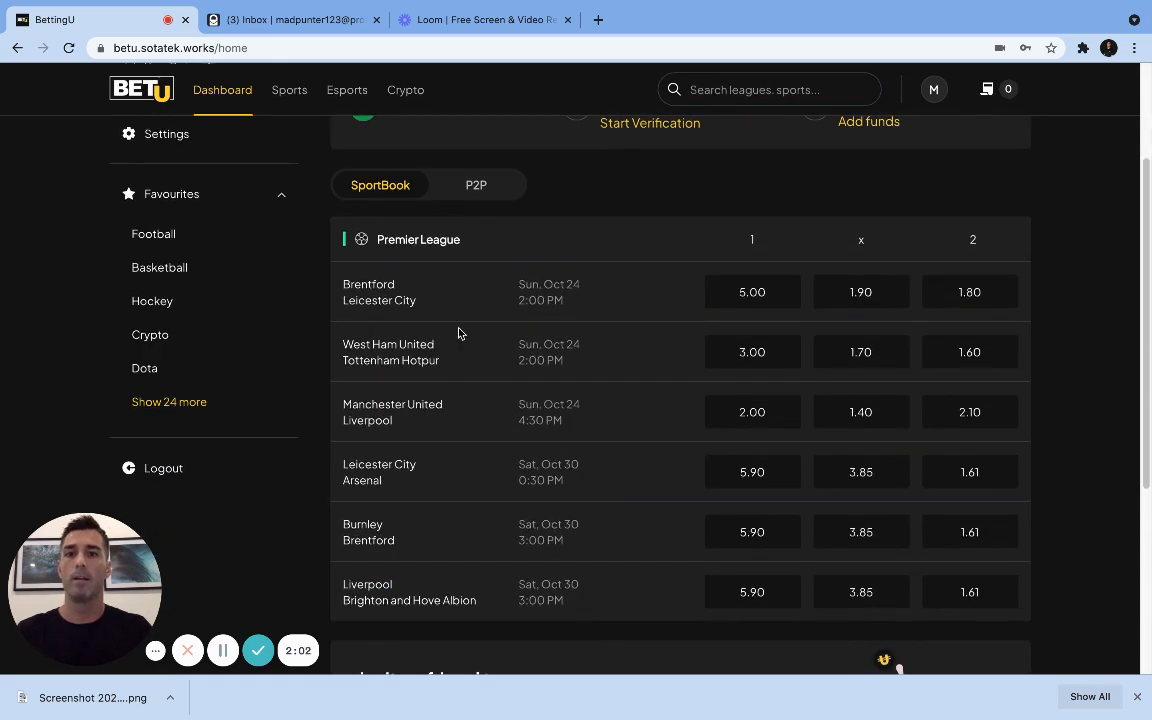
pyautogui.moveTo(630, 332)
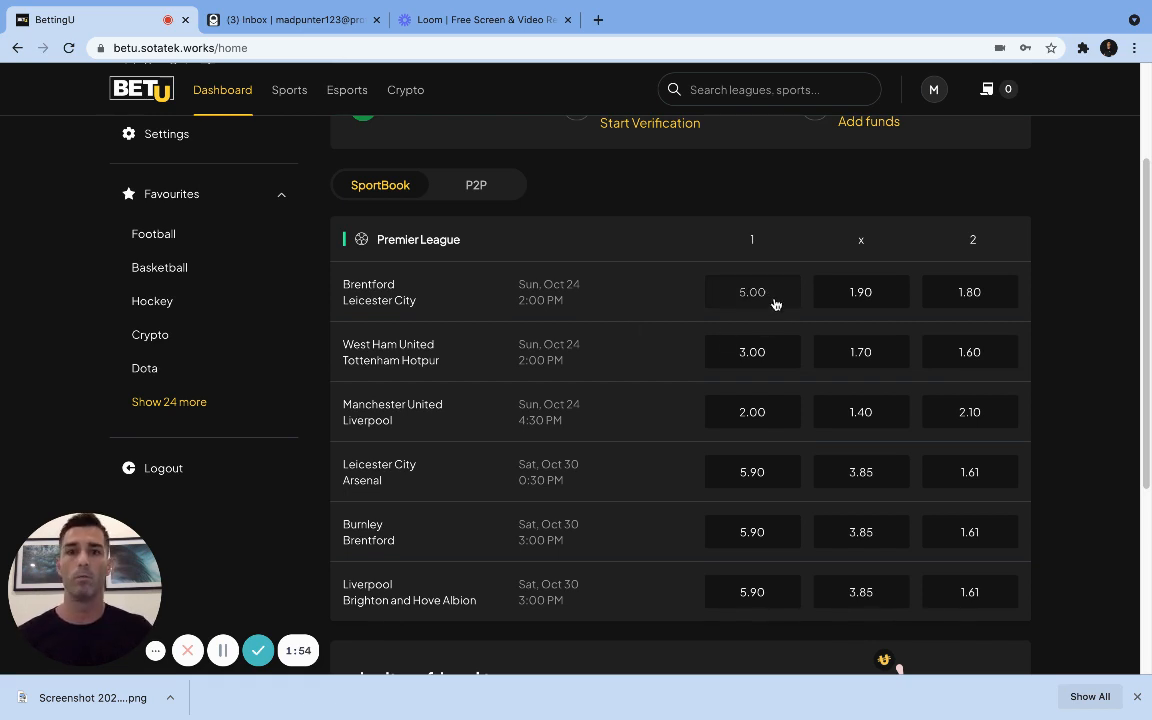
pyautogui.scroll(3)
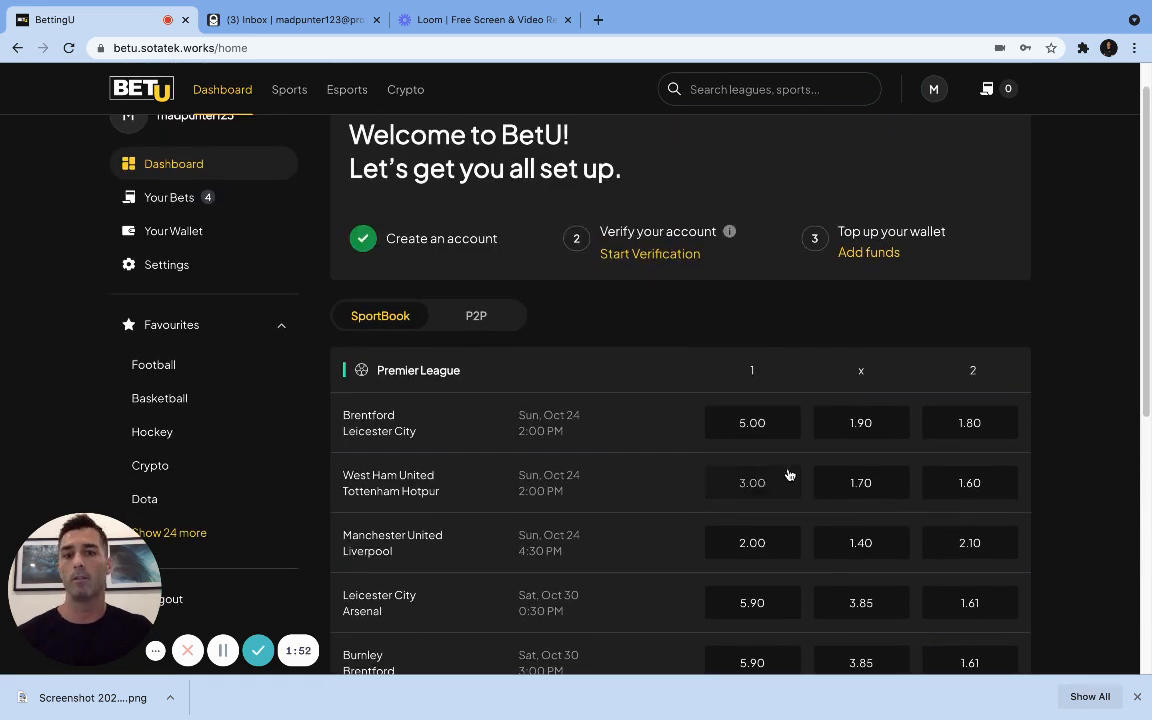
# Add Brentford's 5.00 win to the bet slip, stake 100, and hide the slip
pyautogui.click(752, 422)
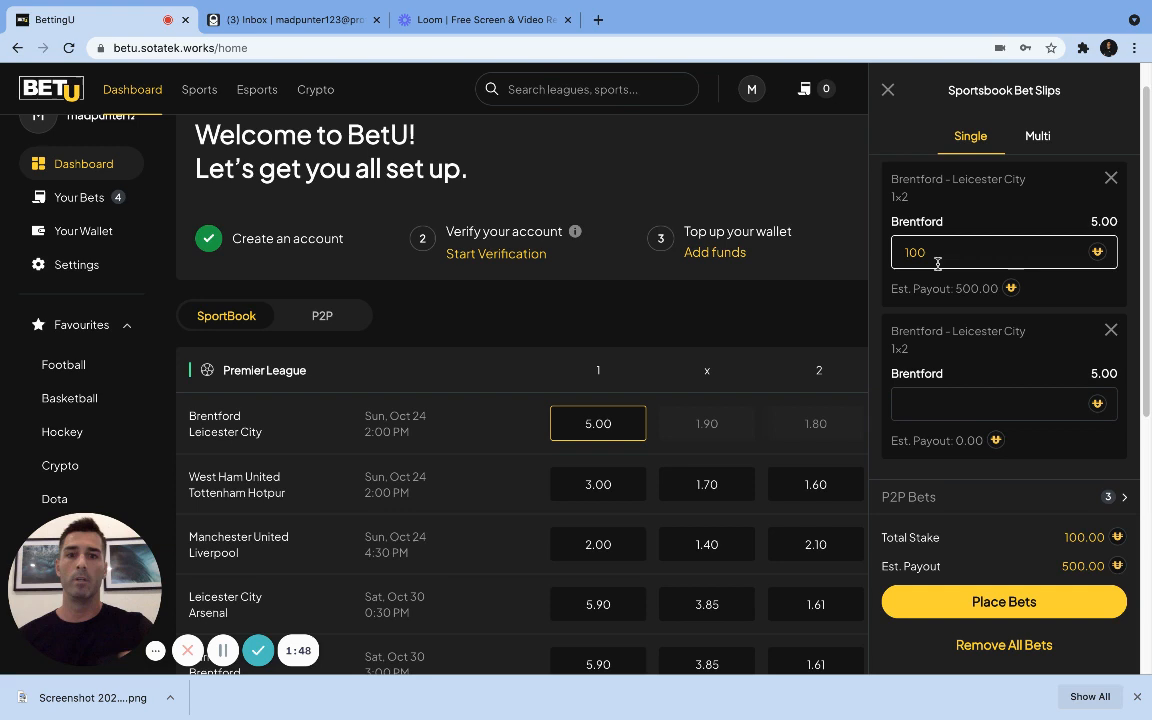
pyautogui.click(1003, 403)
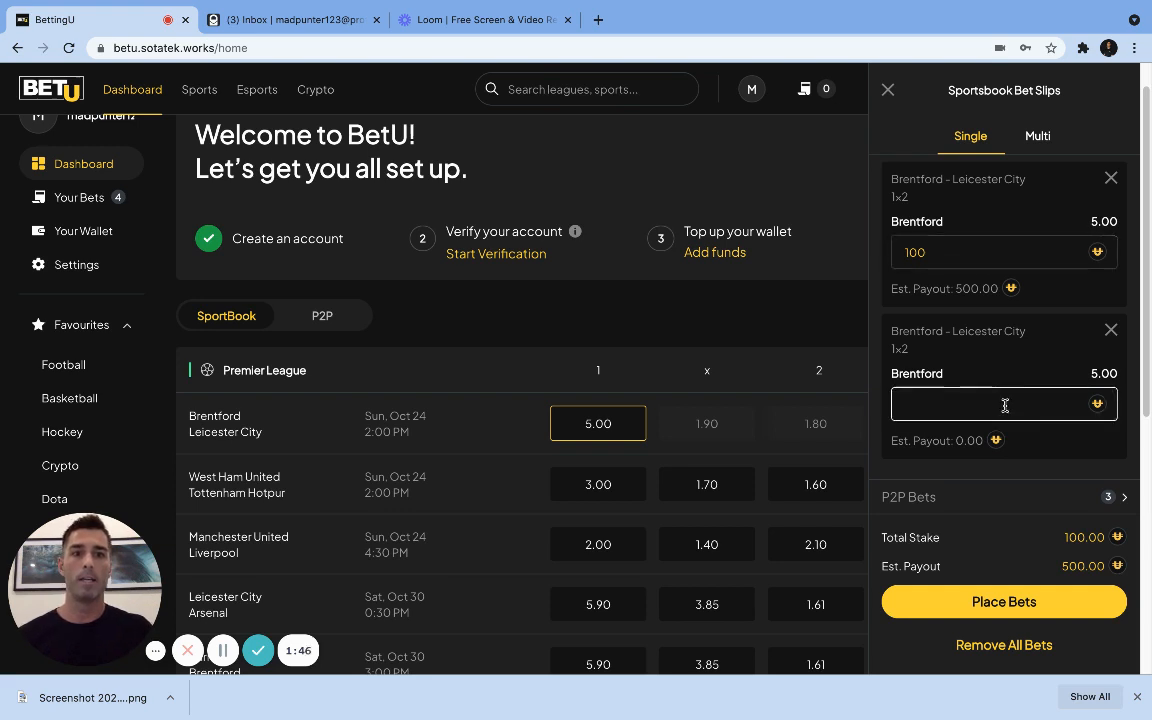
pyautogui.write('100')
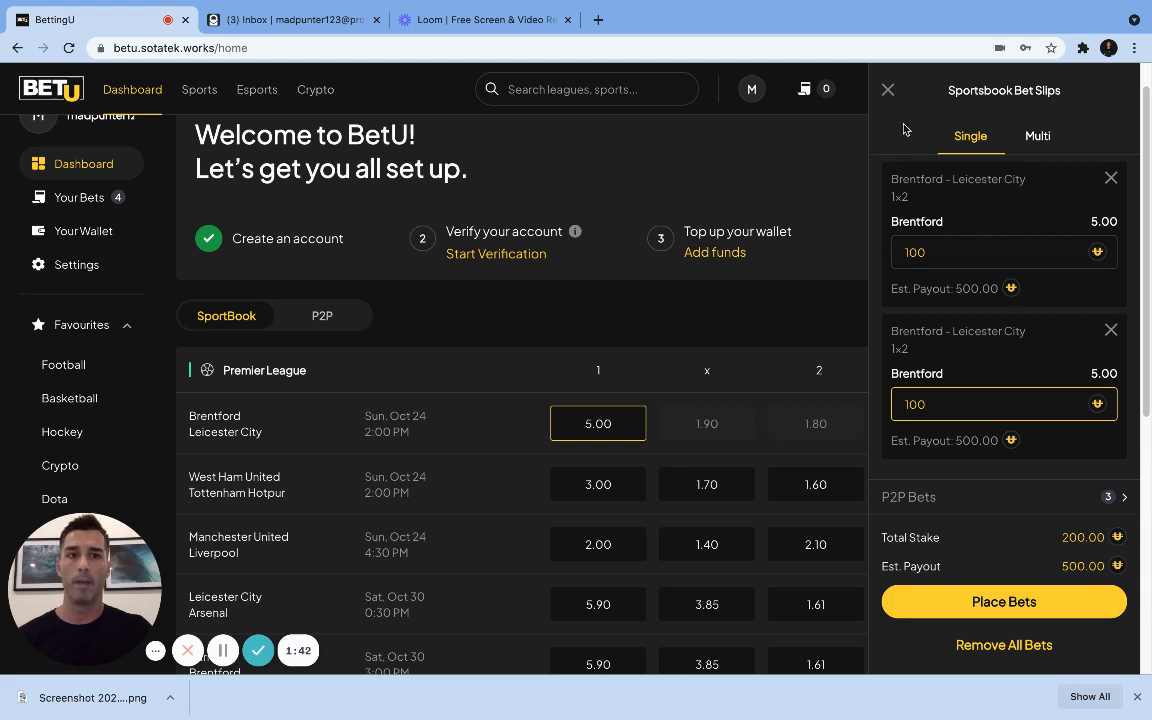
pyautogui.click(887, 90)
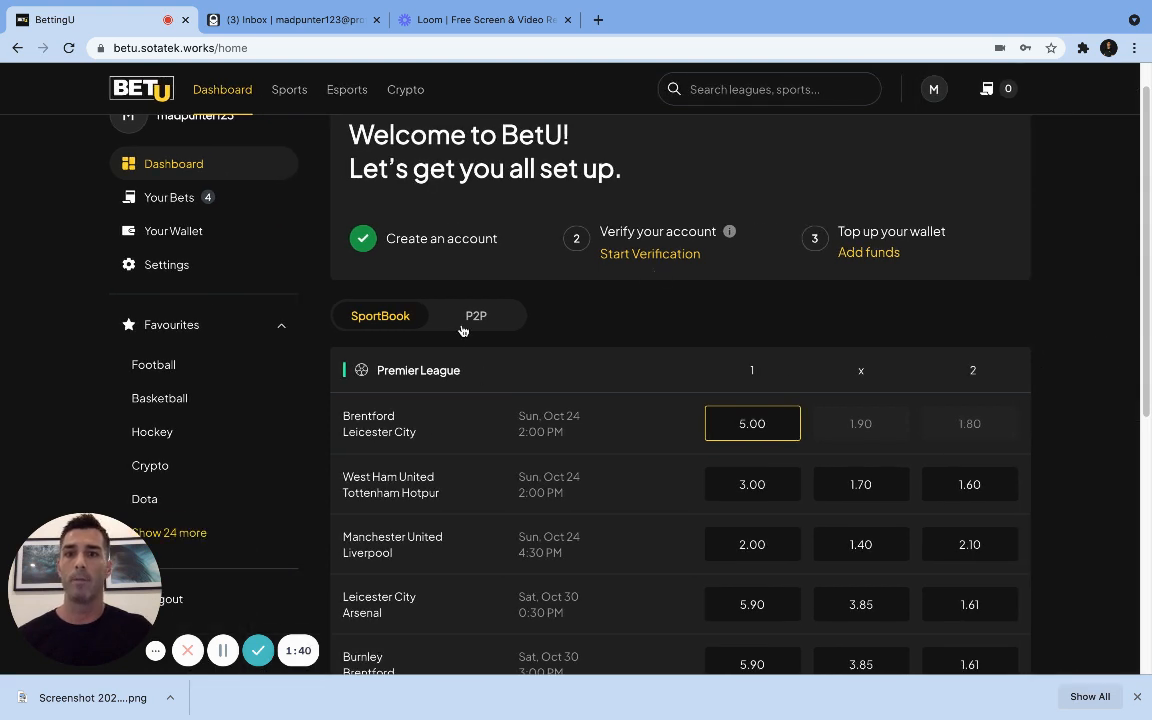
# Switch the dashboard to P2P odds and select Brentford's 3.00 win
pyautogui.click(476, 315)
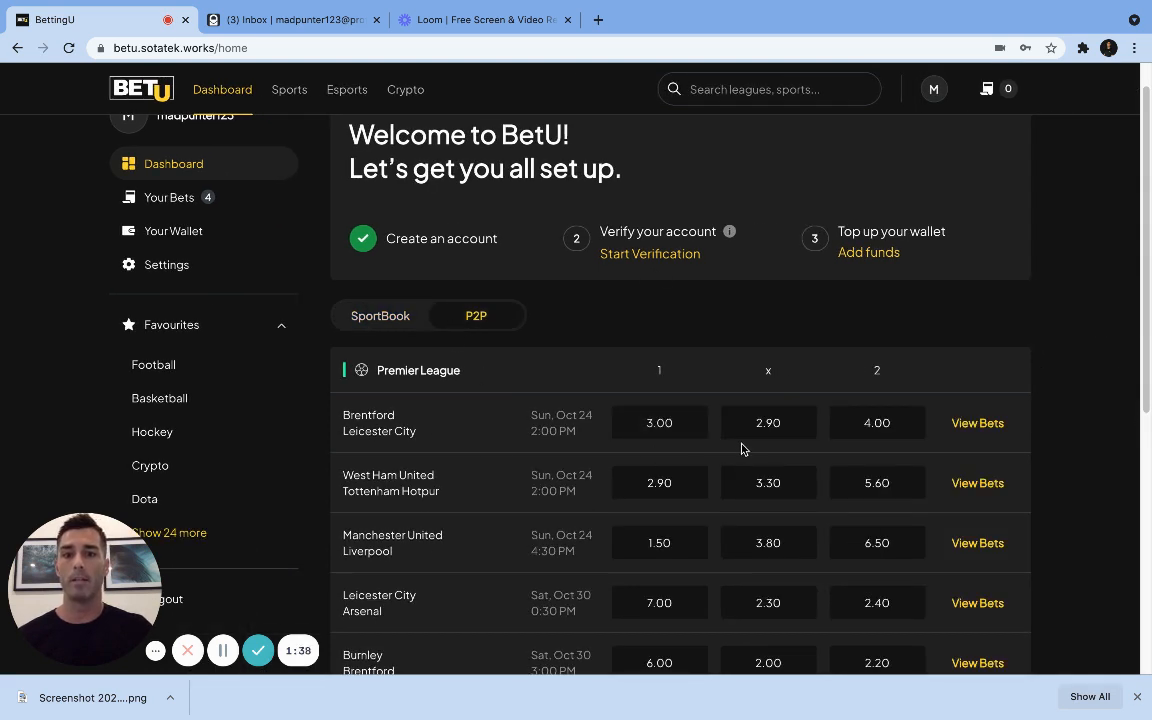
pyautogui.moveTo(612, 430)
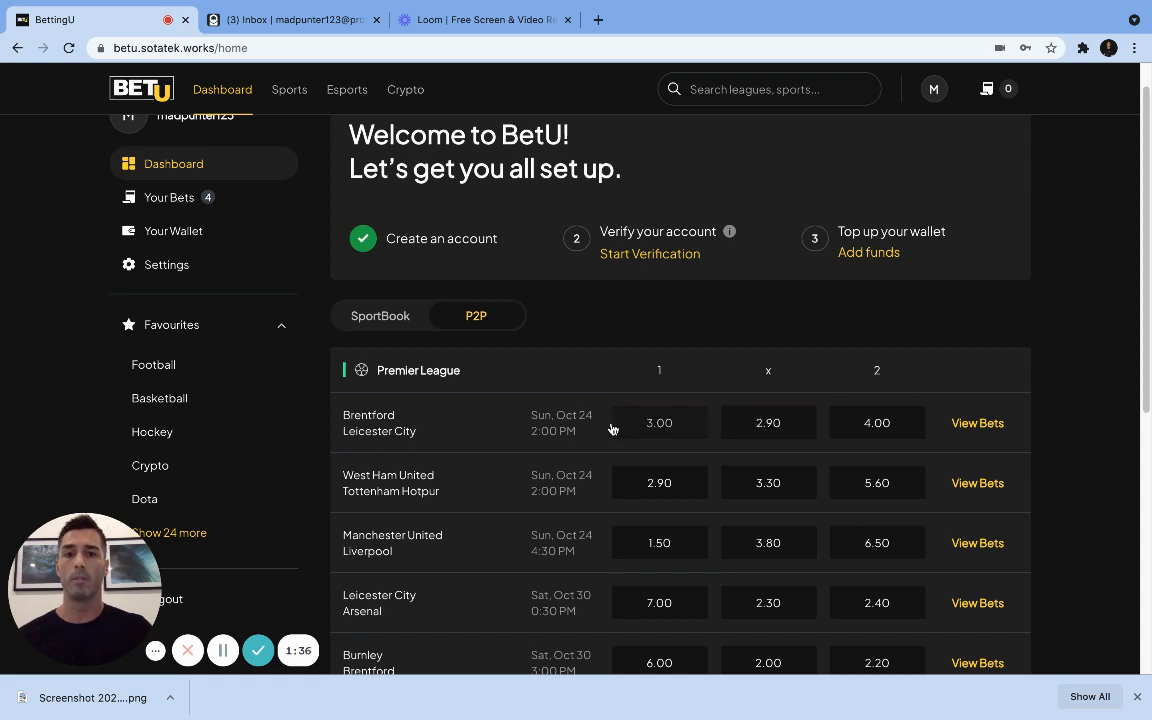
pyautogui.moveTo(708, 429)
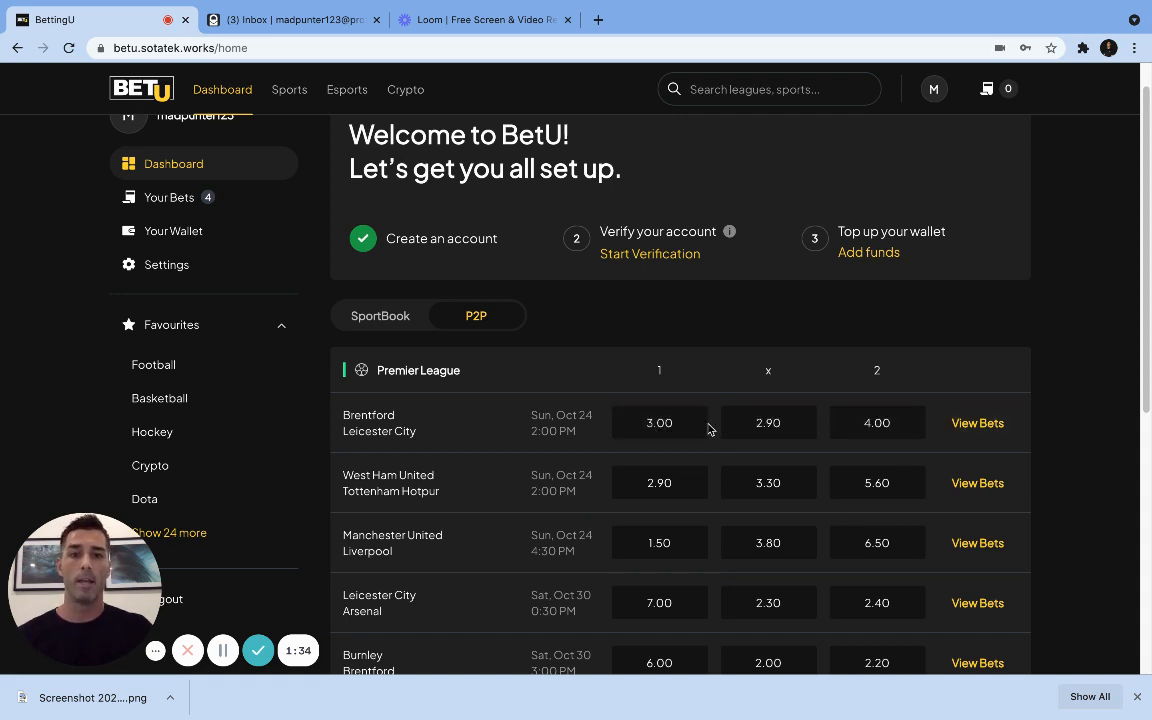
pyautogui.click(659, 422)
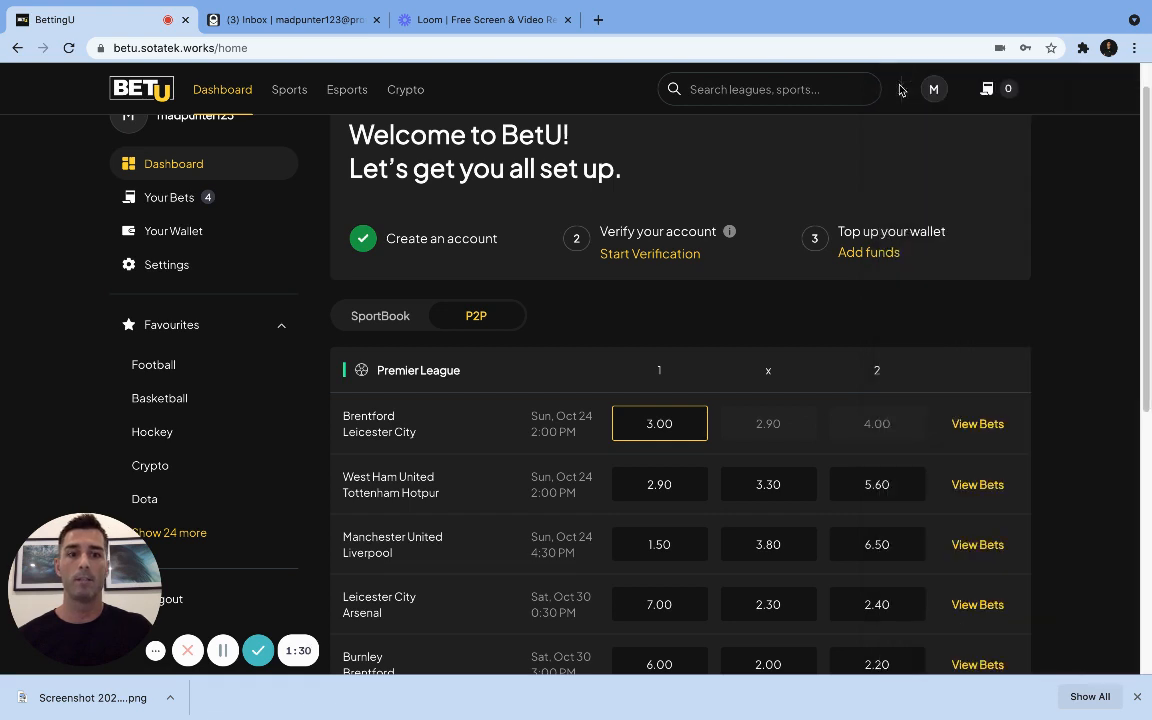
# Browse the user-made bet list for Brentford vs Leicester City, then return to the dashboard
pyautogui.click(977, 423)
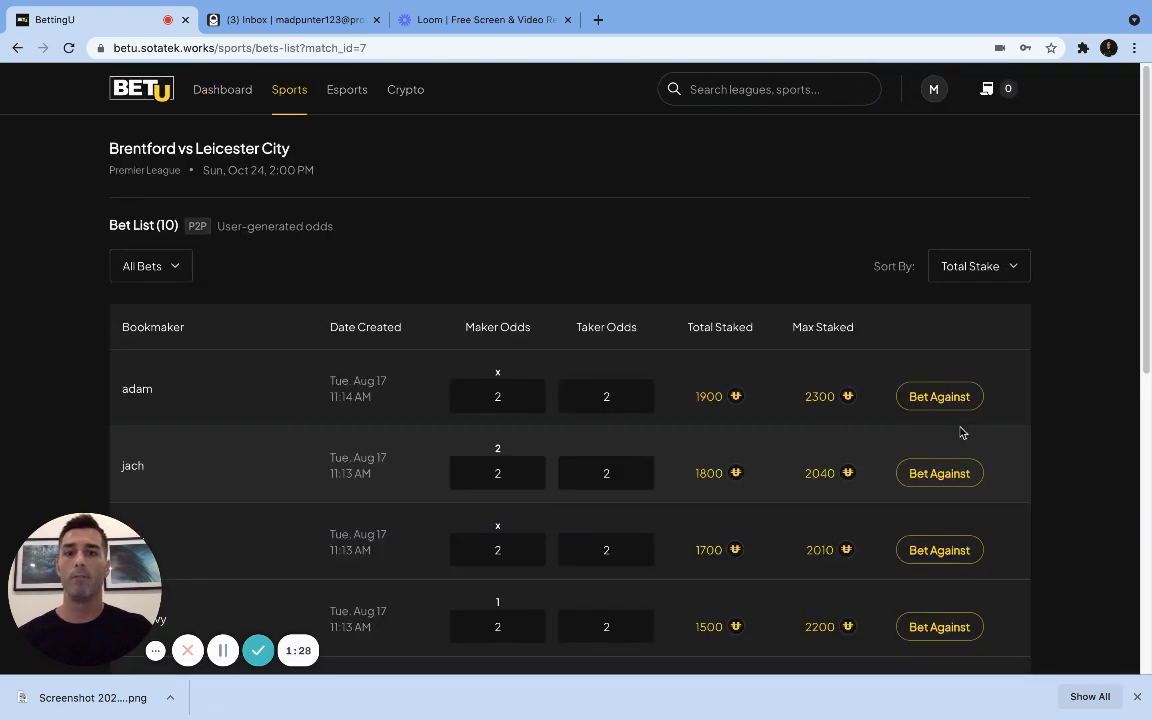
pyautogui.scroll(-3)
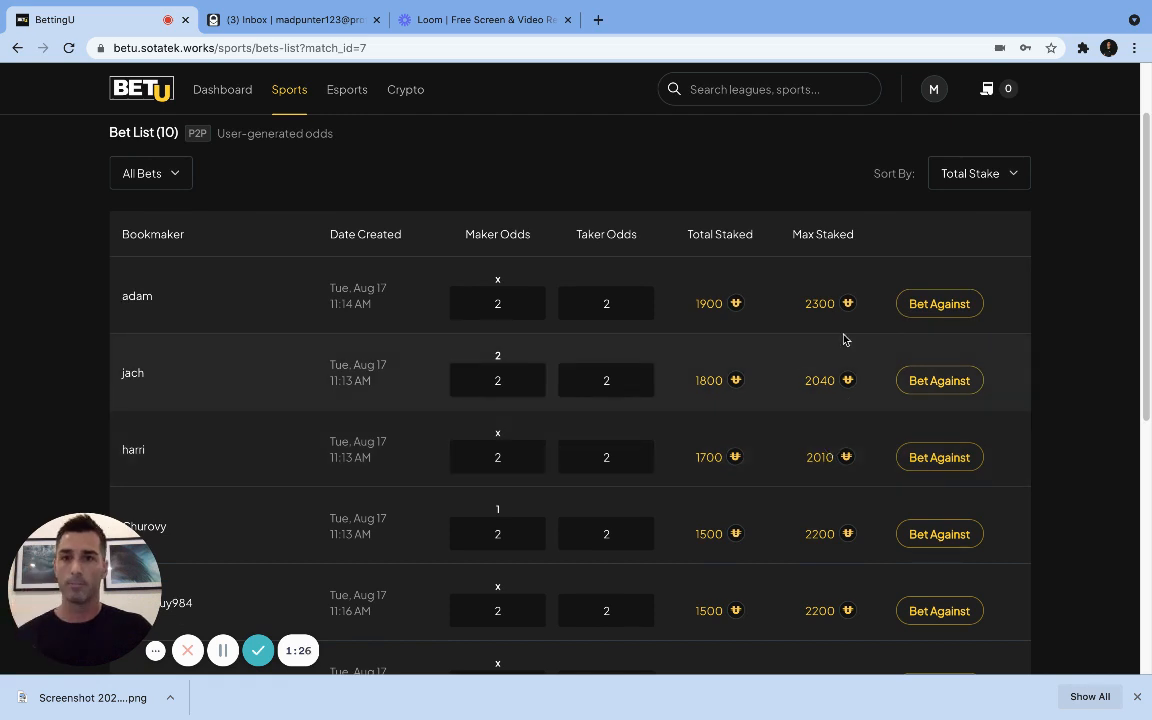
pyautogui.scroll(-3)
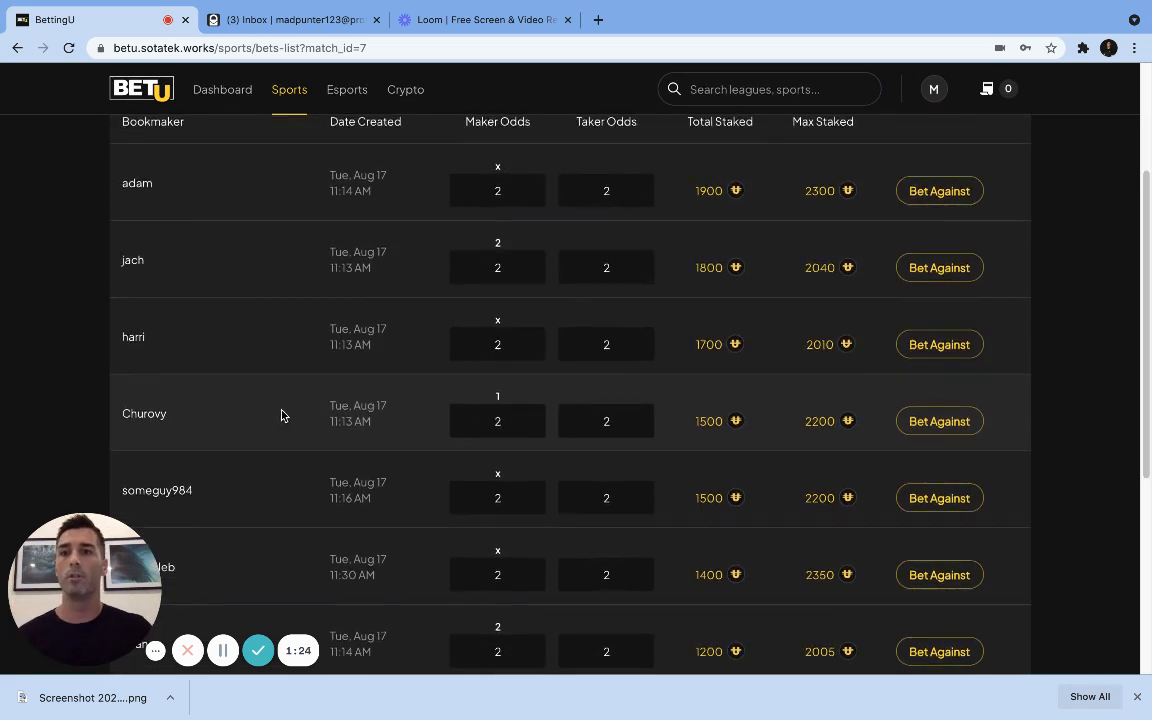
pyautogui.scroll(3)
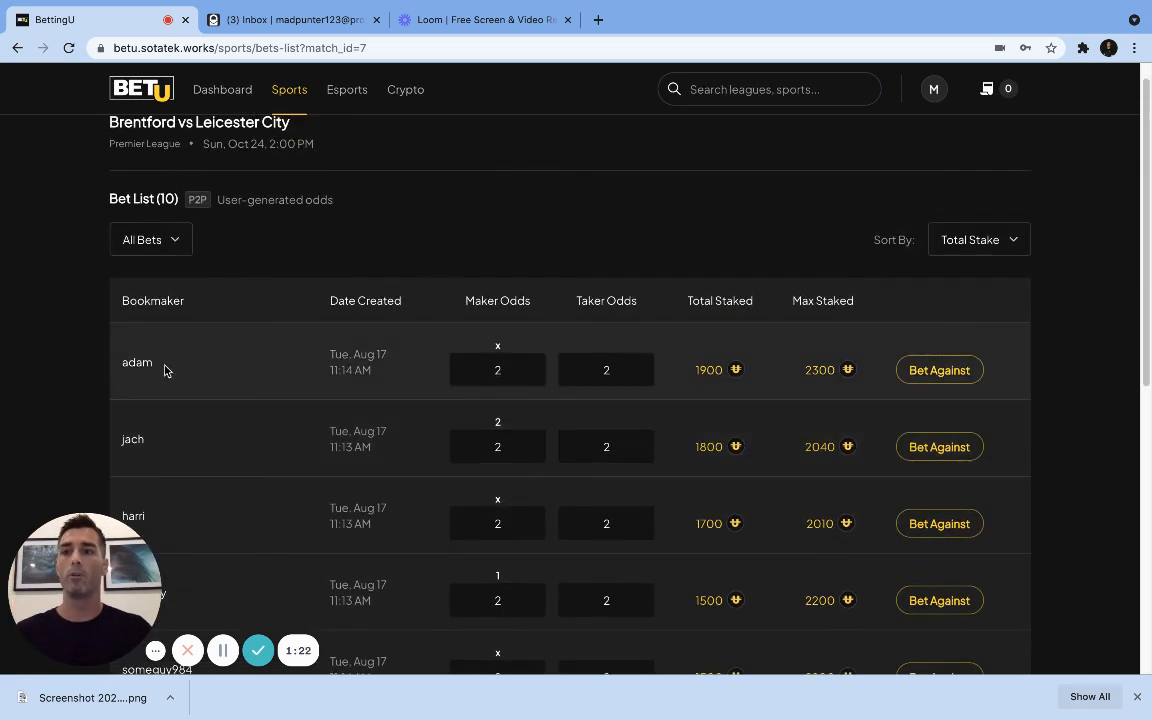
pyautogui.moveTo(203, 423)
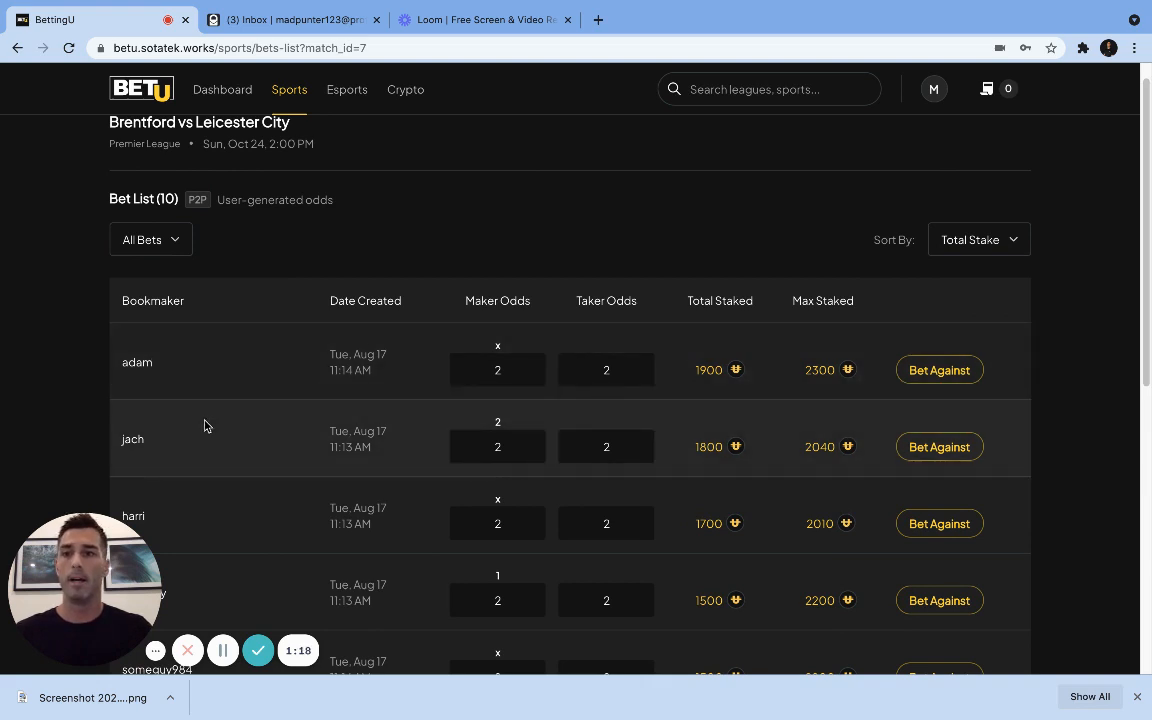
pyautogui.moveTo(550, 345)
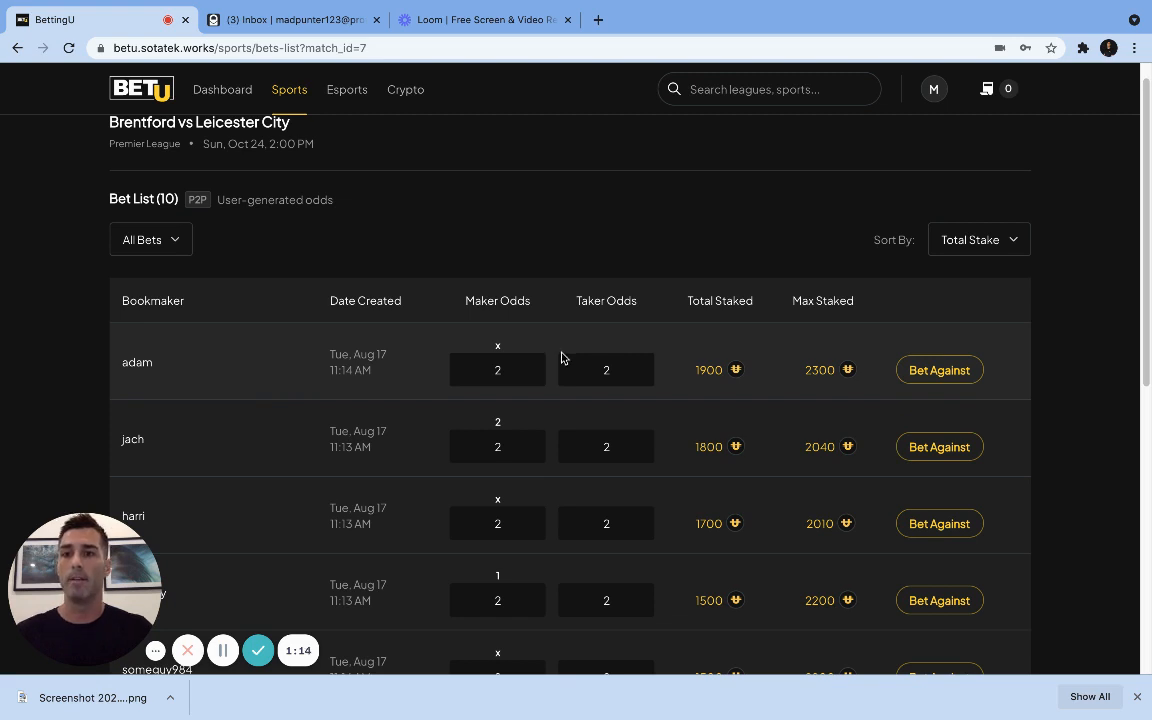
pyautogui.moveTo(750, 360)
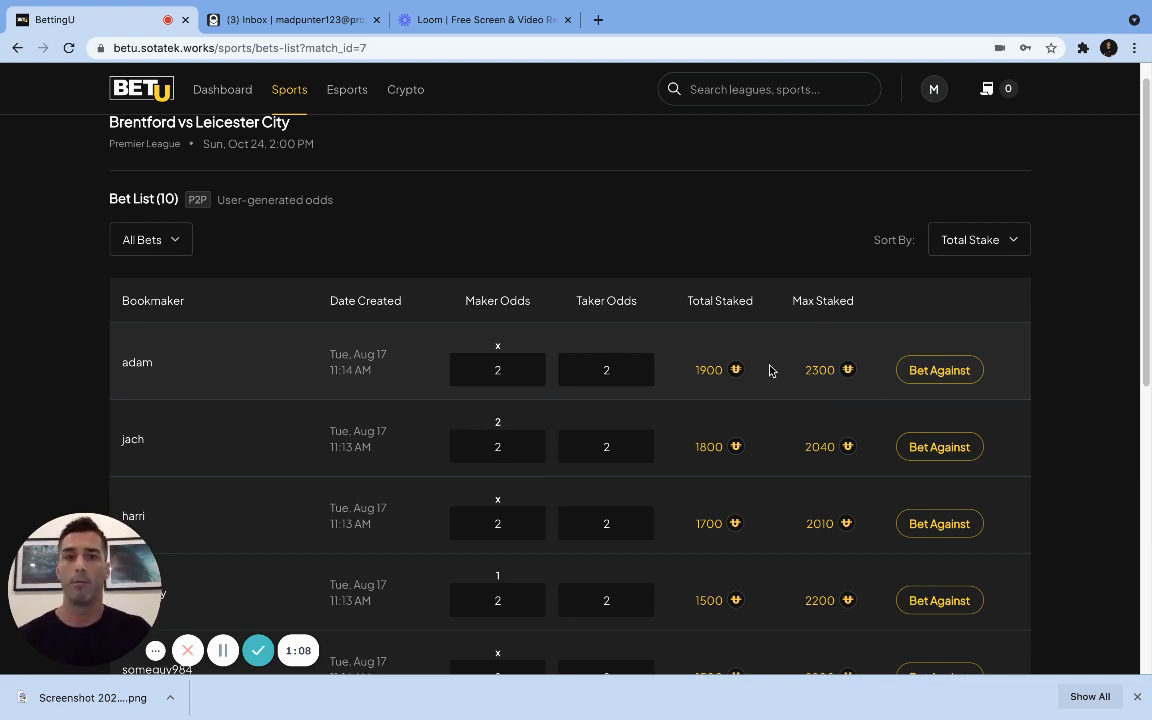
pyautogui.moveTo(780, 362)
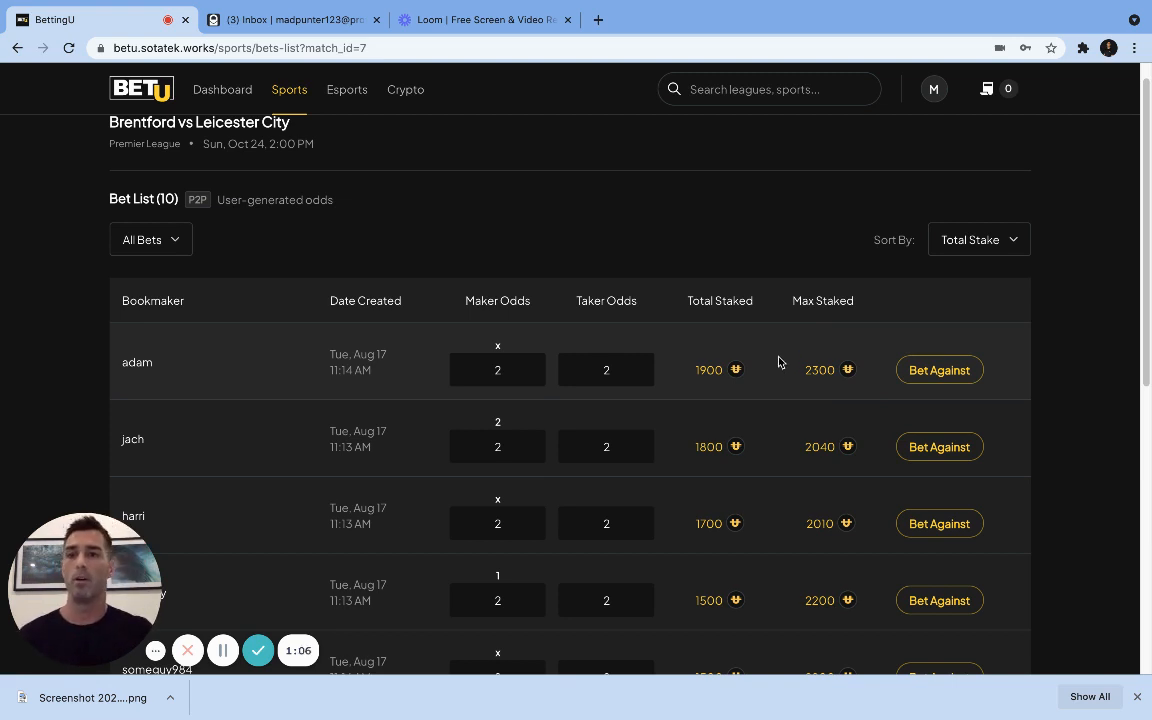
pyautogui.moveTo(800, 380)
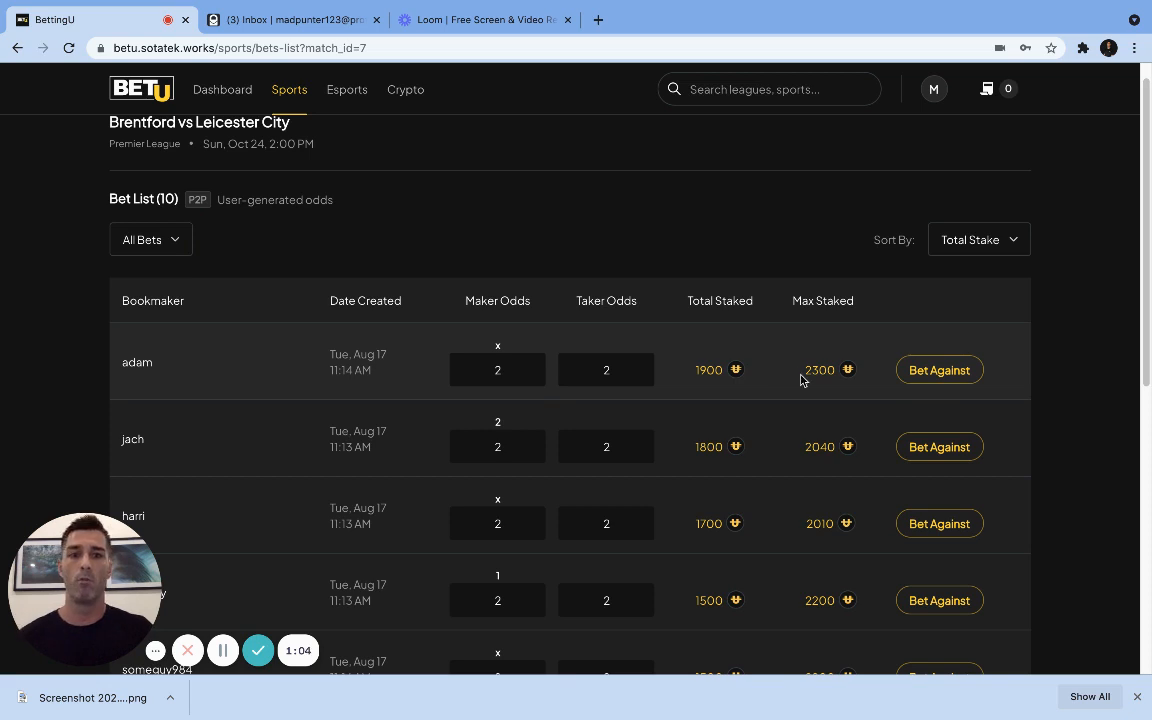
pyautogui.moveTo(767, 387)
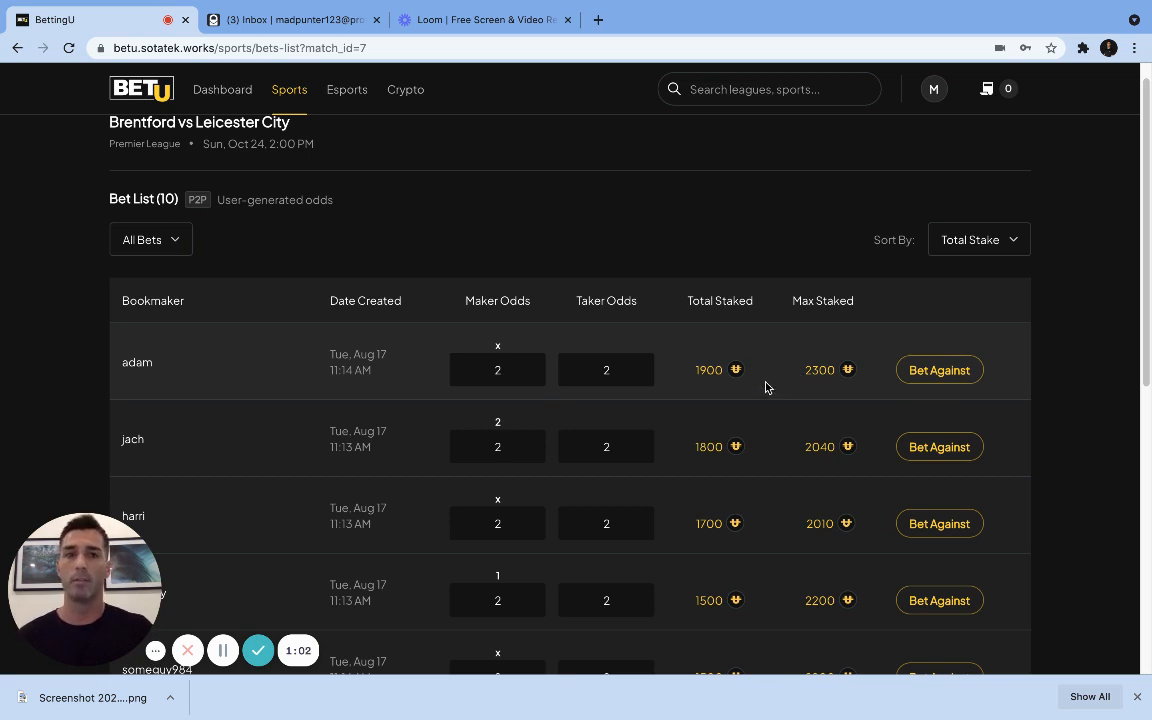
pyautogui.scroll(3)
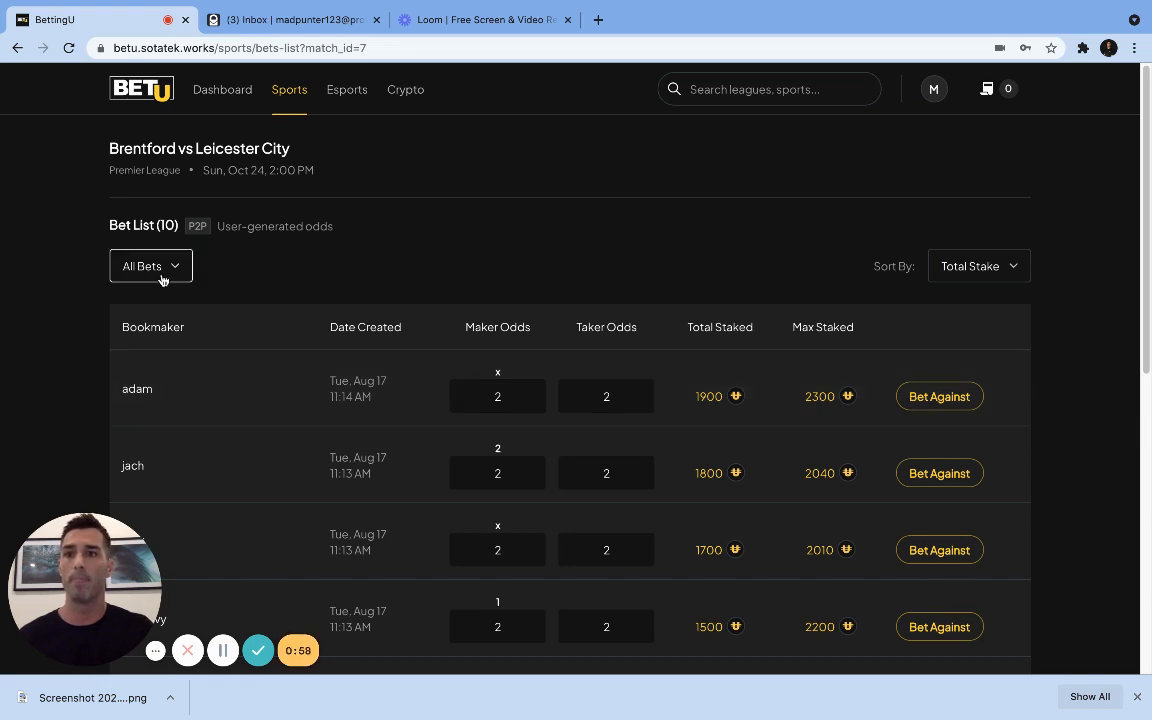
pyautogui.click(222, 89)
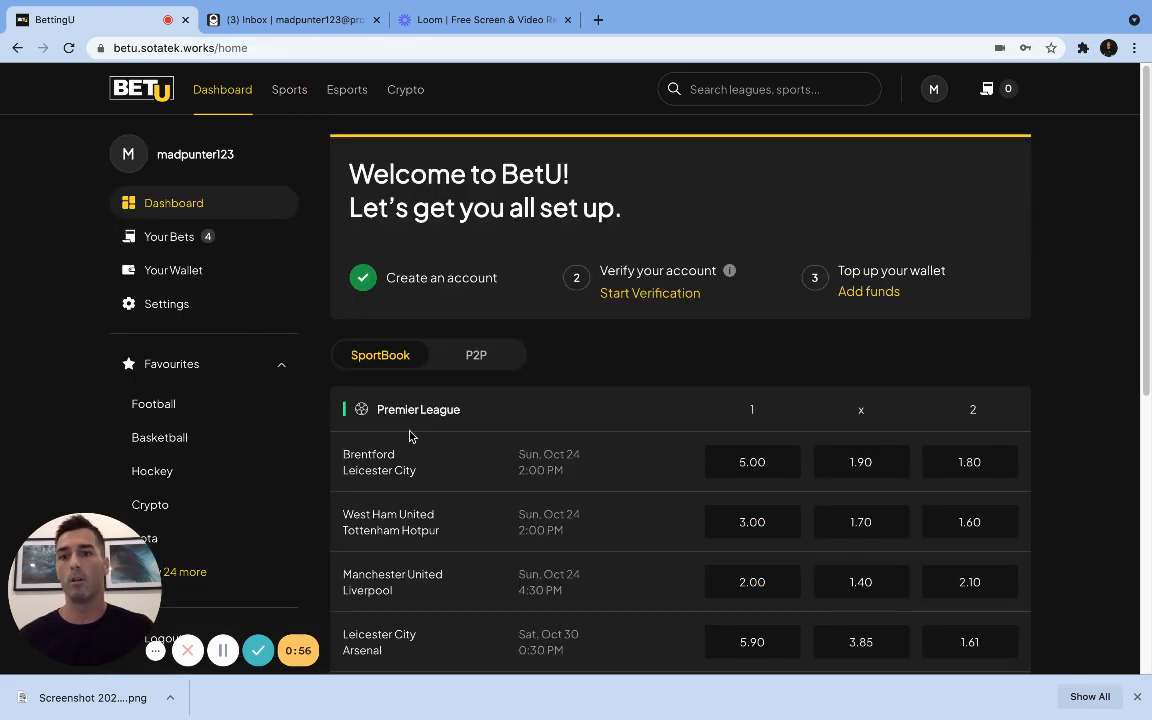
# Reopen the Brentford vs Leicester City bet list, close the bet slip panel, and scroll to the top
pyautogui.click(379, 462)
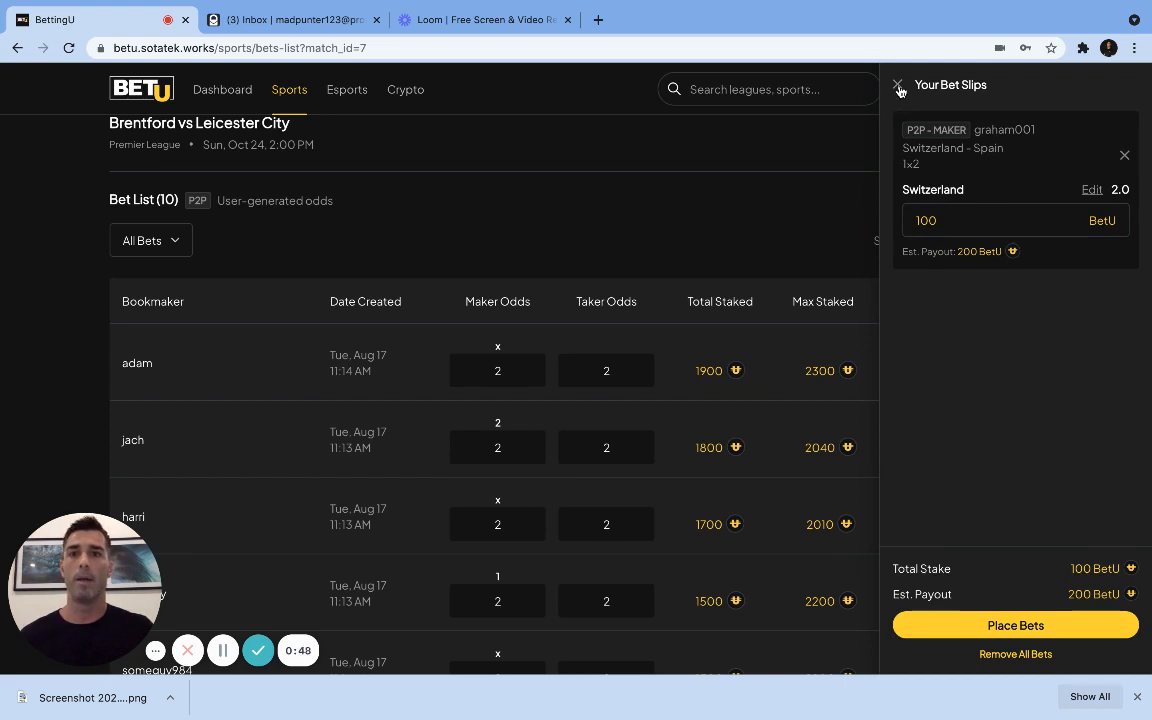
pyautogui.click(897, 85)
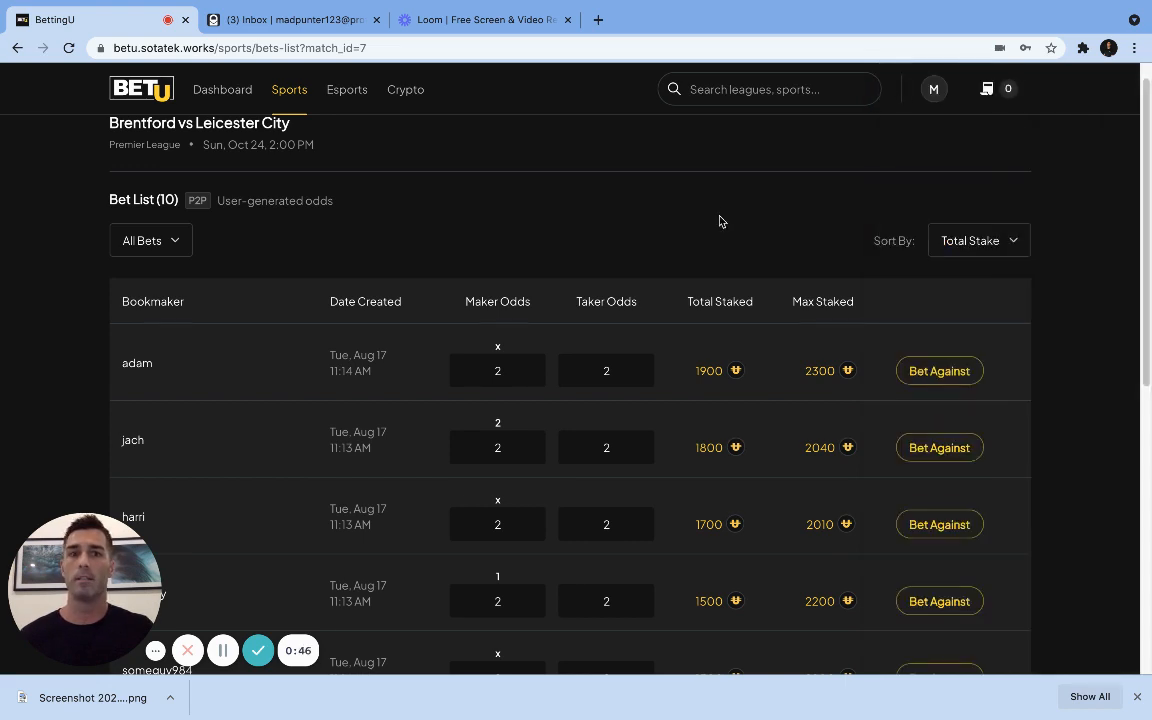
pyautogui.scroll(3)
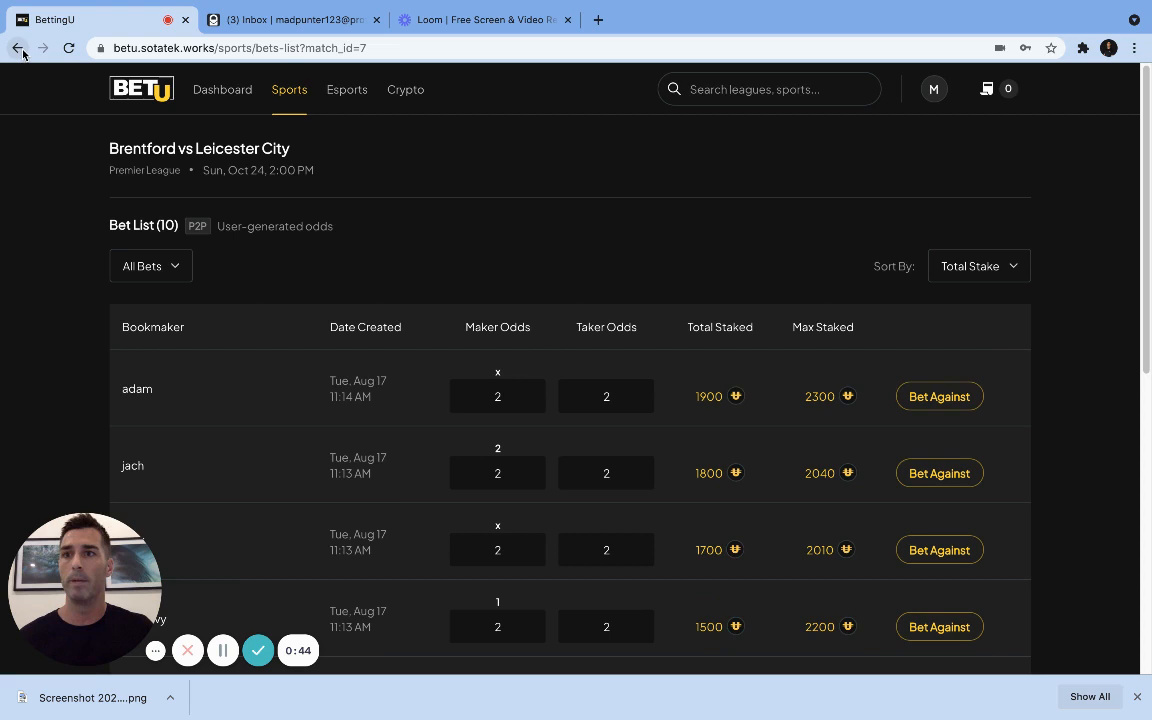
# Return to the dashboard and open Your Wallet, showing a 0.00 BETU balance
pyautogui.click(17, 48)
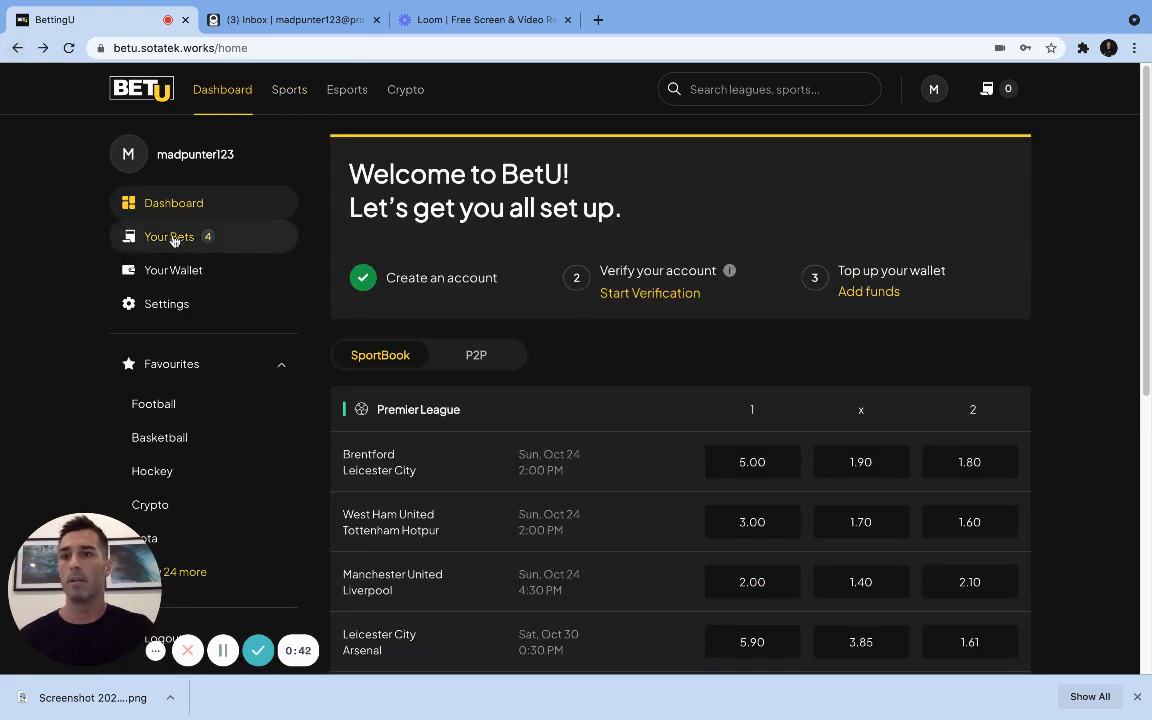
pyautogui.click(289, 89)
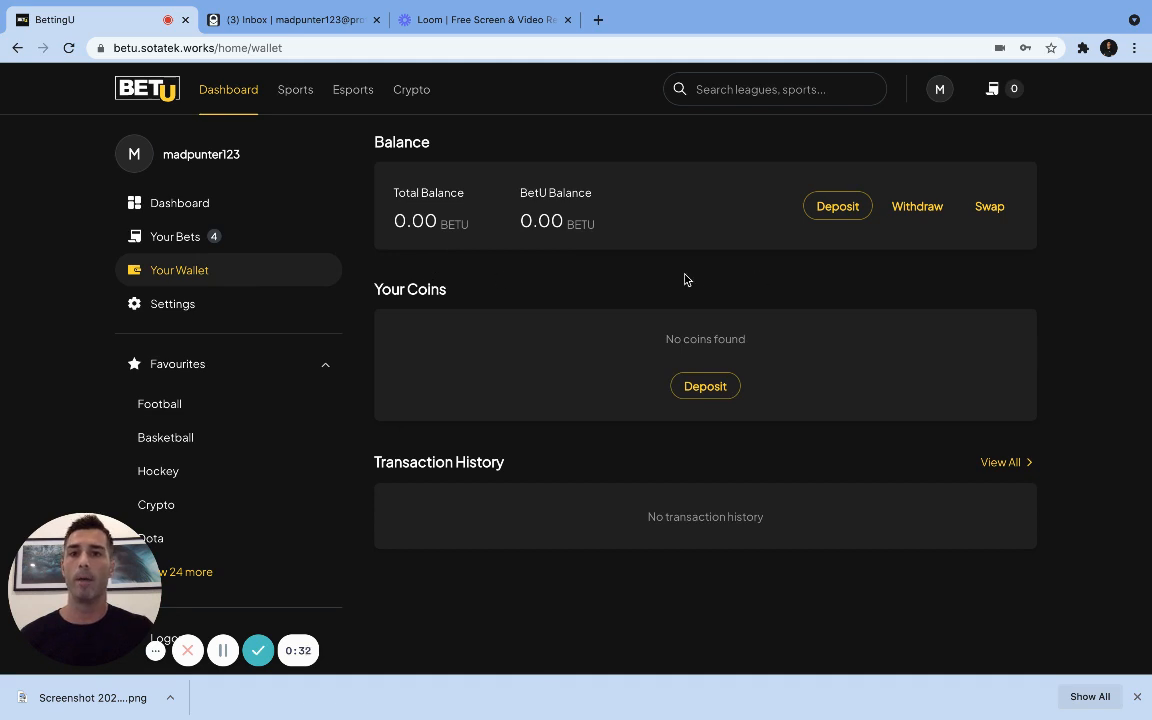
pyautogui.click(837, 206)
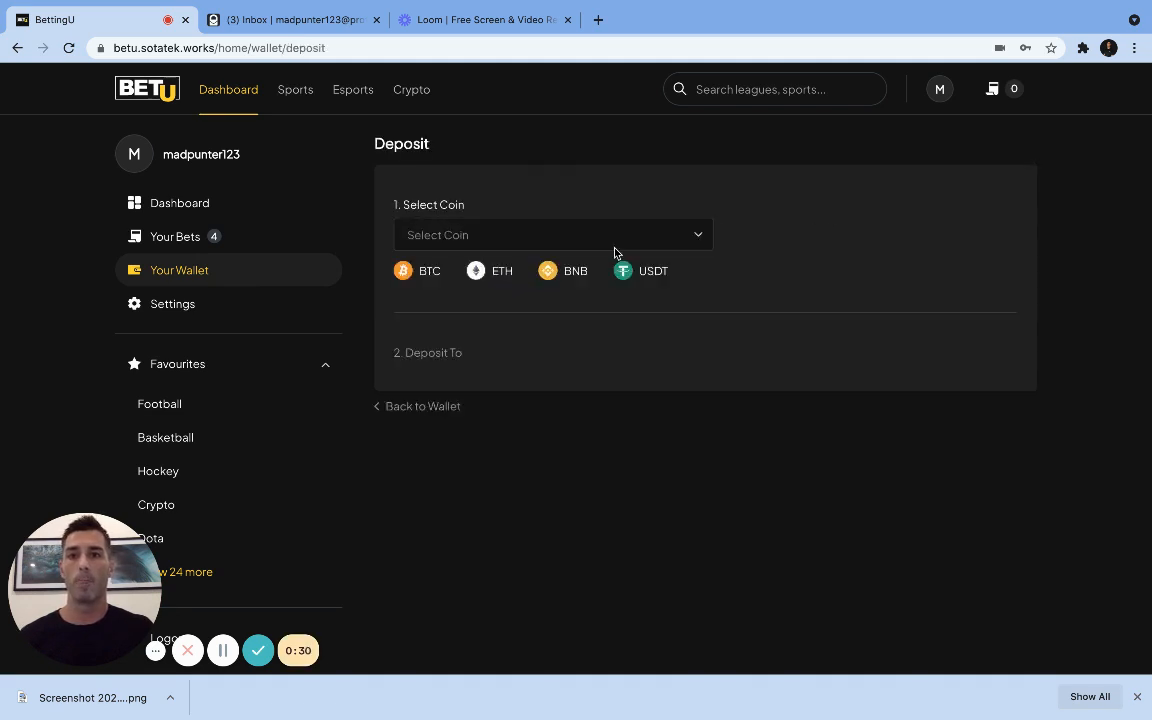
pyautogui.click(553, 234)
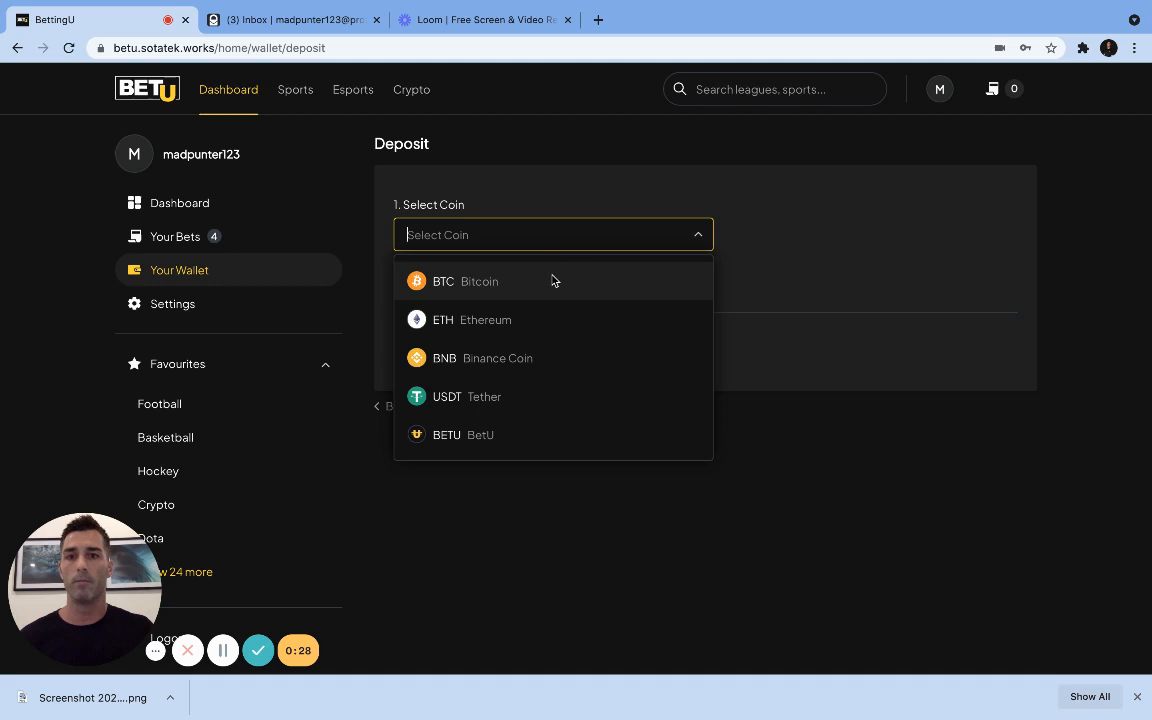
pyautogui.click(470, 319)
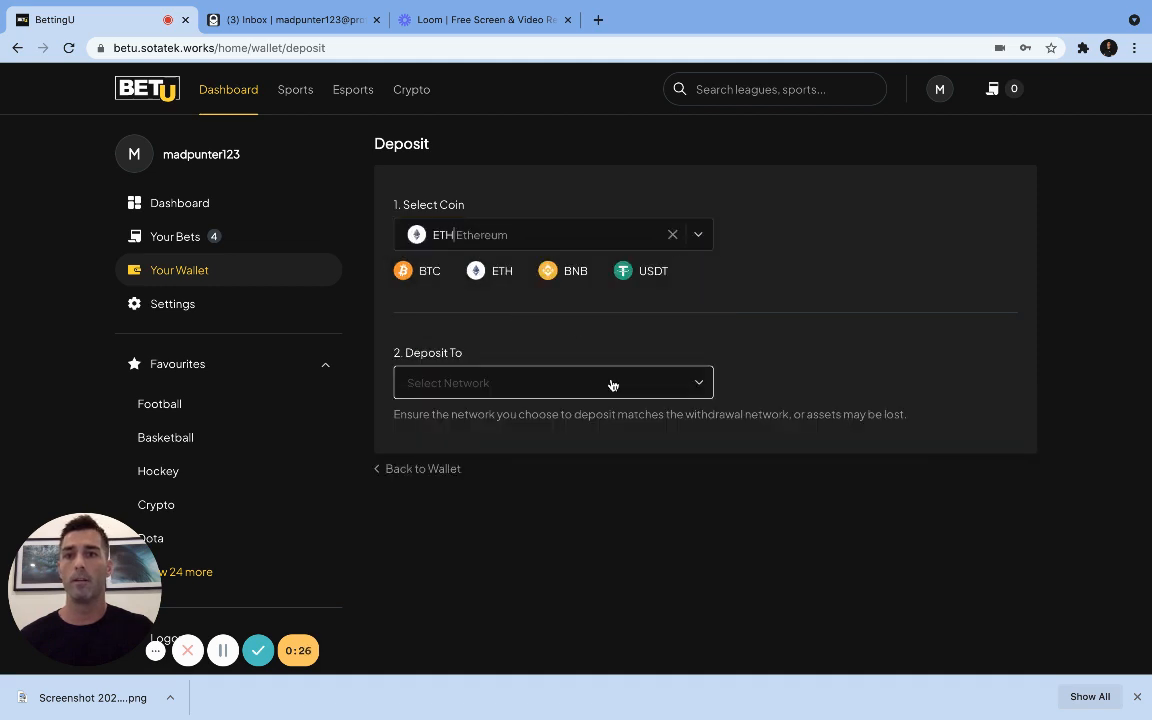
pyautogui.click(553, 382)
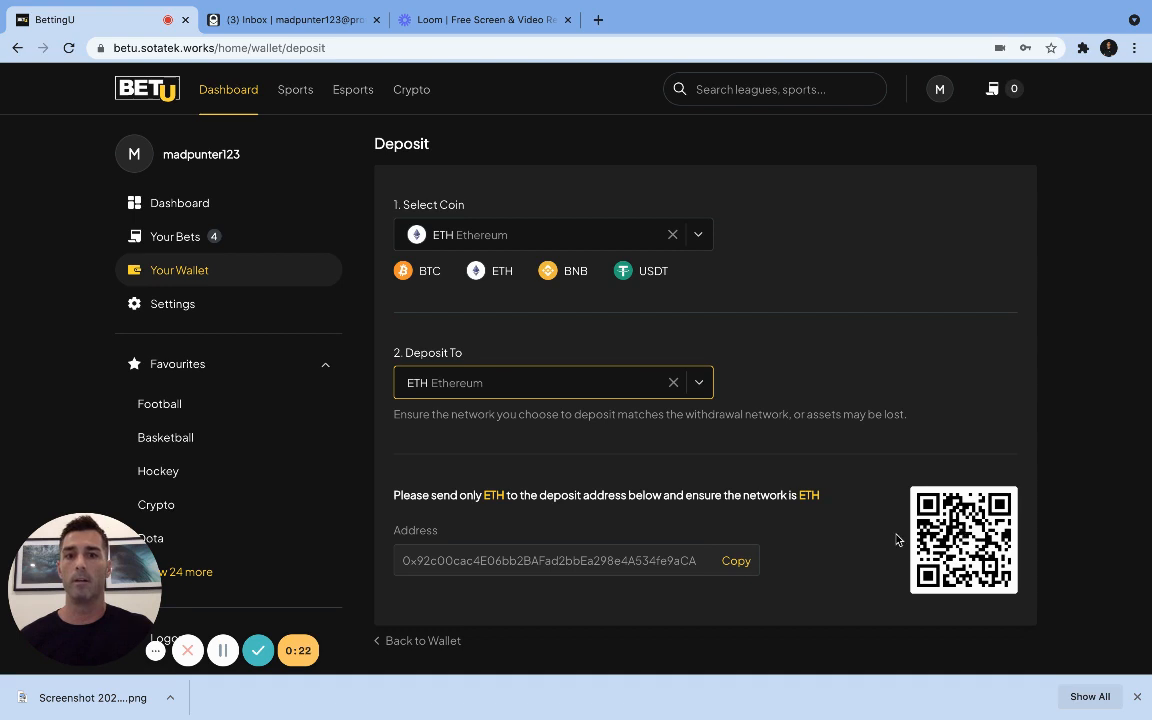
pyautogui.moveTo(888, 491)
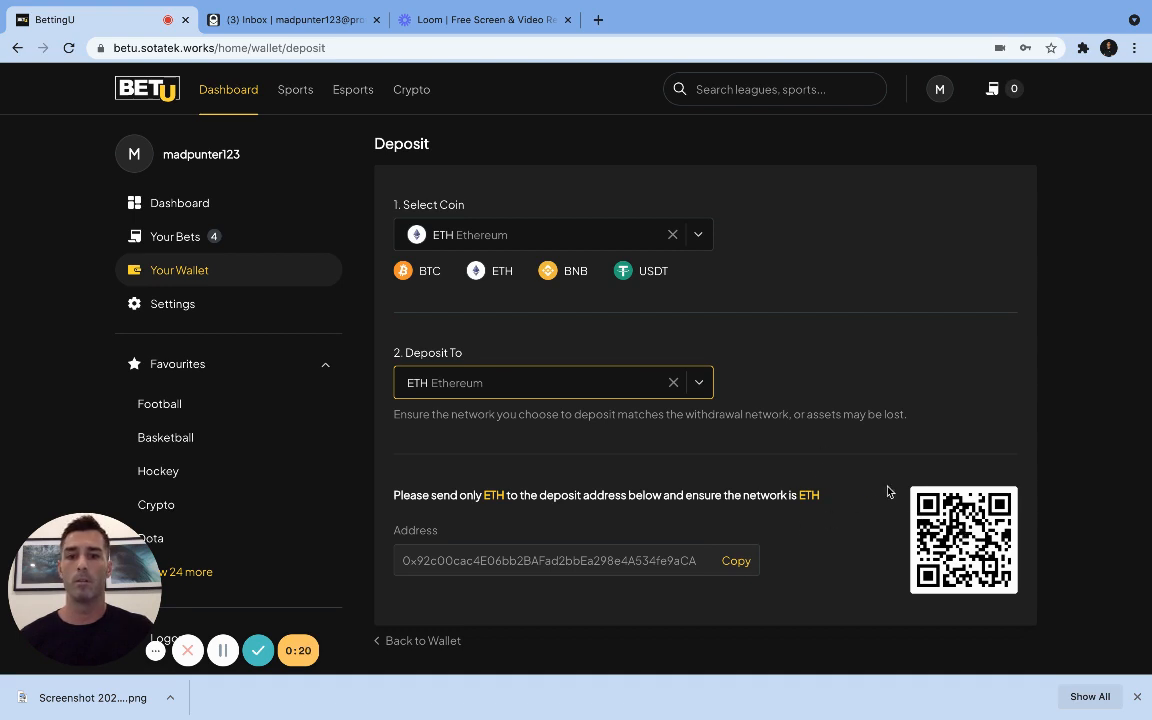
pyautogui.moveTo(659, 439)
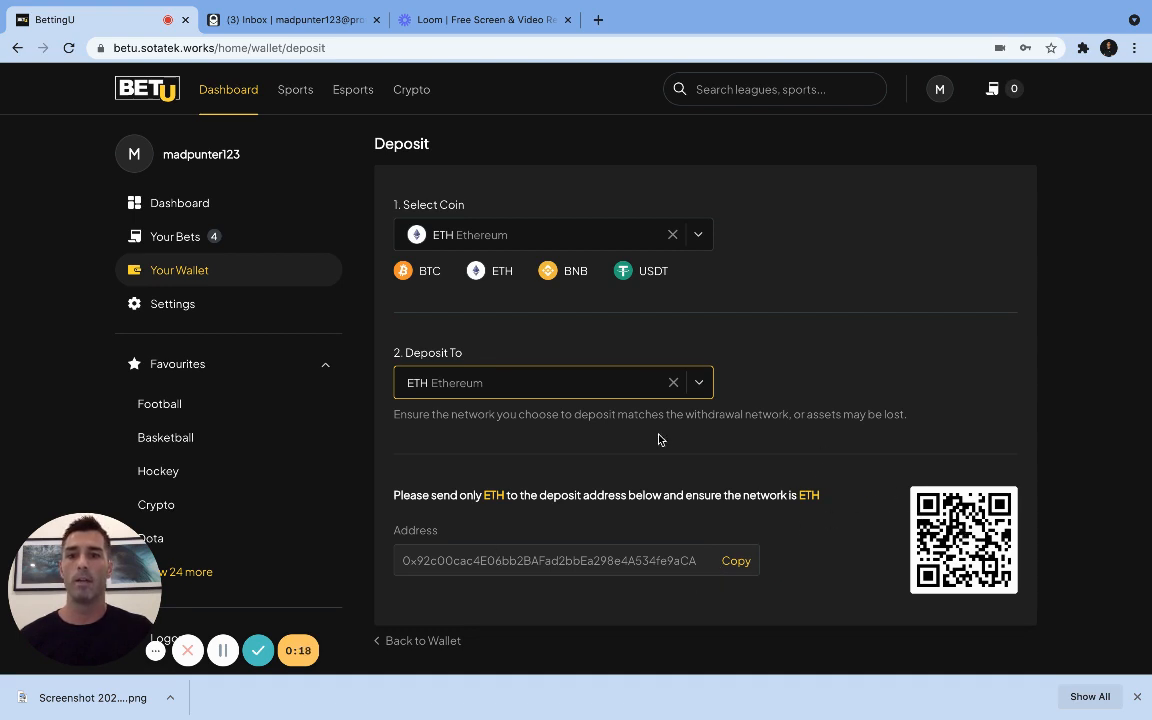
pyautogui.moveTo(448, 629)
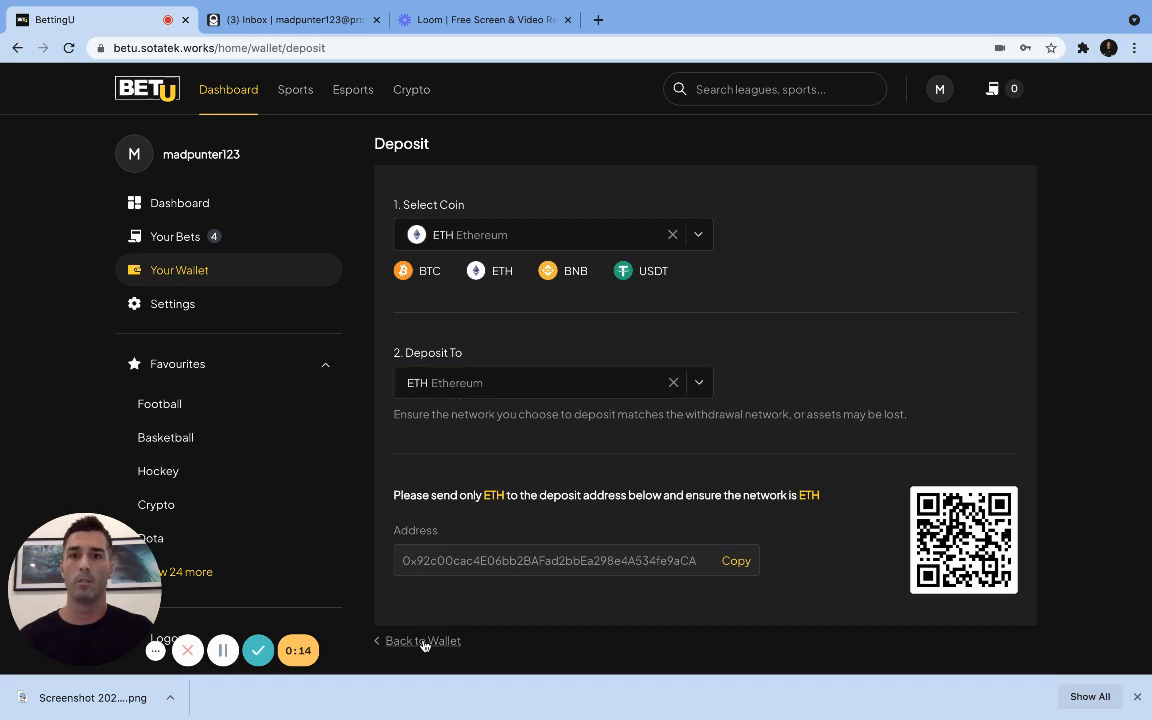
pyautogui.click(422, 640)
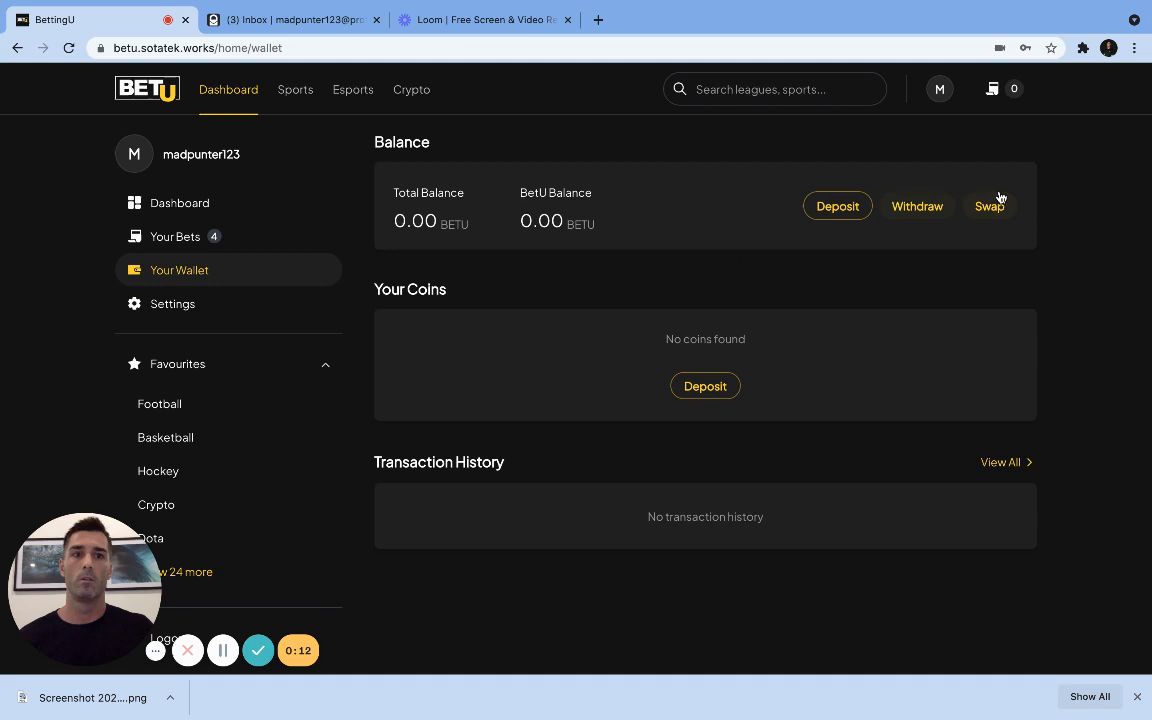
# Preview the withdraw form, go back to the wallet, and bring up the swap form
pyautogui.click(916, 206)
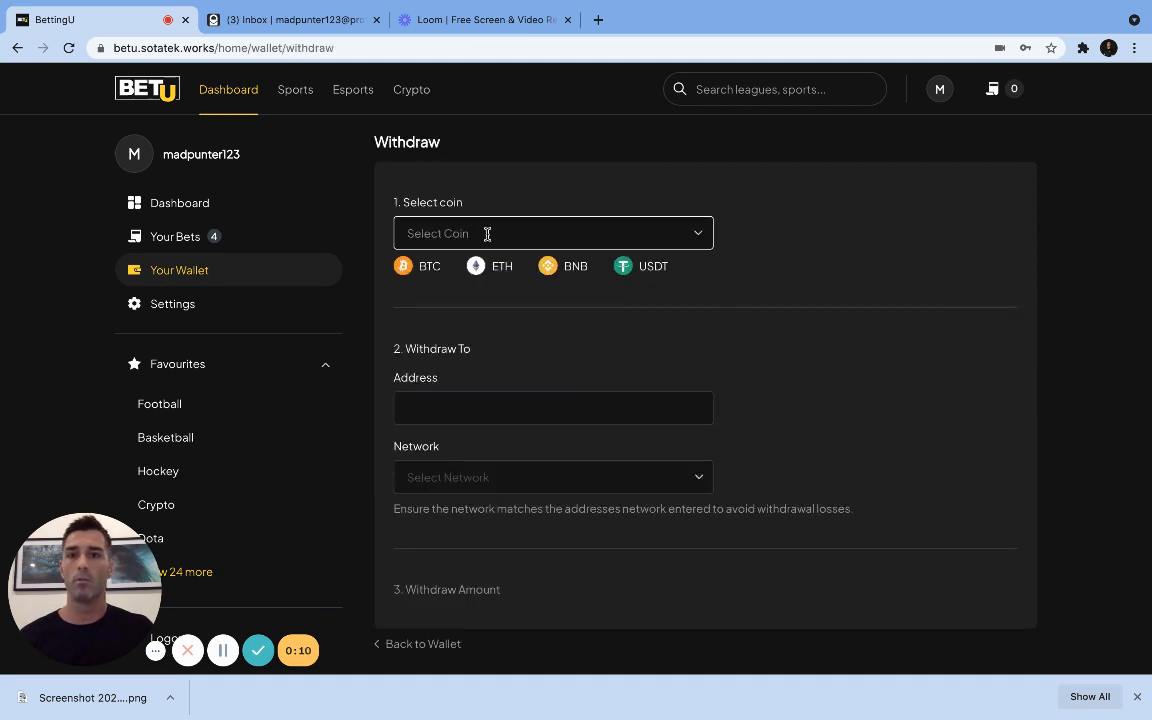
pyautogui.click(489, 266)
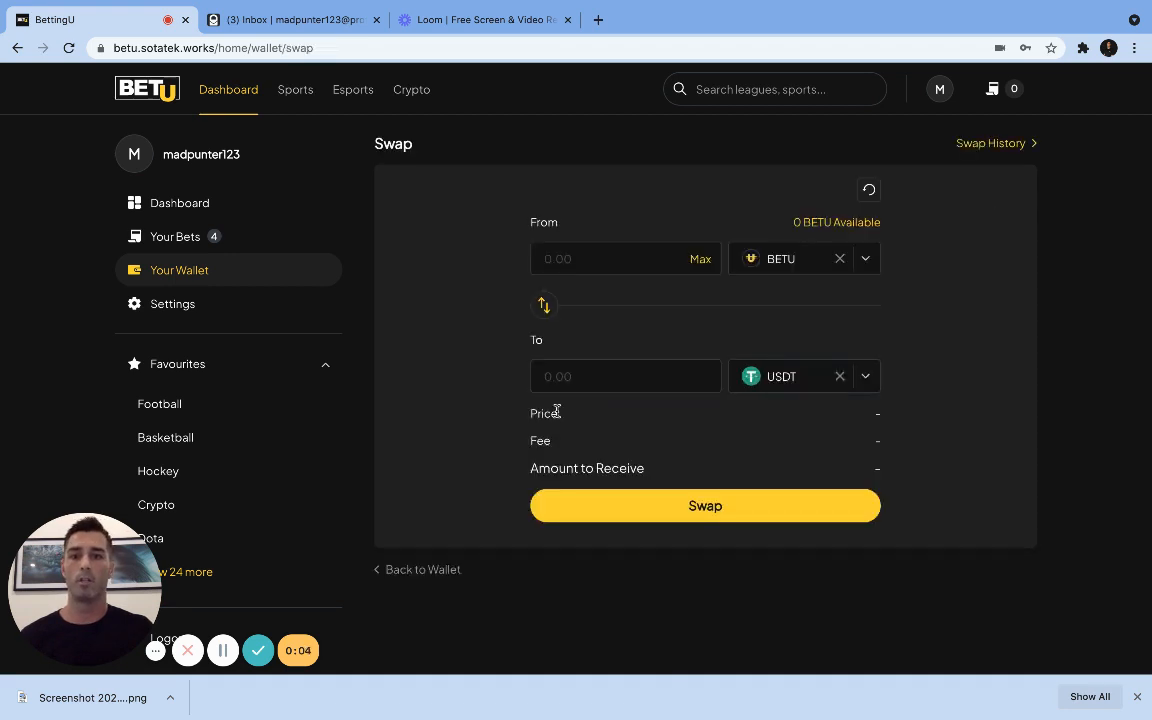
pyautogui.click(423, 569)
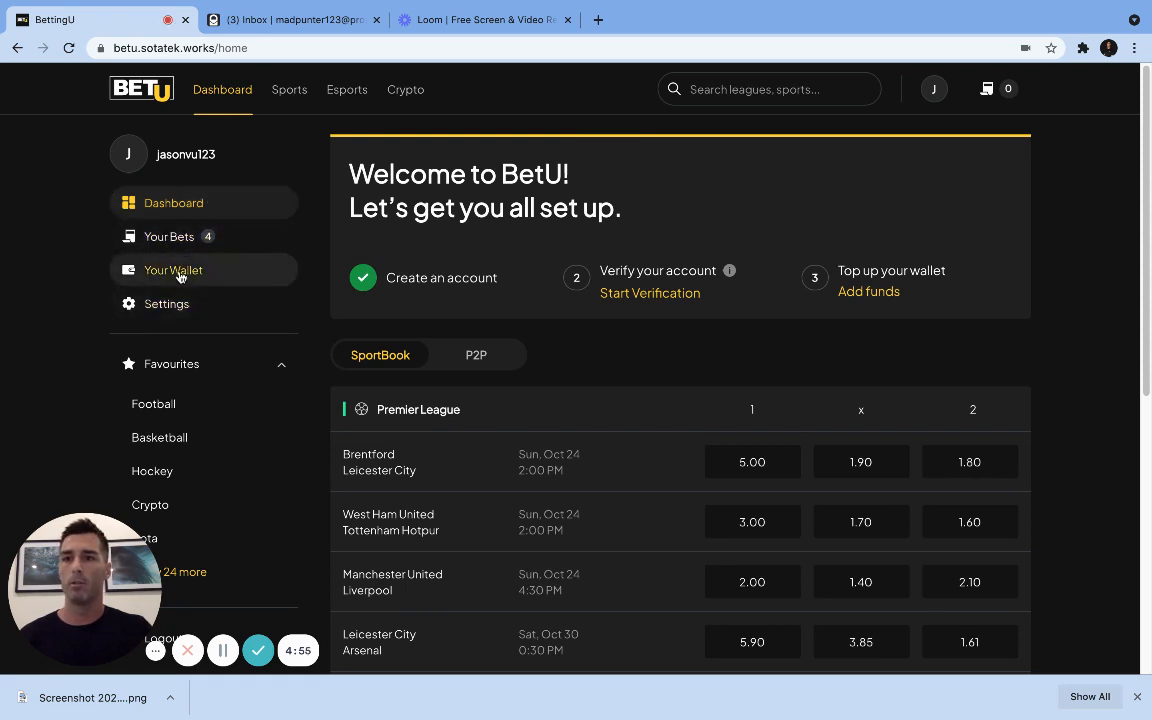
# Open the second account's wallet with 15482.96 BETU and bring up its swap form
pyautogui.click(173, 270)
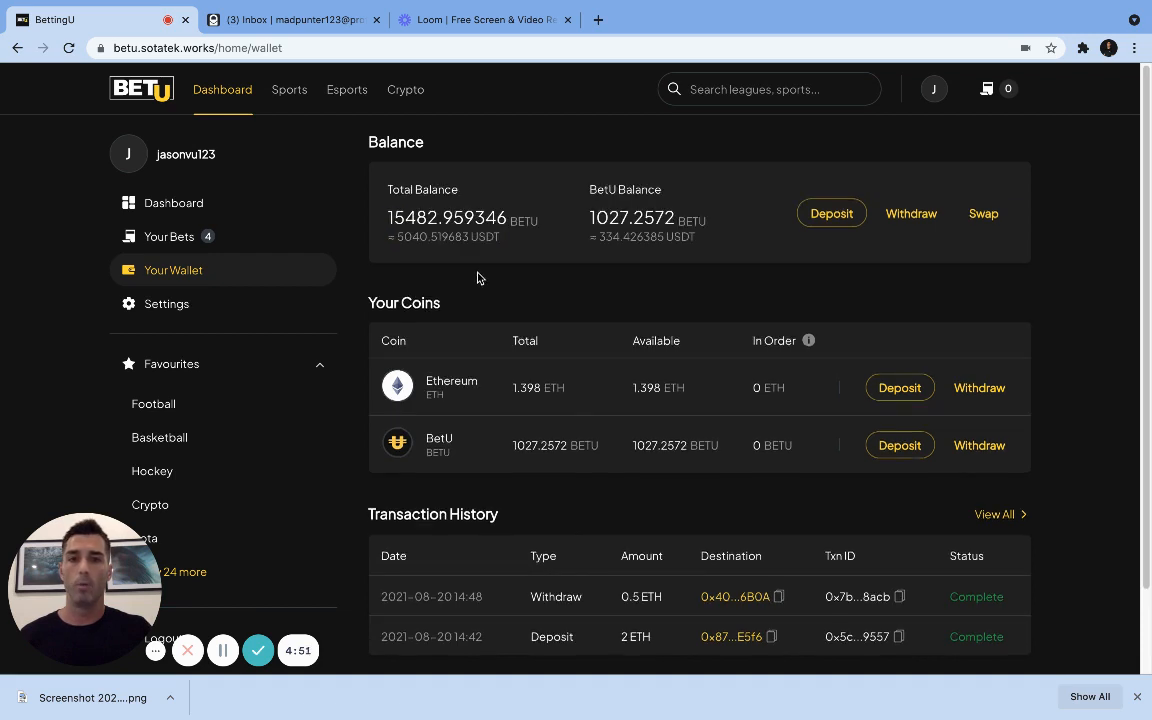
pyautogui.moveTo(830, 294)
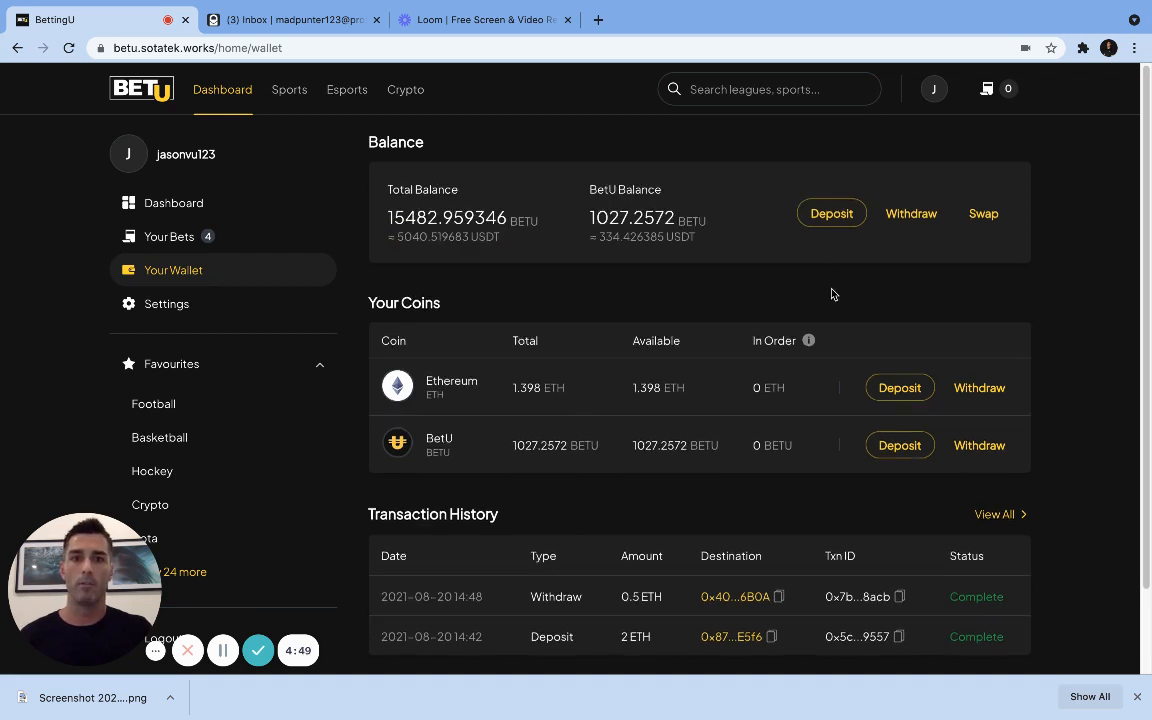
pyautogui.moveTo(733, 356)
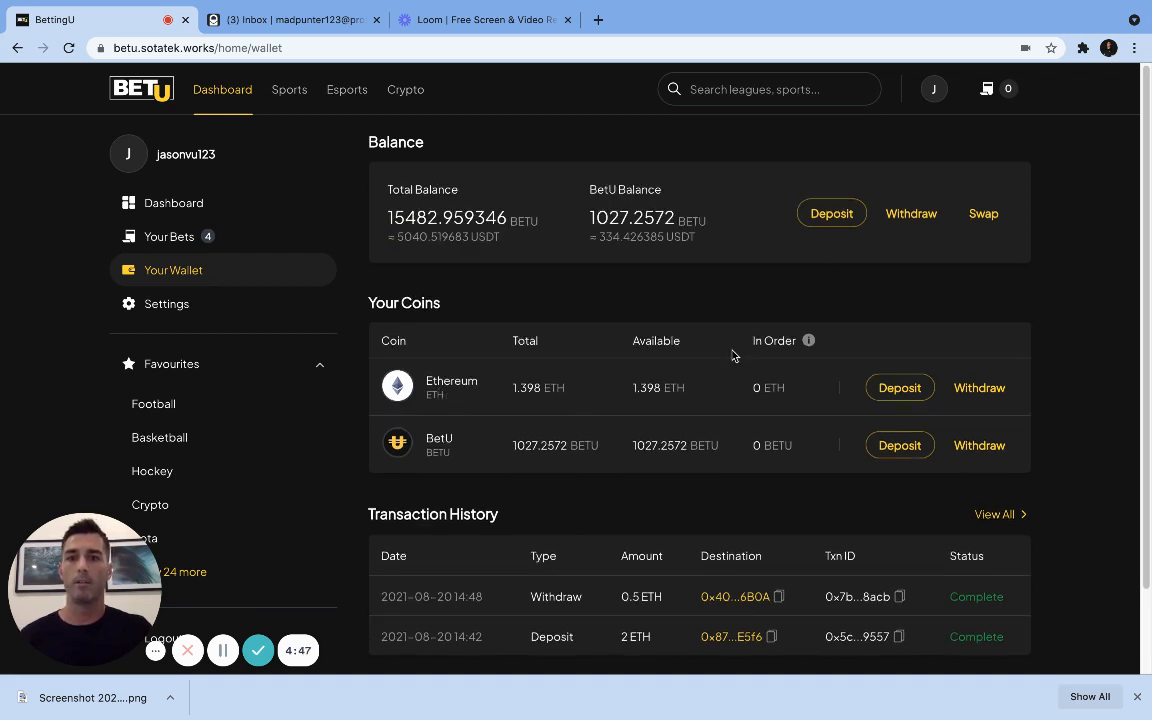
pyautogui.moveTo(467, 394)
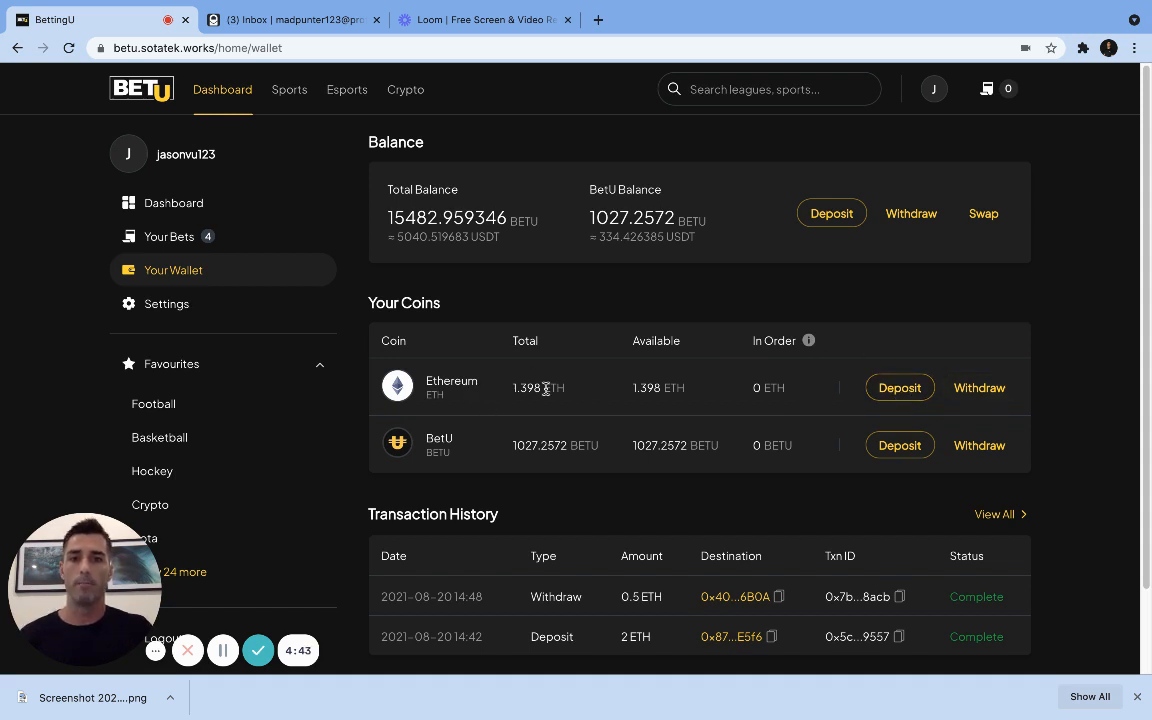
pyautogui.scroll(-3)
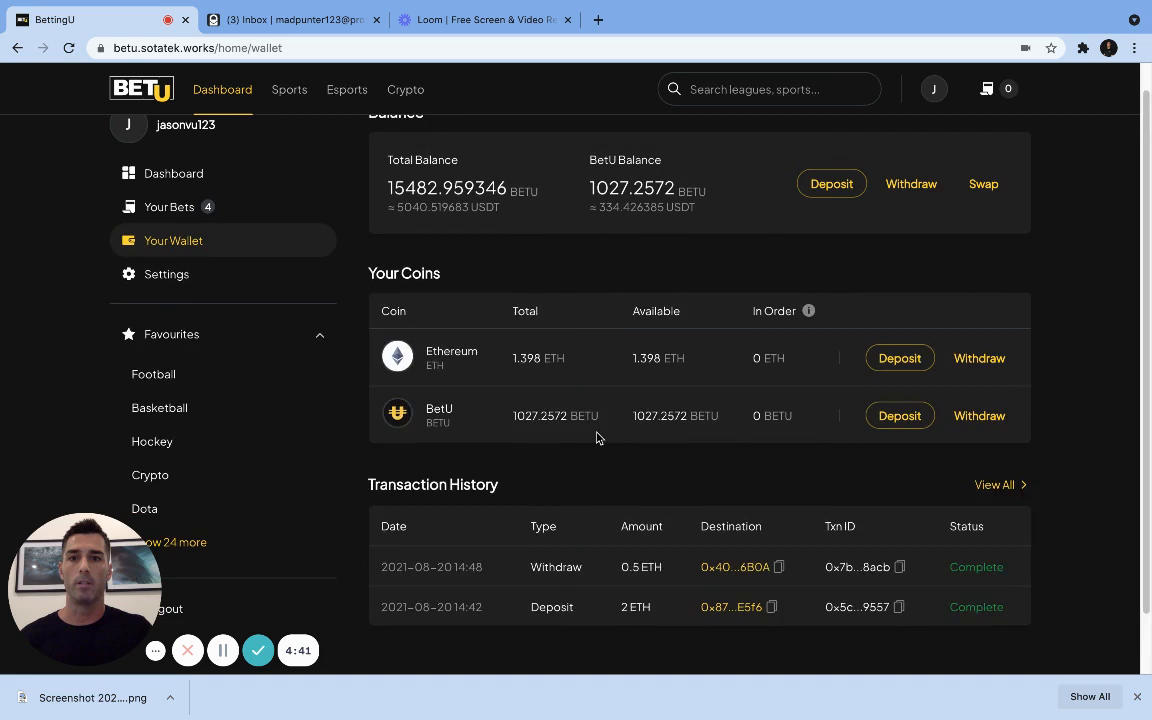
pyautogui.scroll(3)
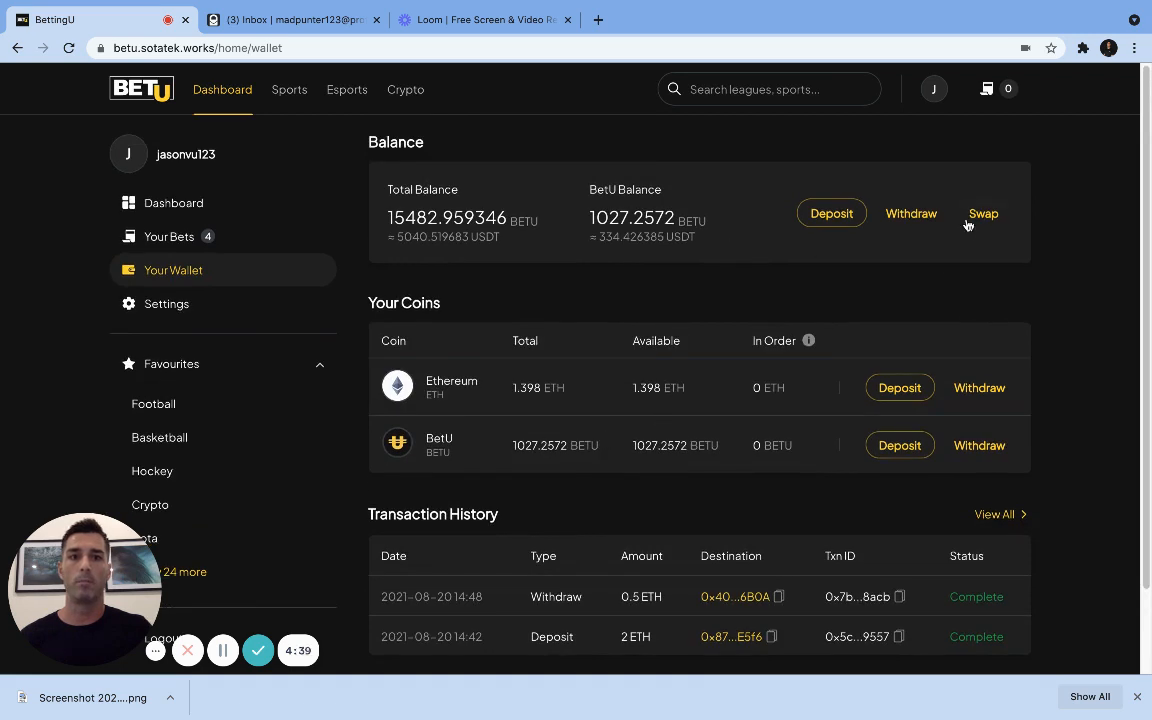
pyautogui.click(982, 213)
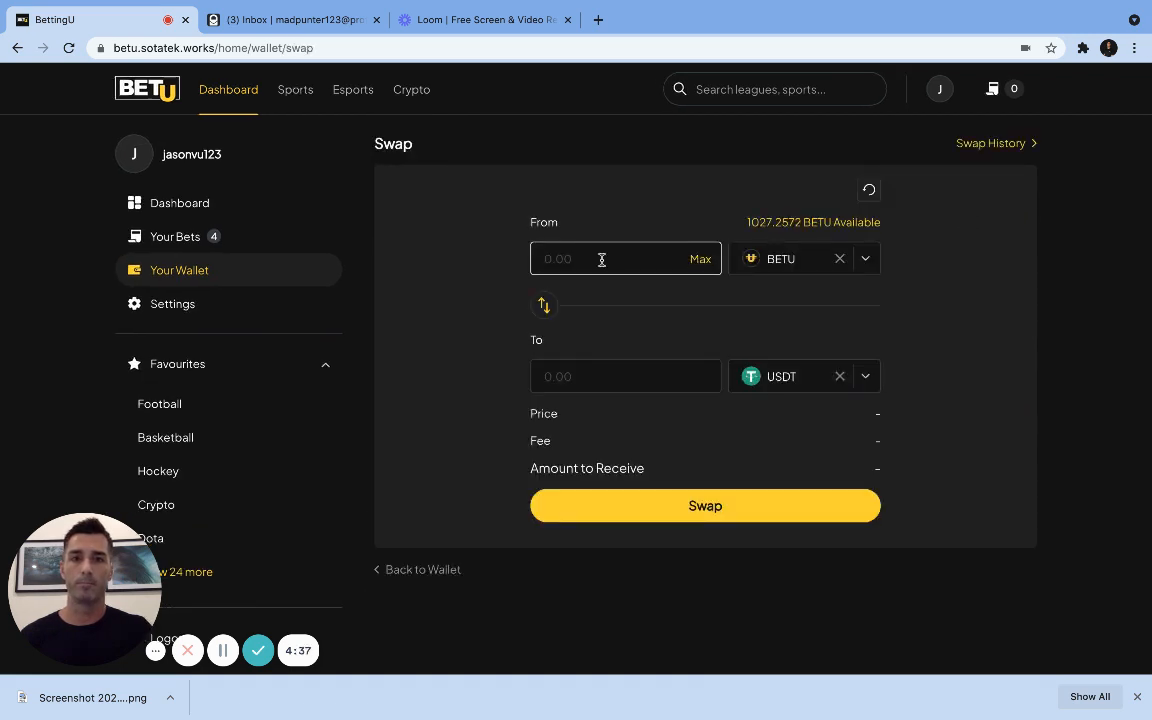
# Reverse the swap to ETH→BETU, enter 0.02 ETH, get the 204.78221 BETU quote, and submit
pyautogui.click(544, 305)
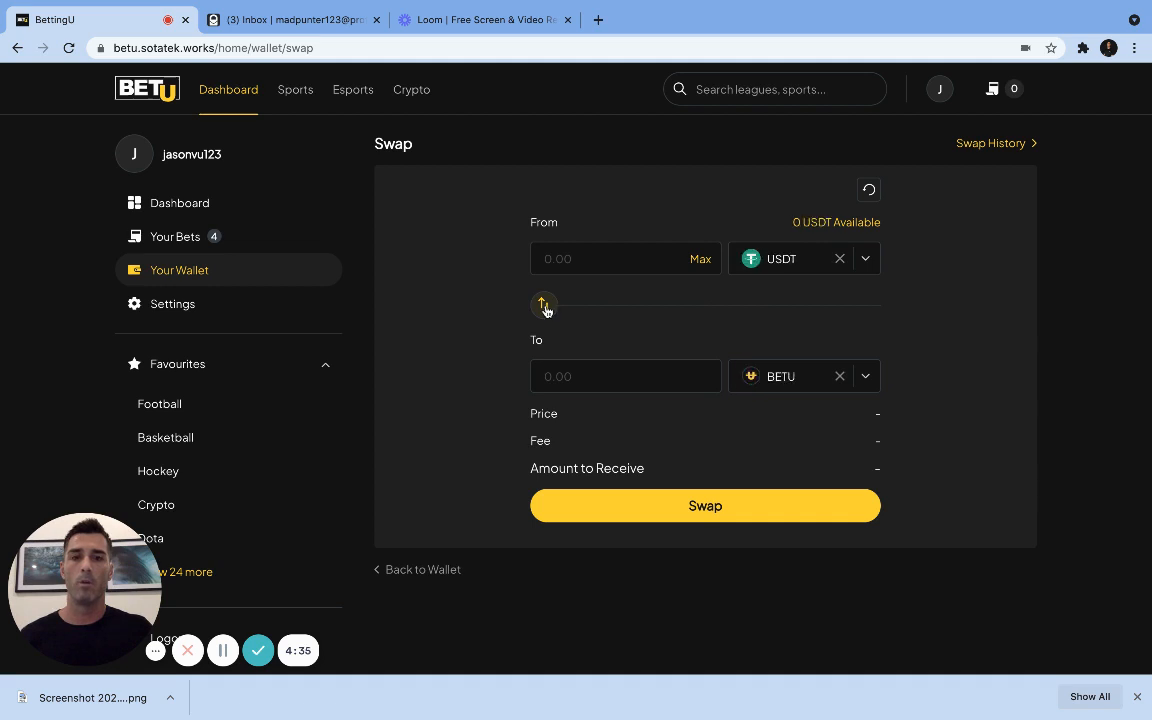
pyautogui.click(864, 258)
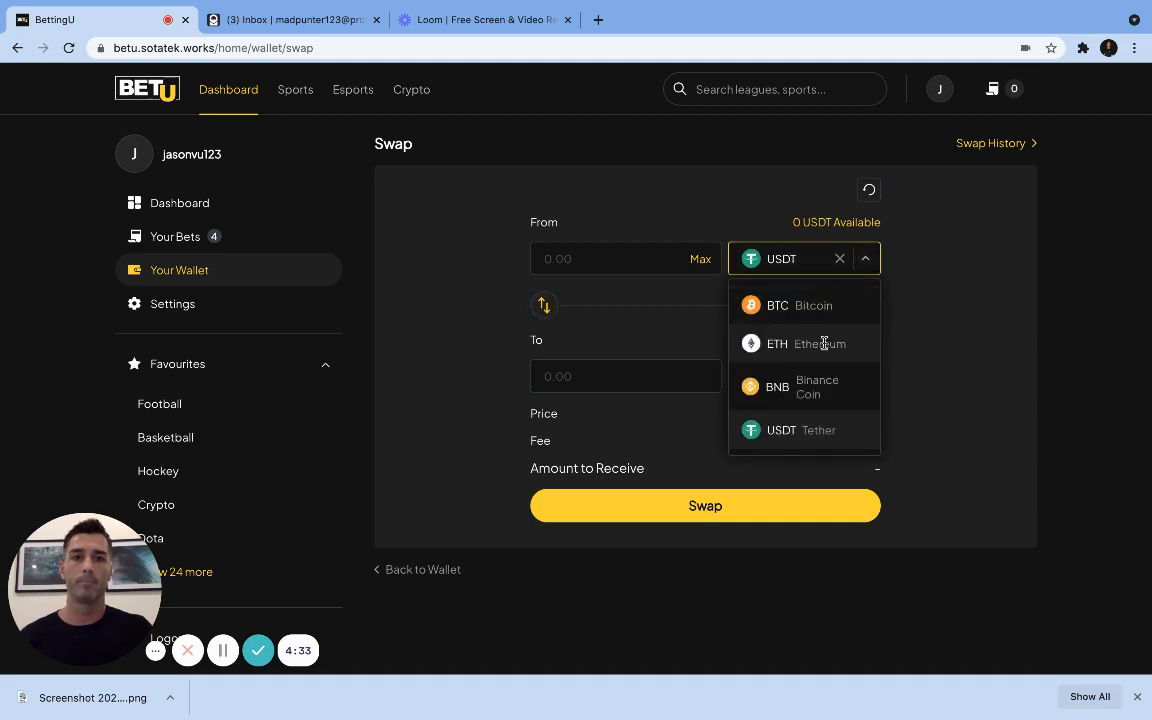
pyautogui.click(777, 343)
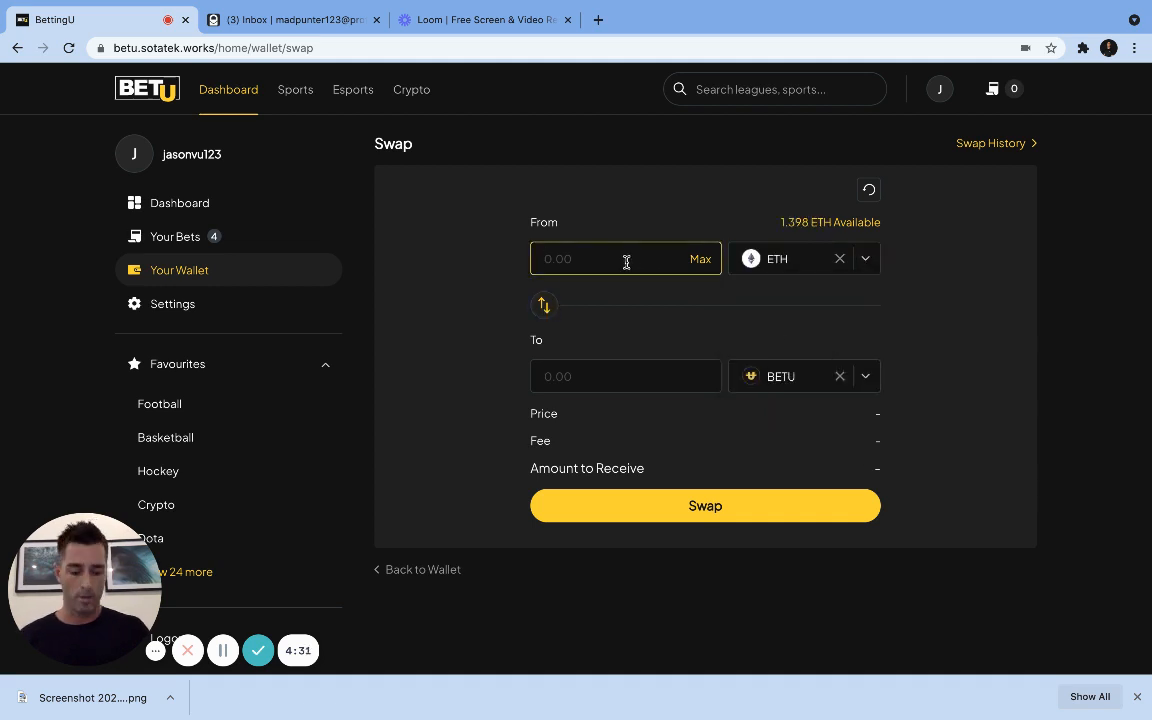
pyautogui.write('0.0')
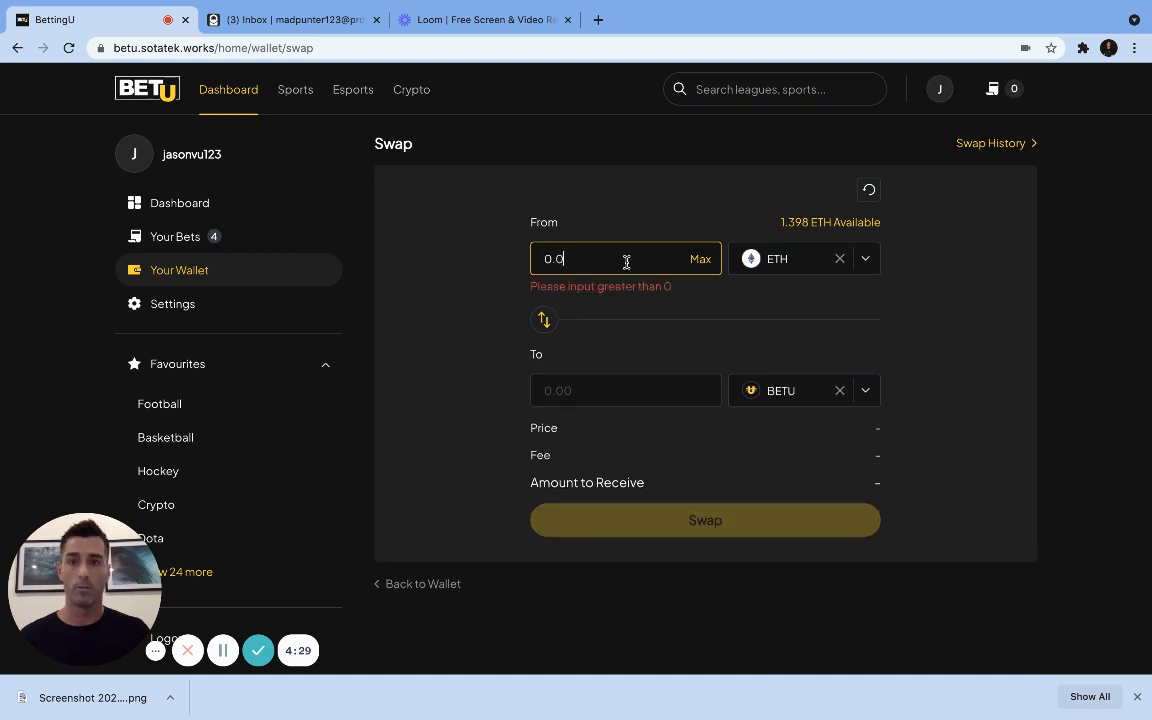
pyautogui.write('2')
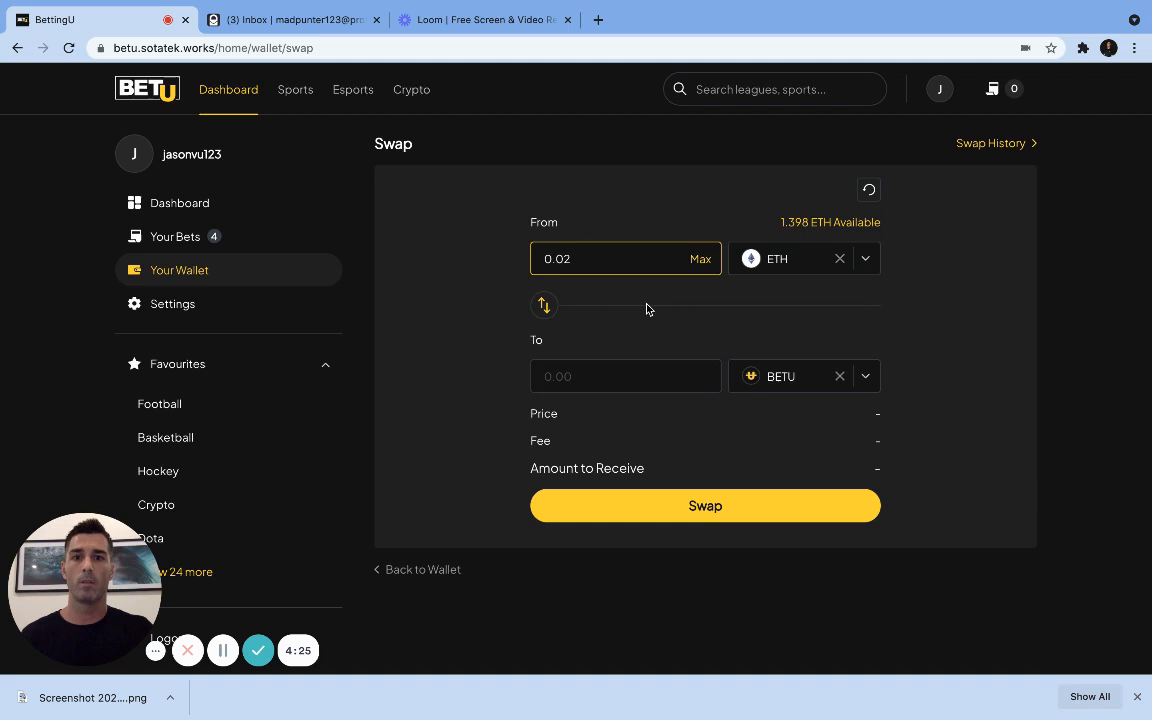
pyautogui.click(705, 505)
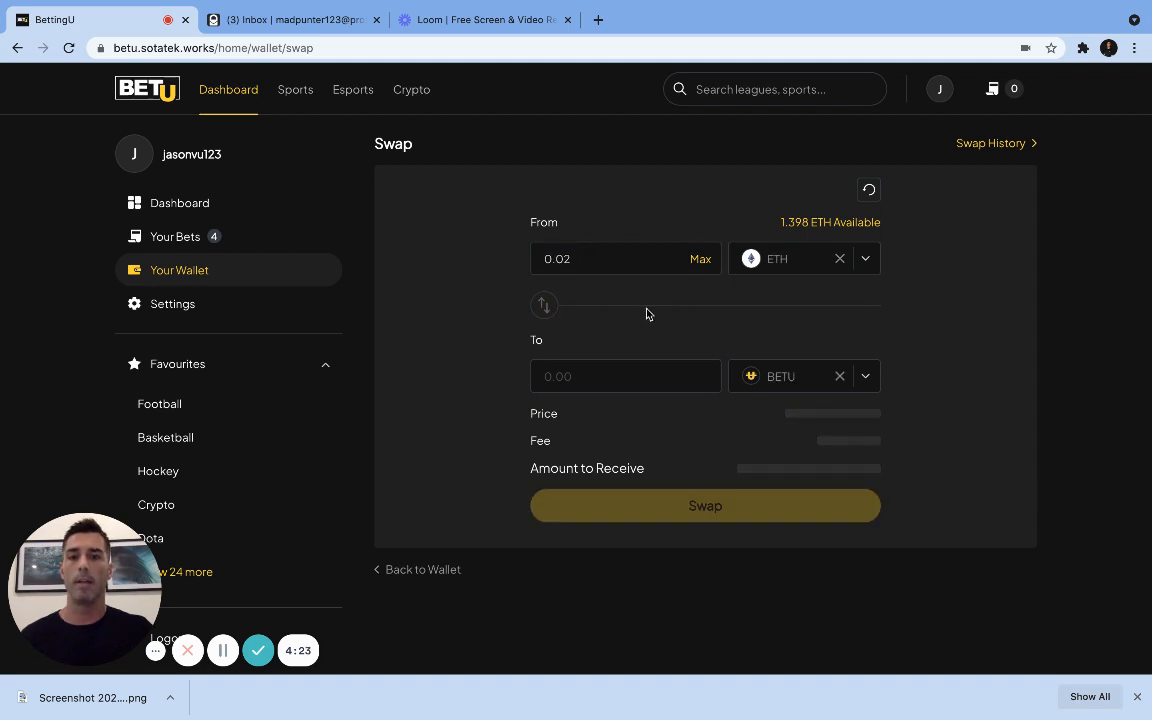
pyautogui.moveTo(644, 331)
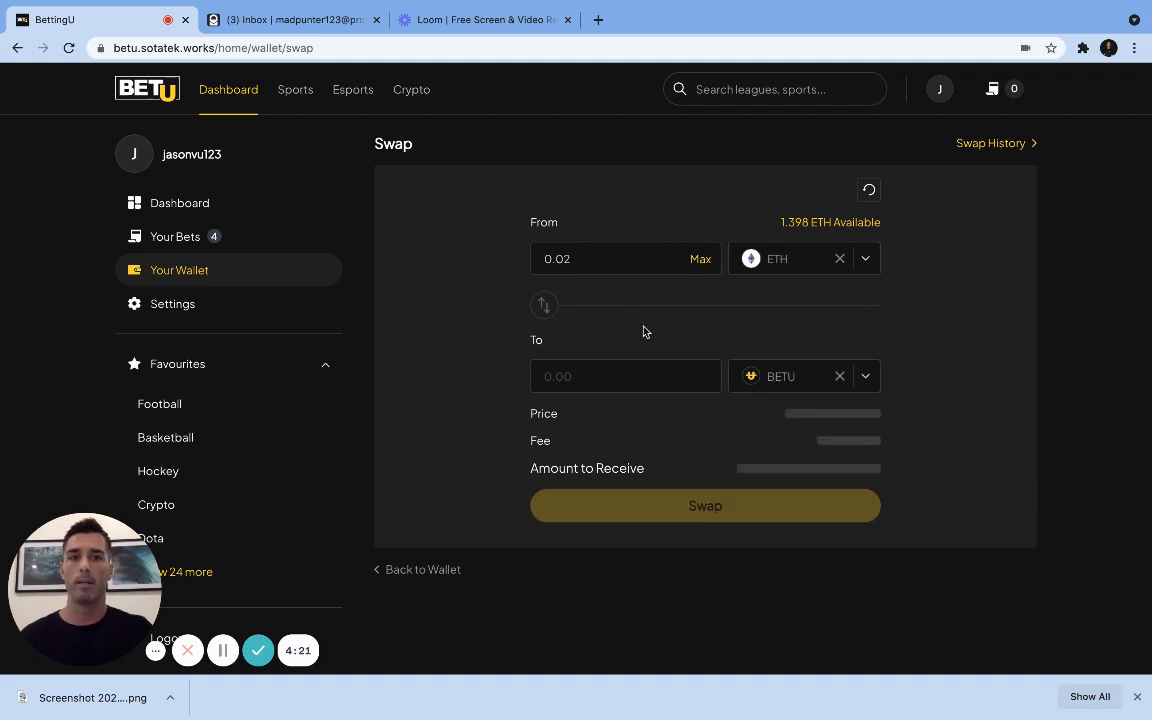
pyautogui.moveTo(655, 326)
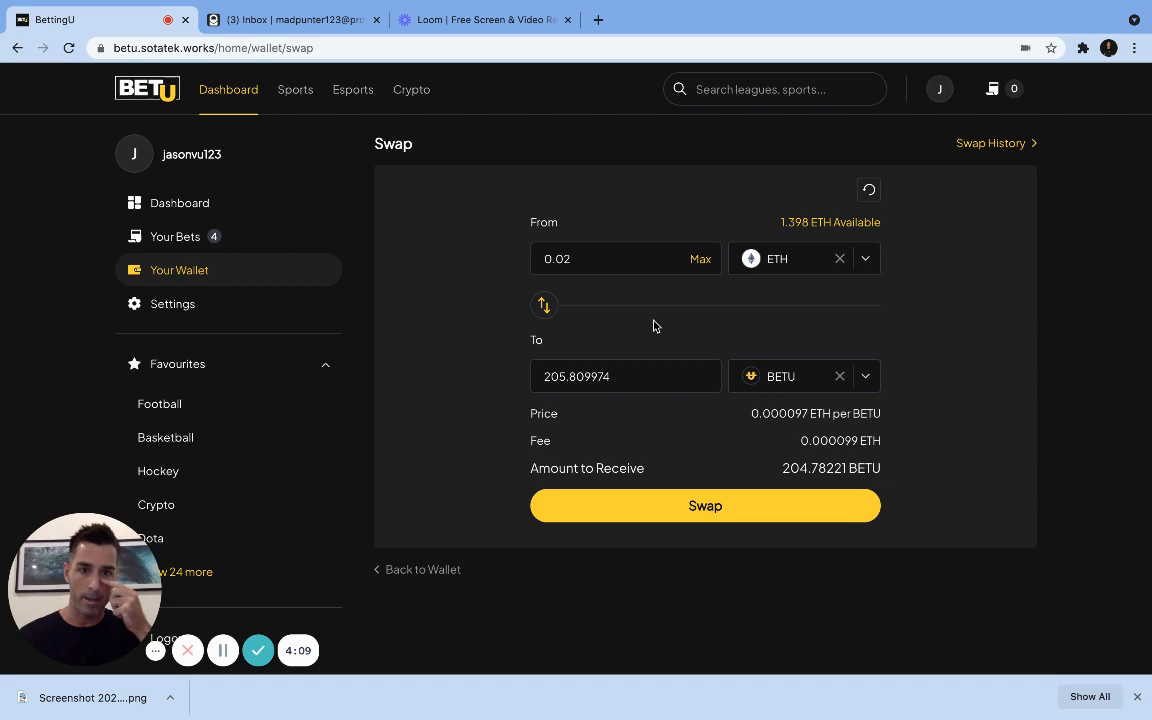
pyautogui.moveTo(705, 506)
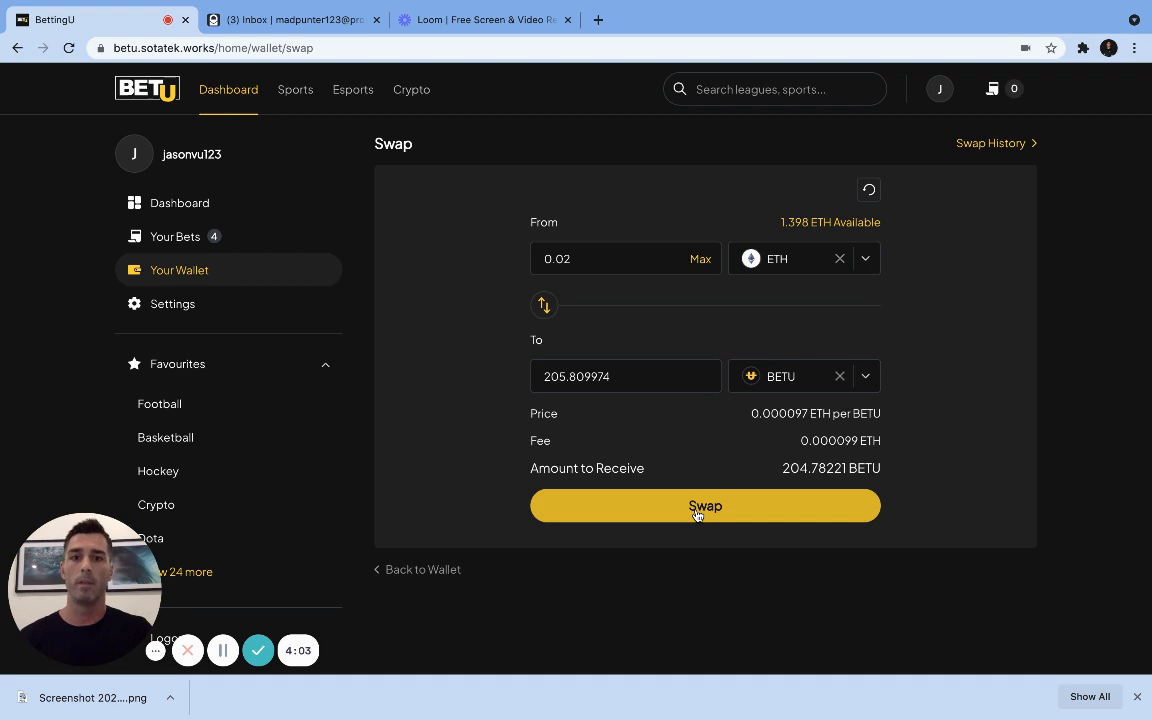
pyautogui.click(705, 505)
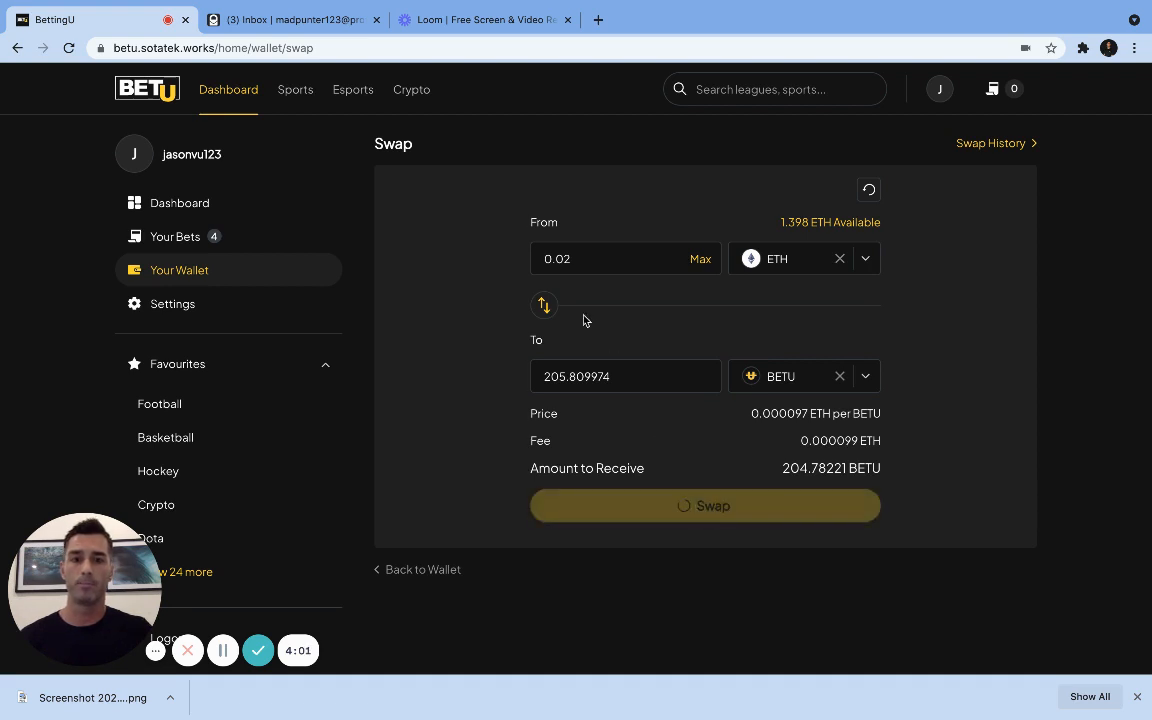
pyautogui.moveTo(428, 303)
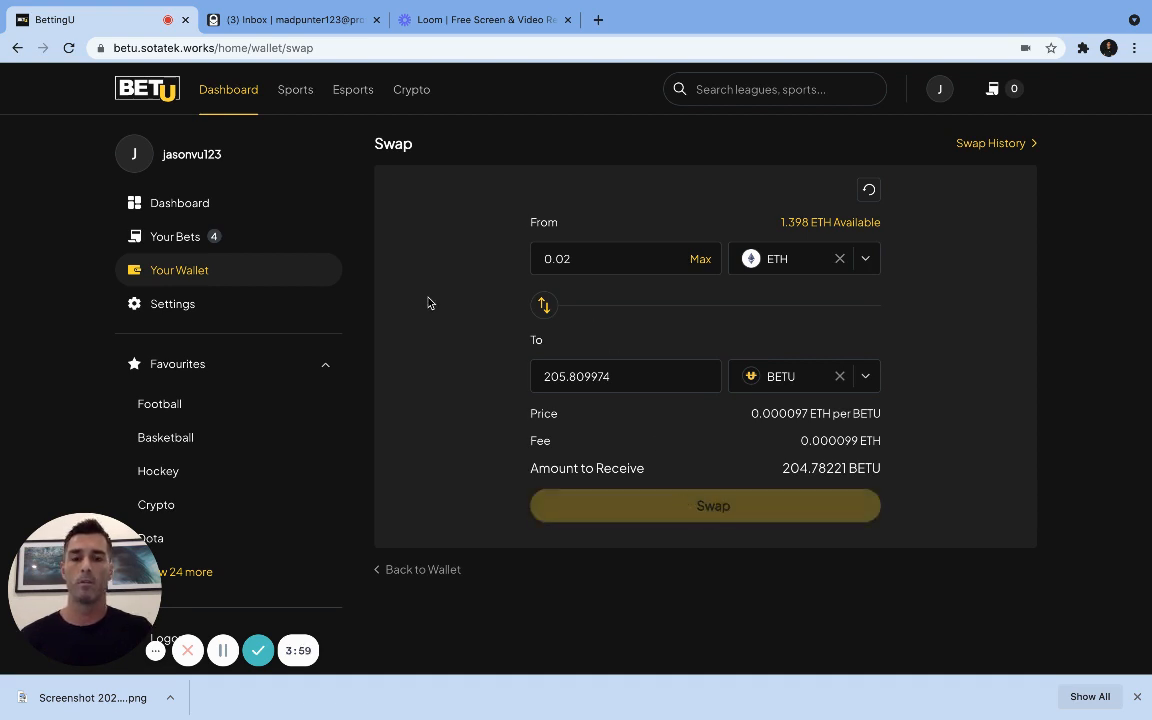
# Resubmit the 0.02 ETH swap until it succeeds, then view history showing 204.93625 BETU
pyautogui.click(705, 505)
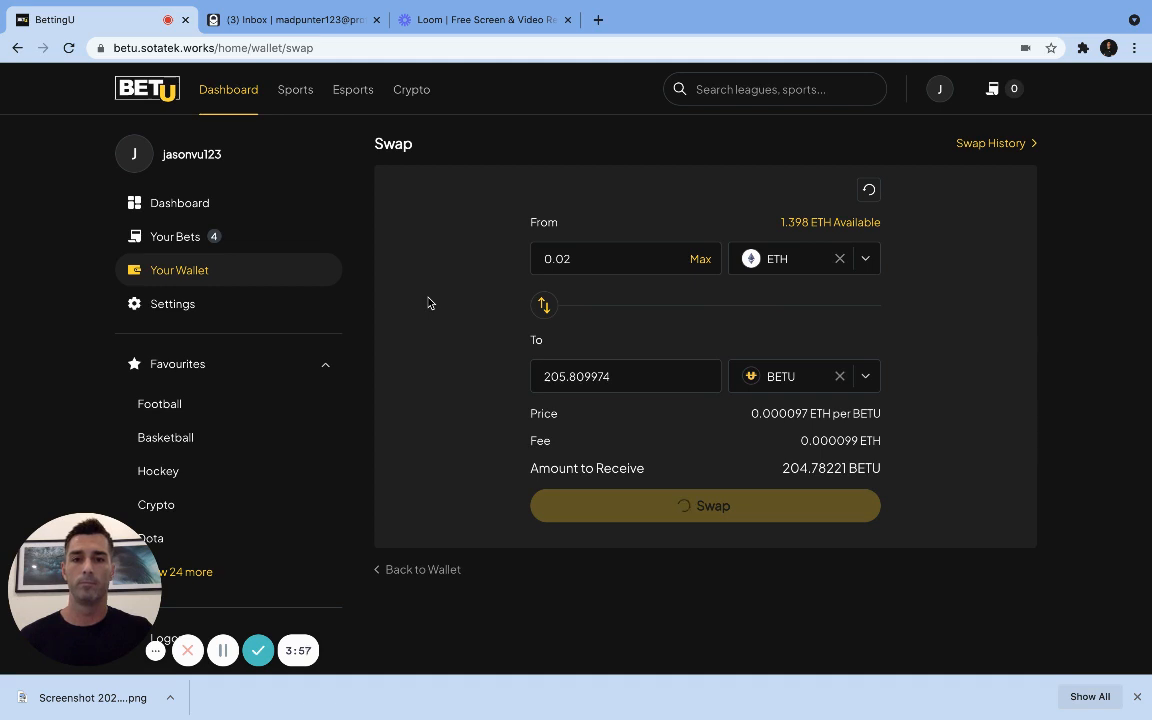
pyautogui.click(705, 505)
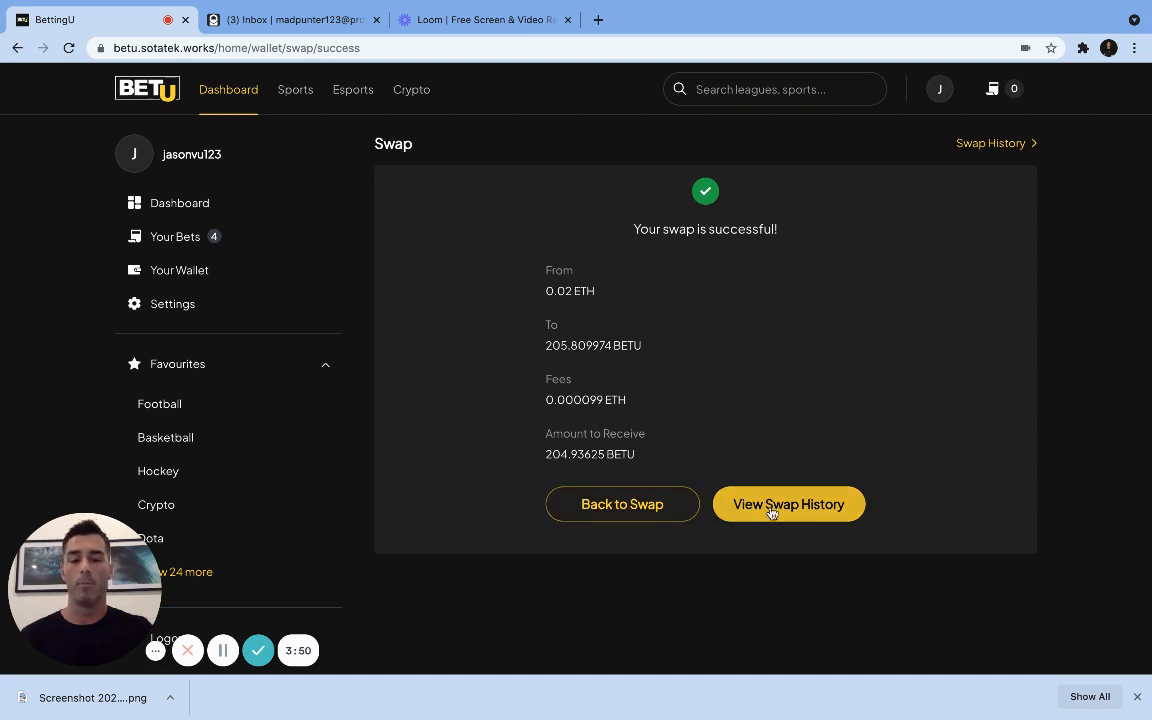
pyautogui.click(788, 504)
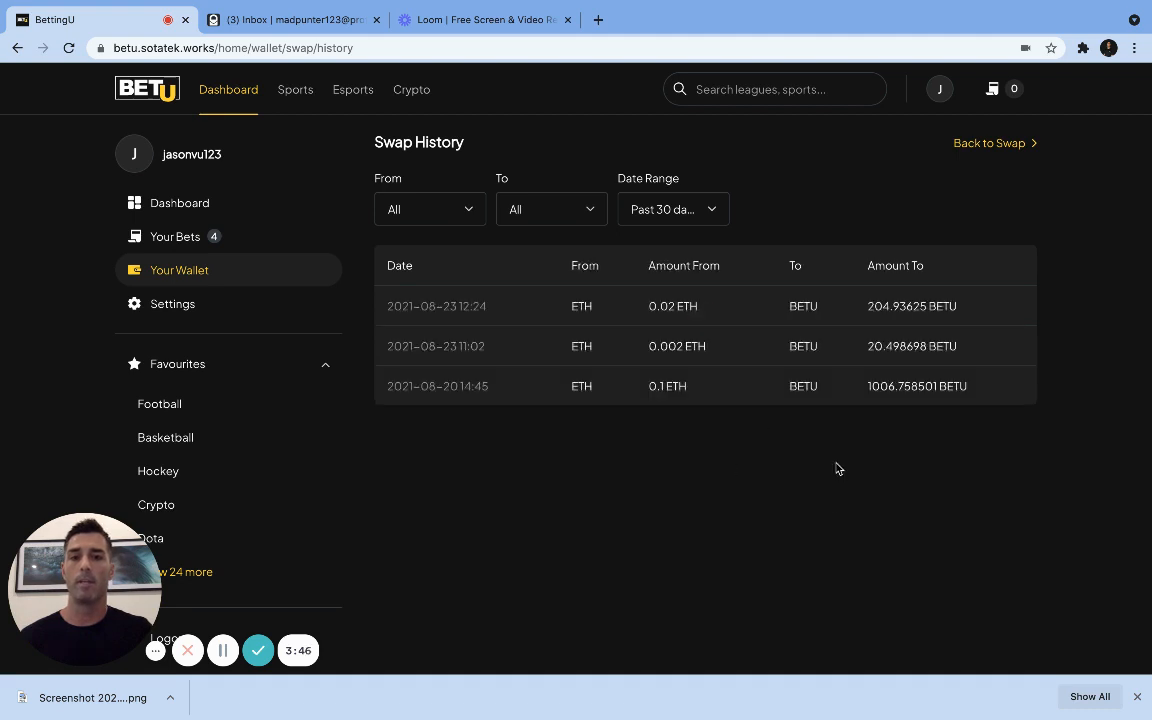
pyautogui.moveTo(449, 281)
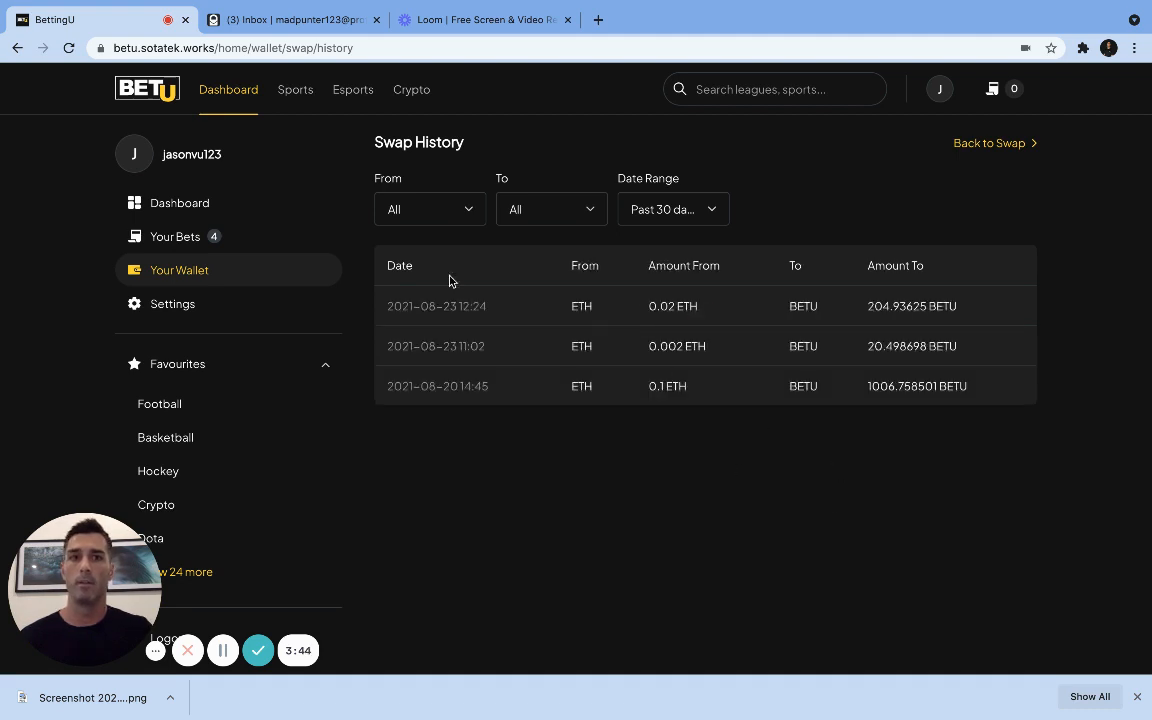
# Review wallet balances of 1.378 ETH and 1232.19345 BETU, then go to the dashboard home
pyautogui.click(179, 270)
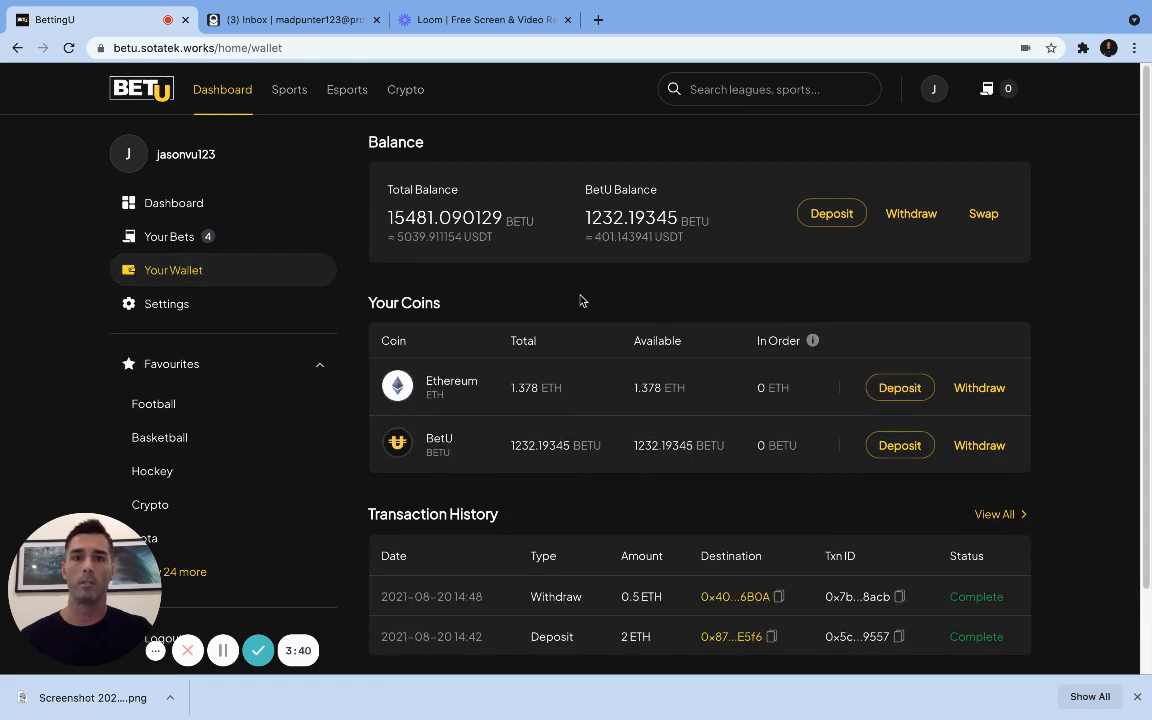
pyautogui.moveTo(541, 261)
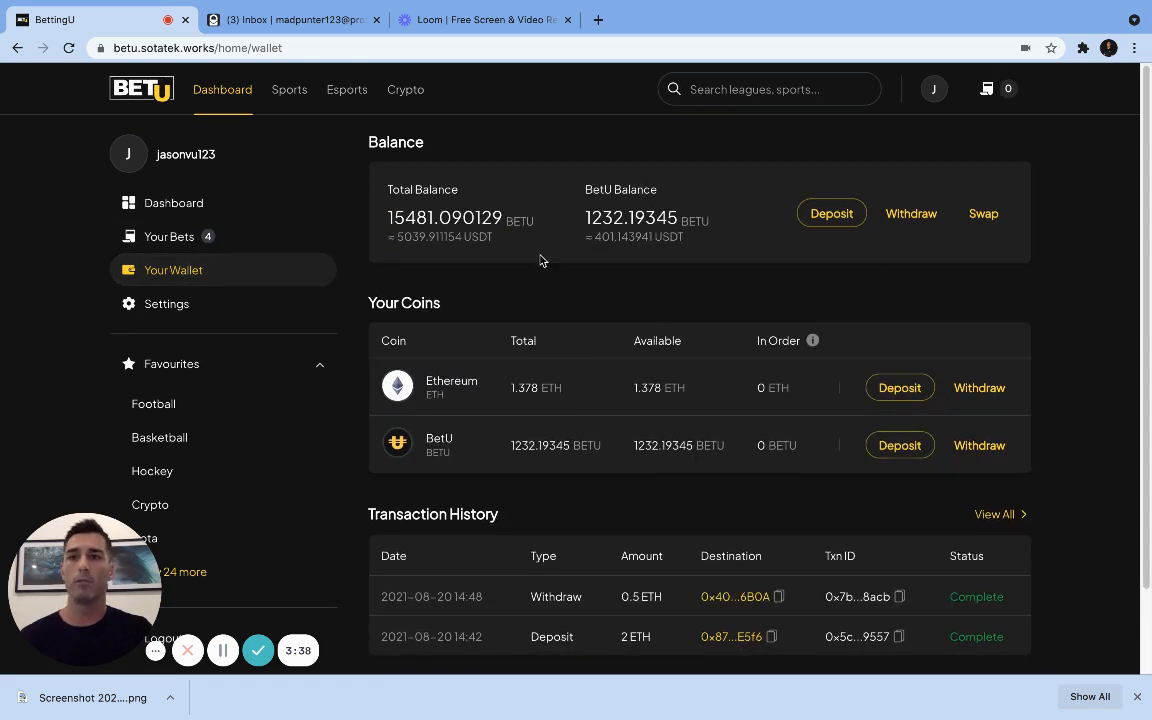
pyautogui.click(173, 202)
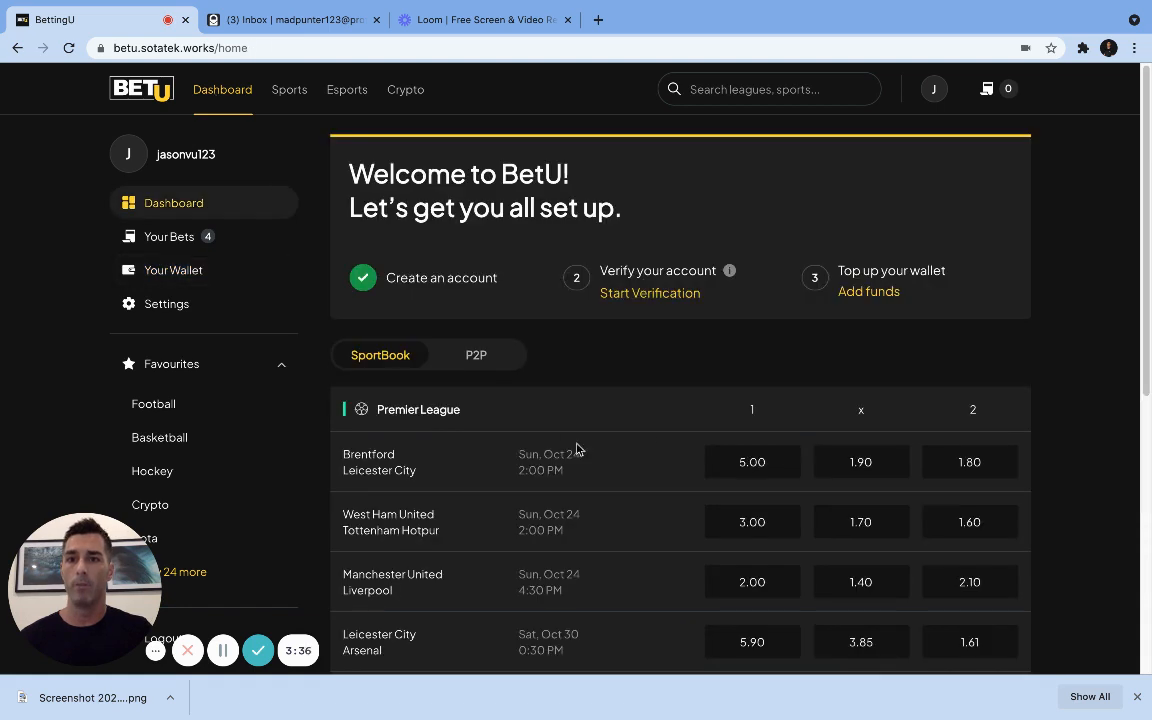
pyautogui.moveTo(1080, 401)
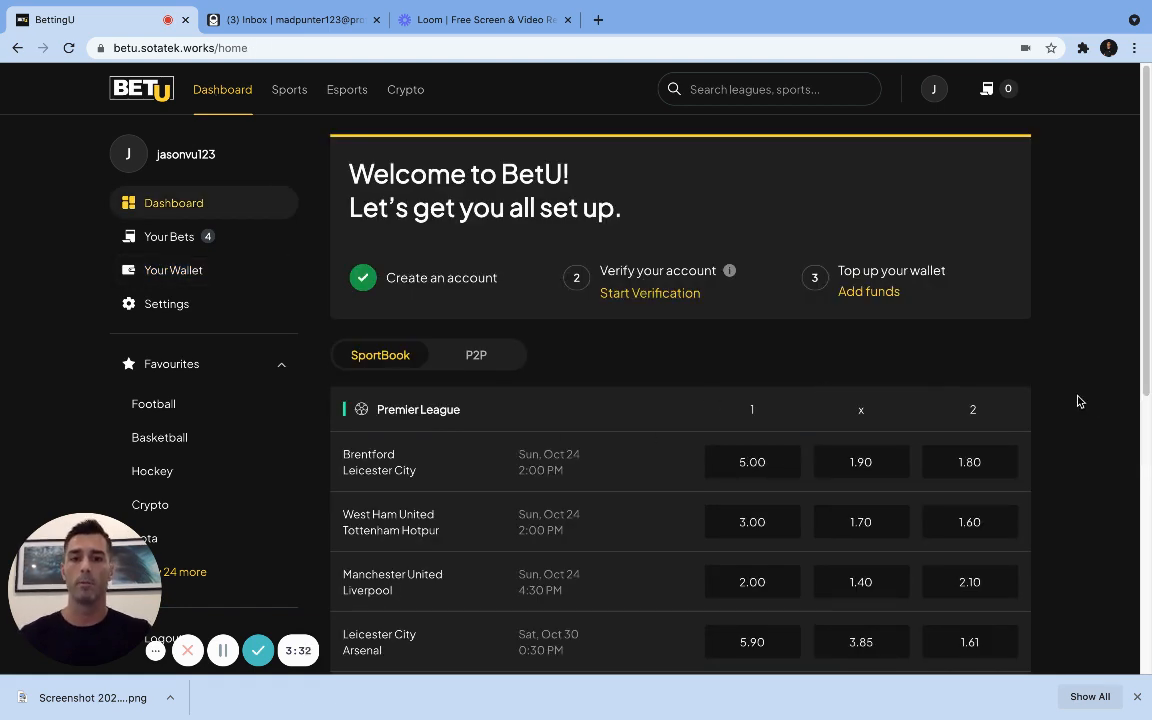
pyautogui.moveTo(1094, 410)
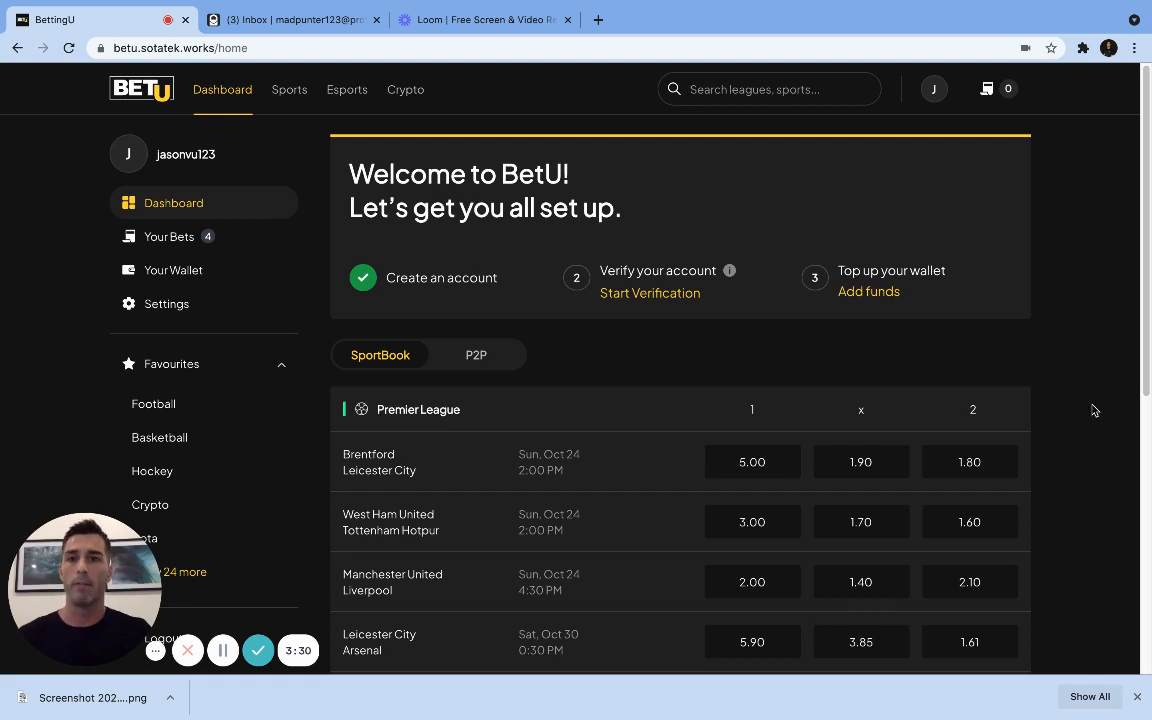
pyautogui.moveTo(919, 367)
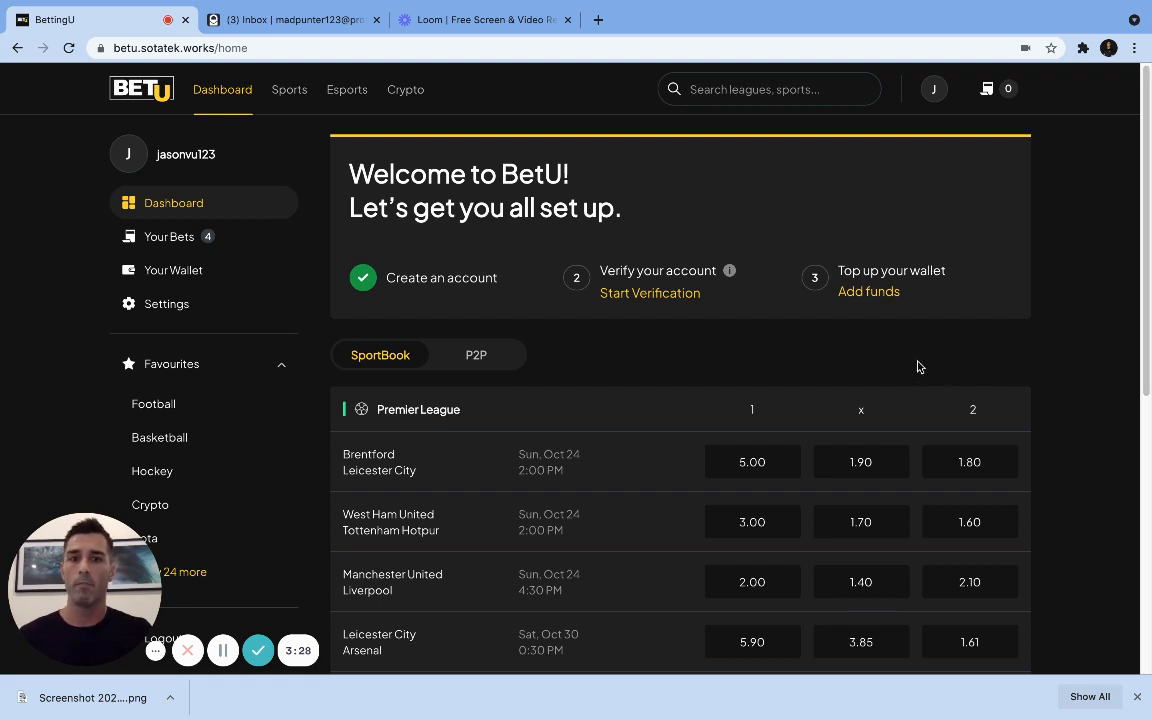
pyautogui.moveTo(892, 372)
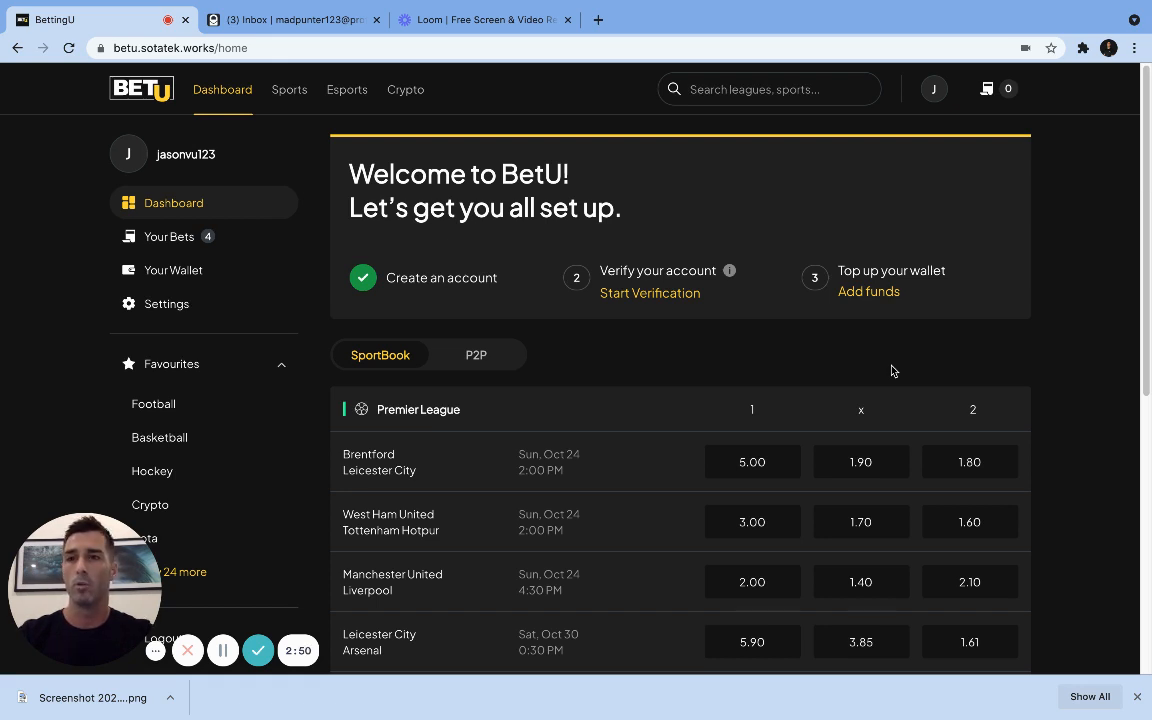
pyautogui.moveTo(387, 511)
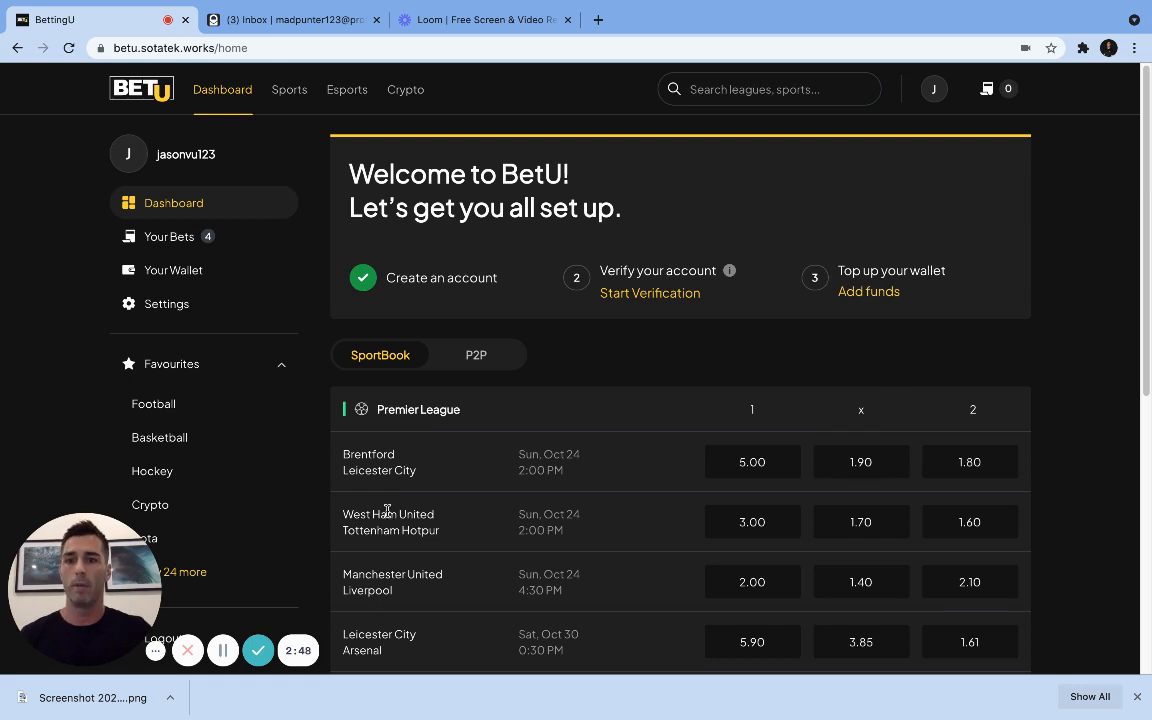